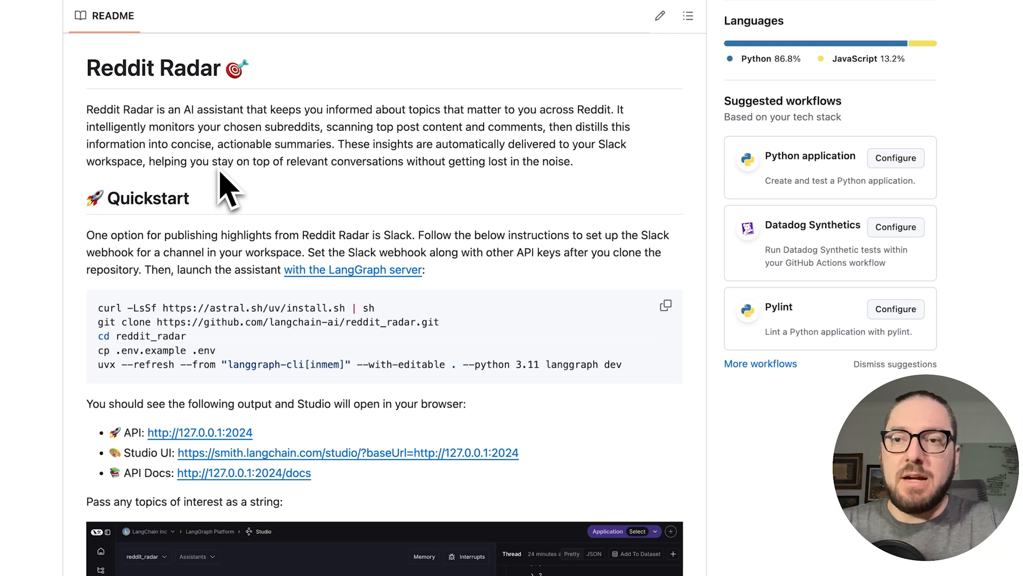
mouse_move(166, 190)
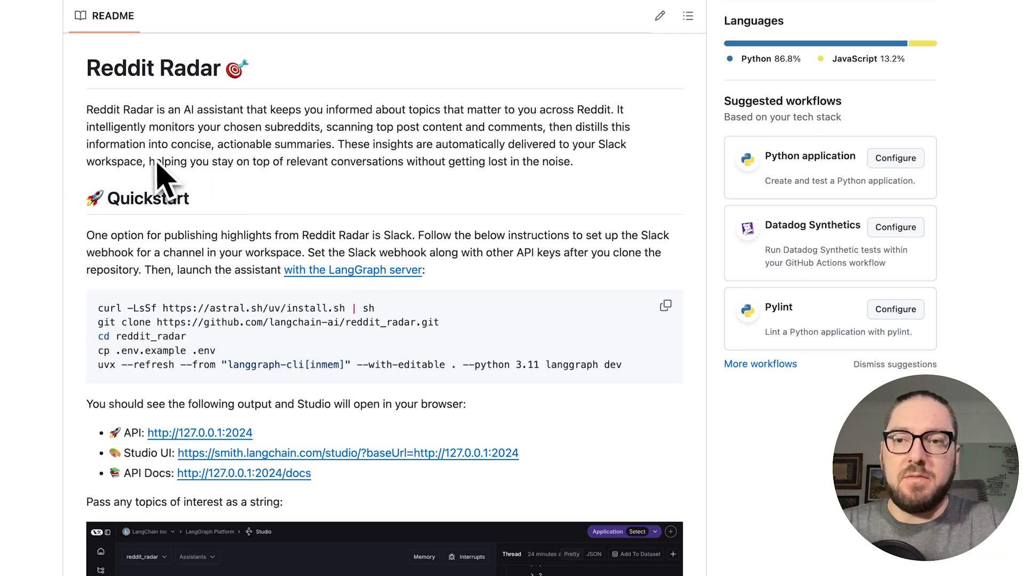
mouse_move(225, 209)
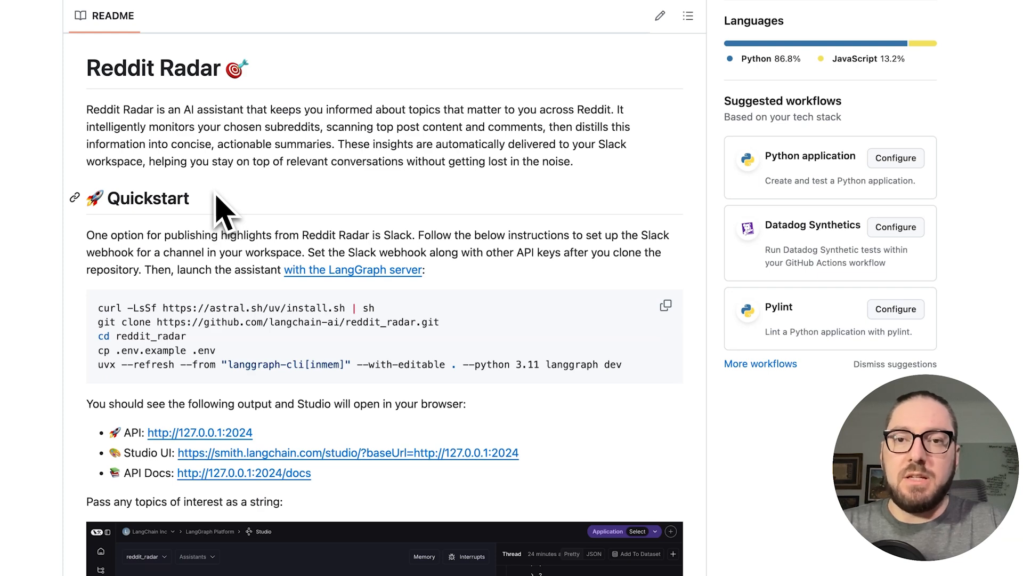
mouse_move(91, 137)
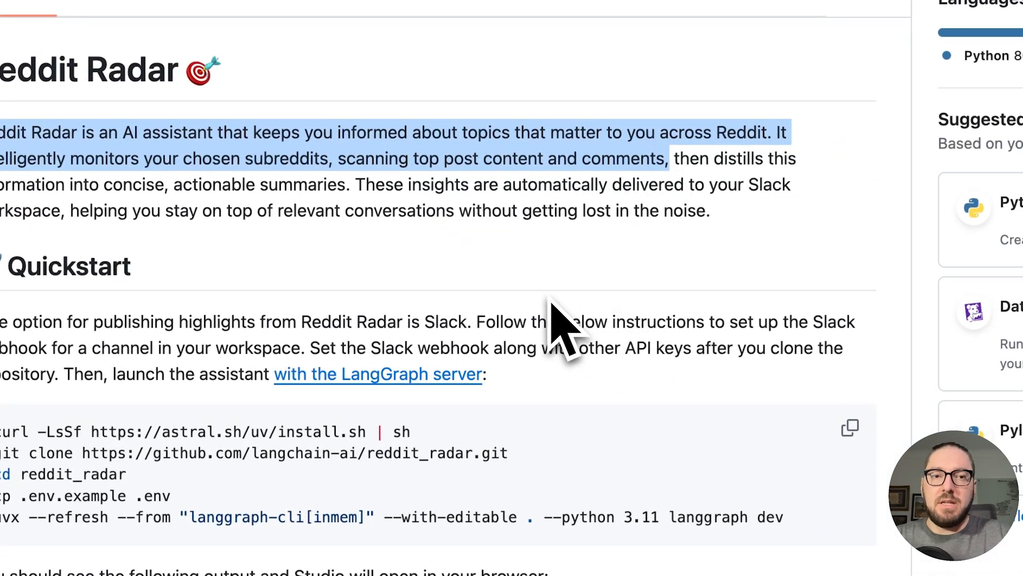
mouse_move(483, 294)
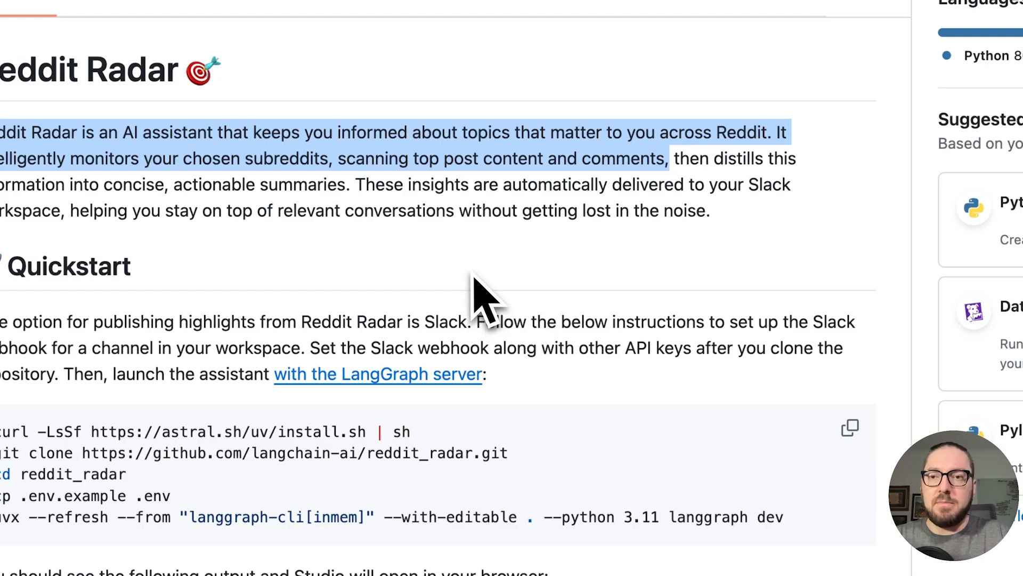
Step: Scroll the Reddit Radar README past the Studio graph and configuration screenshots to the 'Slack posts:' heading
click(320, 255)
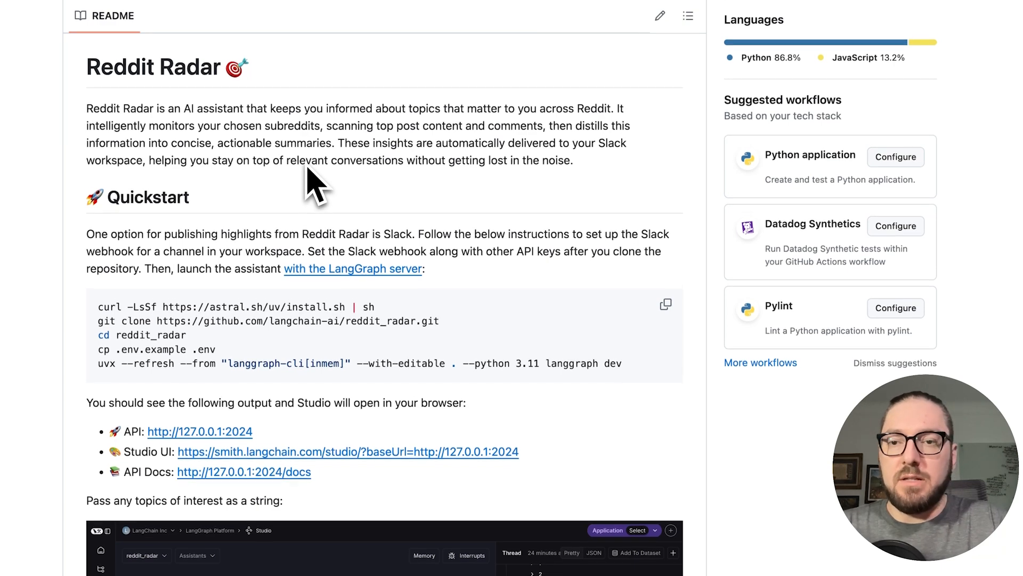
scroll(down, 3)
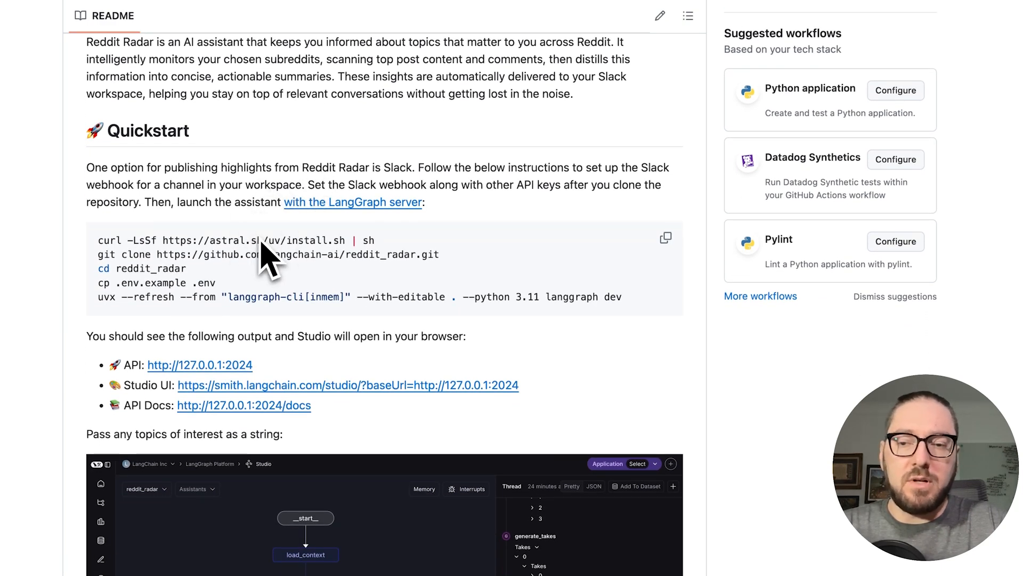
scroll(down, 3)
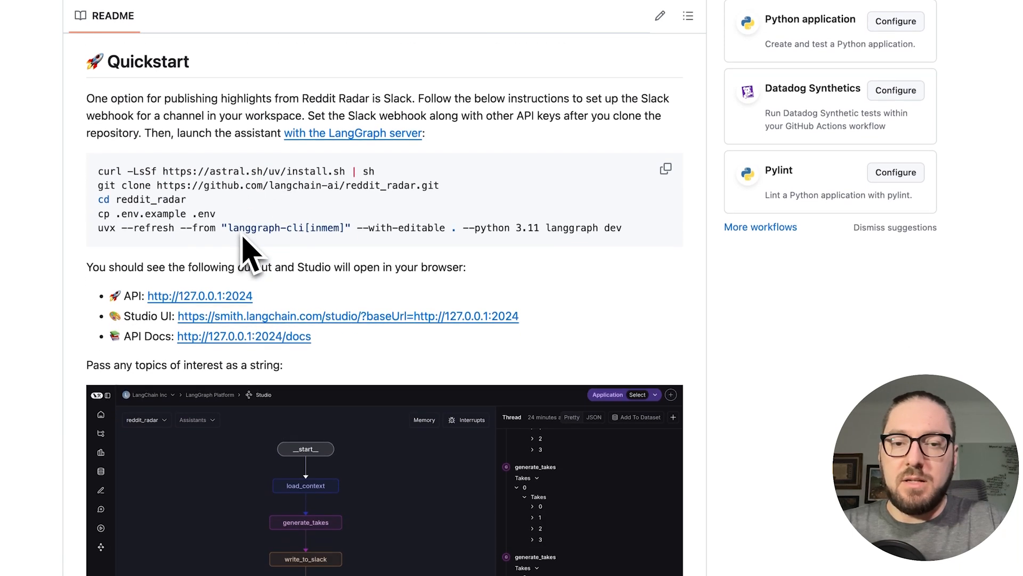
scroll(down, 3)
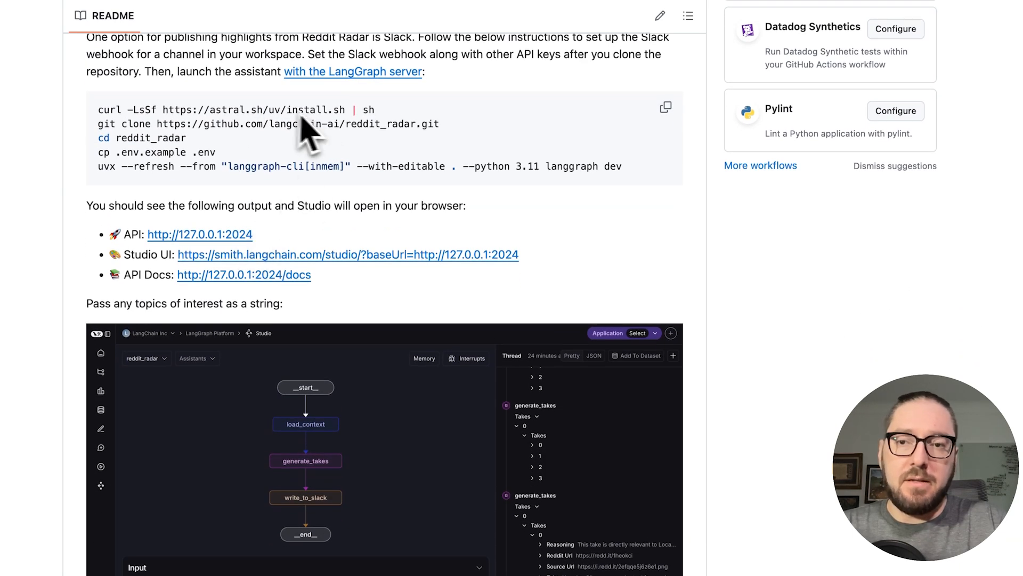
scroll(down, 3)
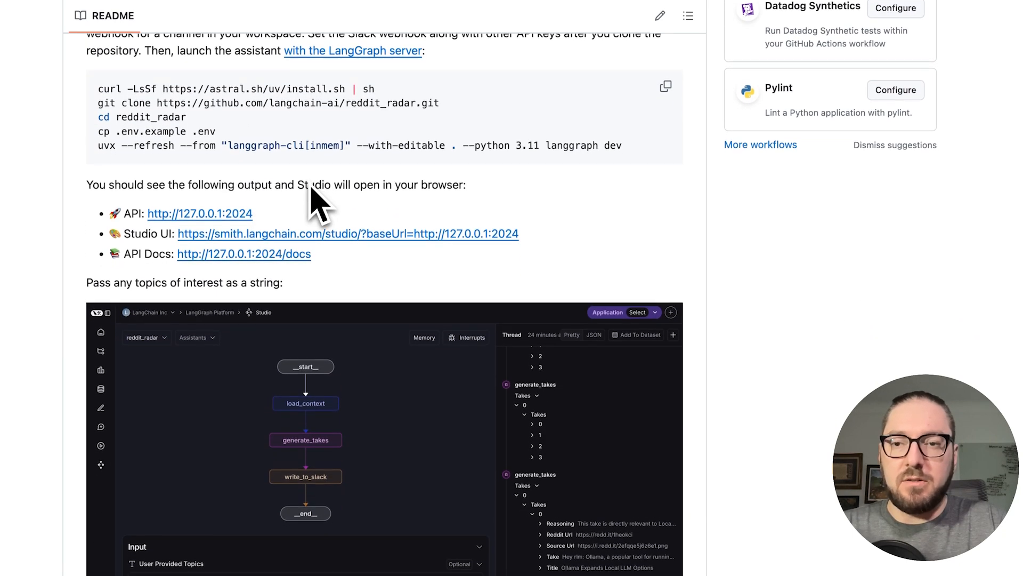
scroll(down, 3)
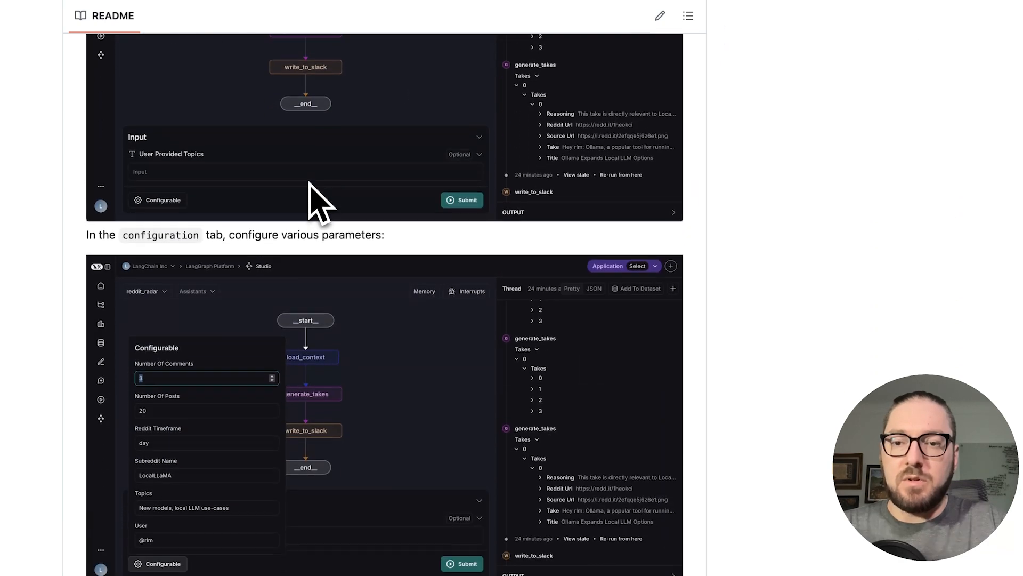
scroll(down, 3)
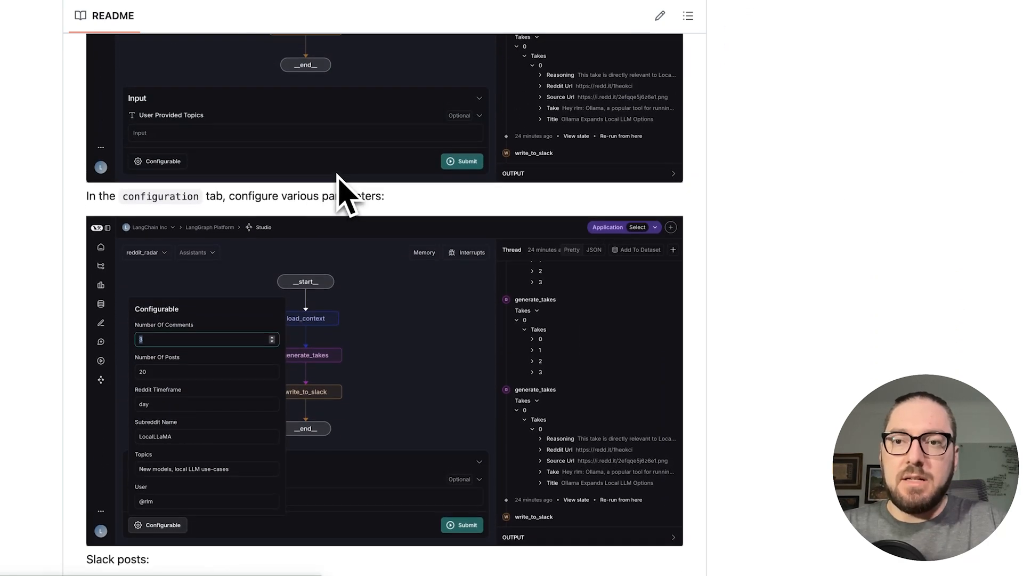
scroll(down, 3)
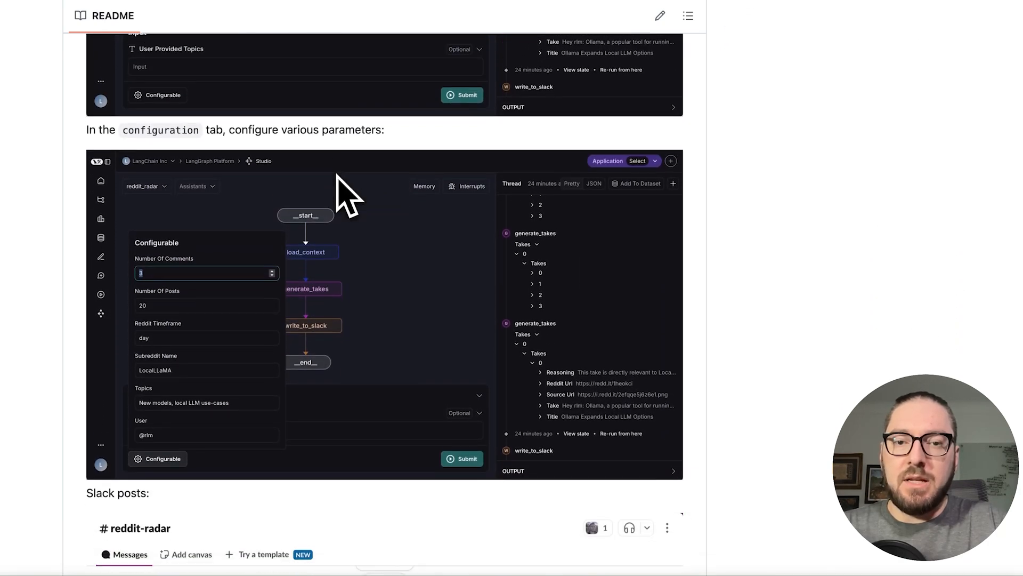
scroll(down, 3)
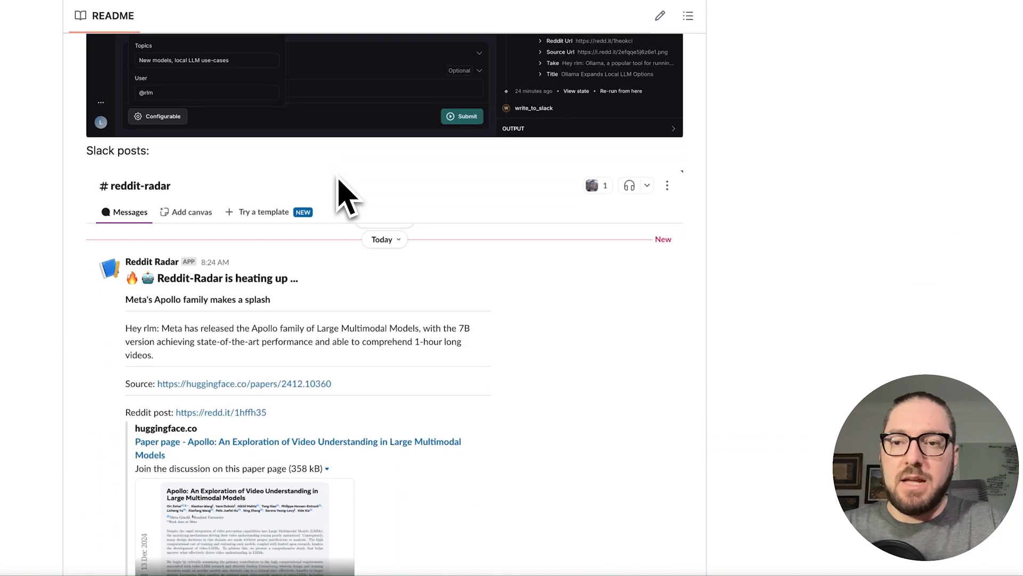
Step: Bring the example Slack post with its Apollo model highlight and Hugging Face/Reddit links fully into view
scroll(down, 3)
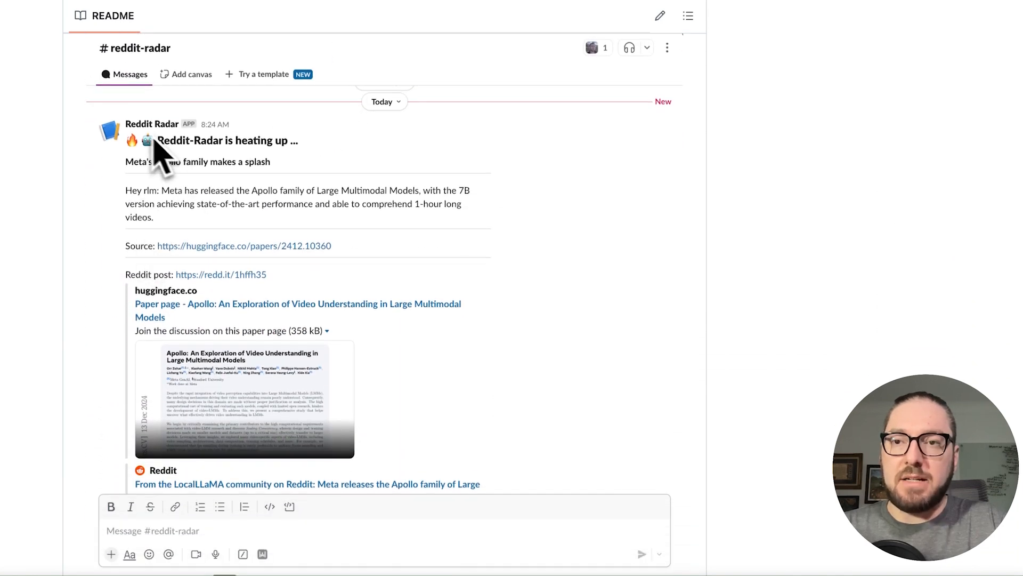
mouse_move(336, 246)
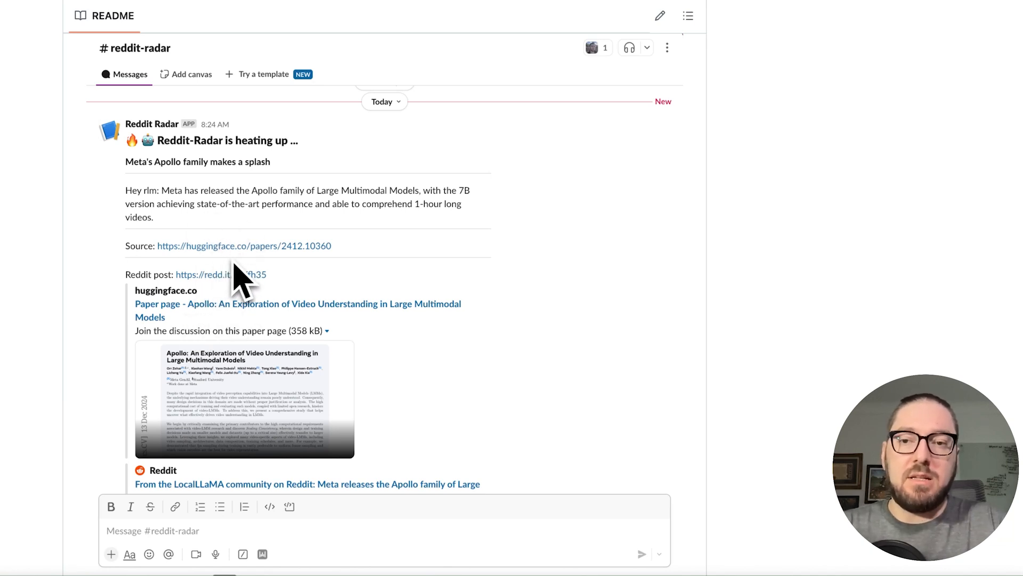
mouse_move(418, 270)
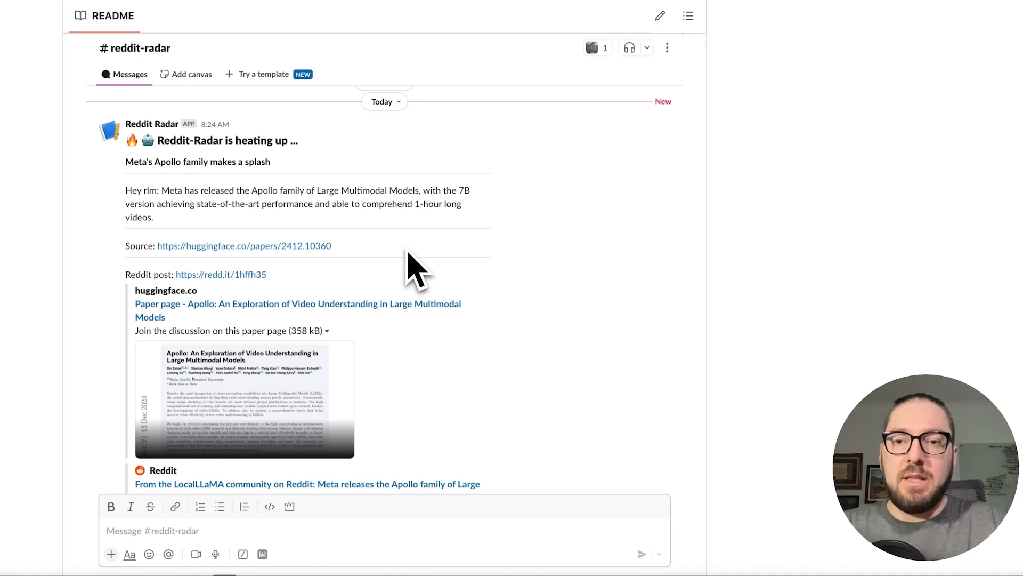
mouse_move(350, 222)
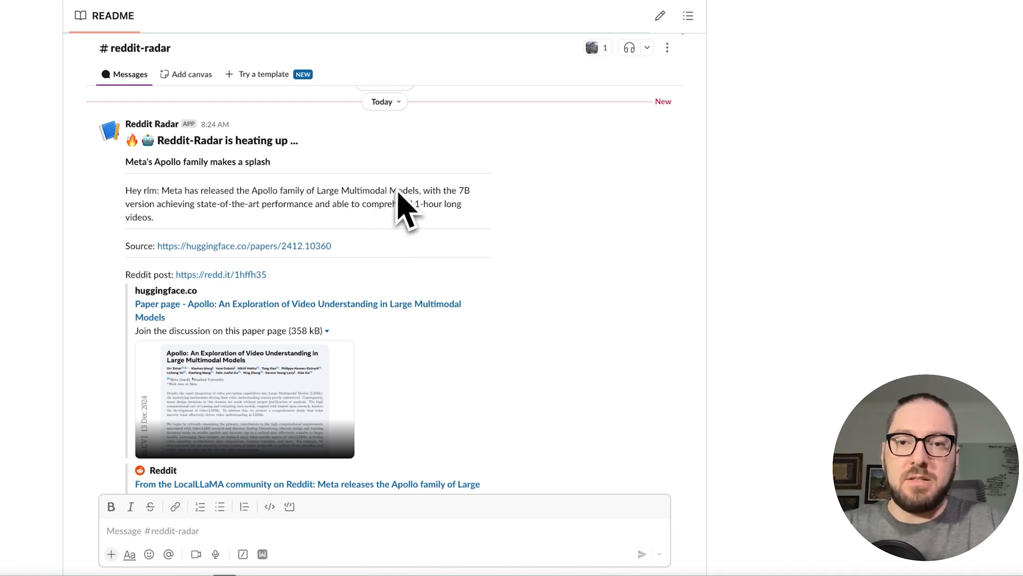
mouse_move(447, 206)
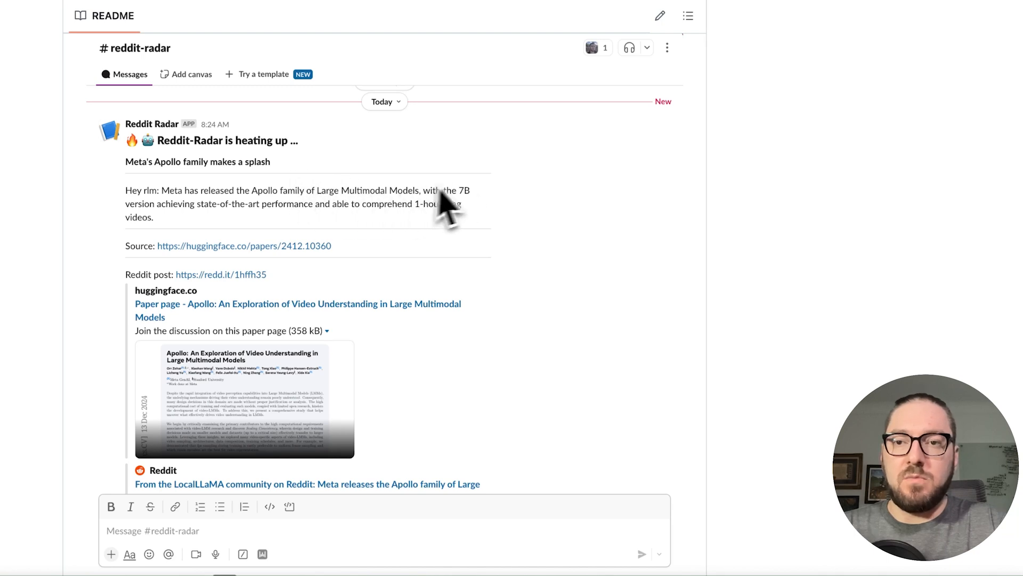
mouse_move(392, 176)
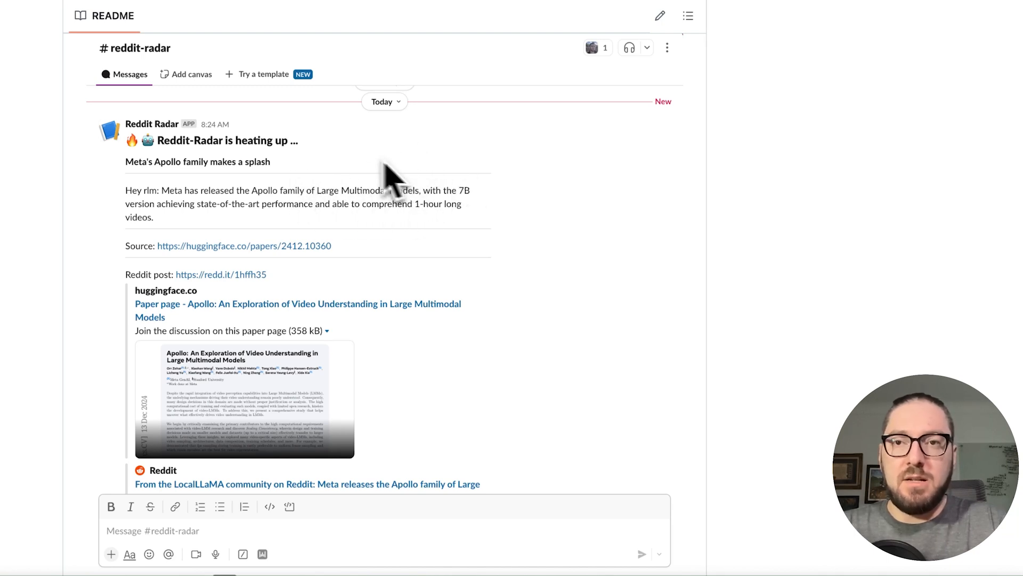
mouse_move(346, 162)
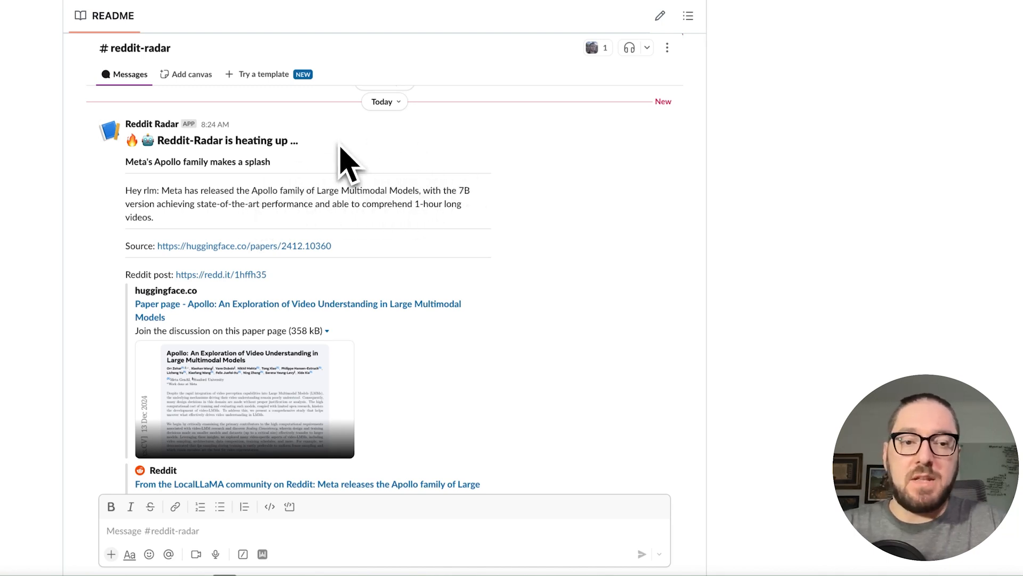
mouse_move(452, 150)
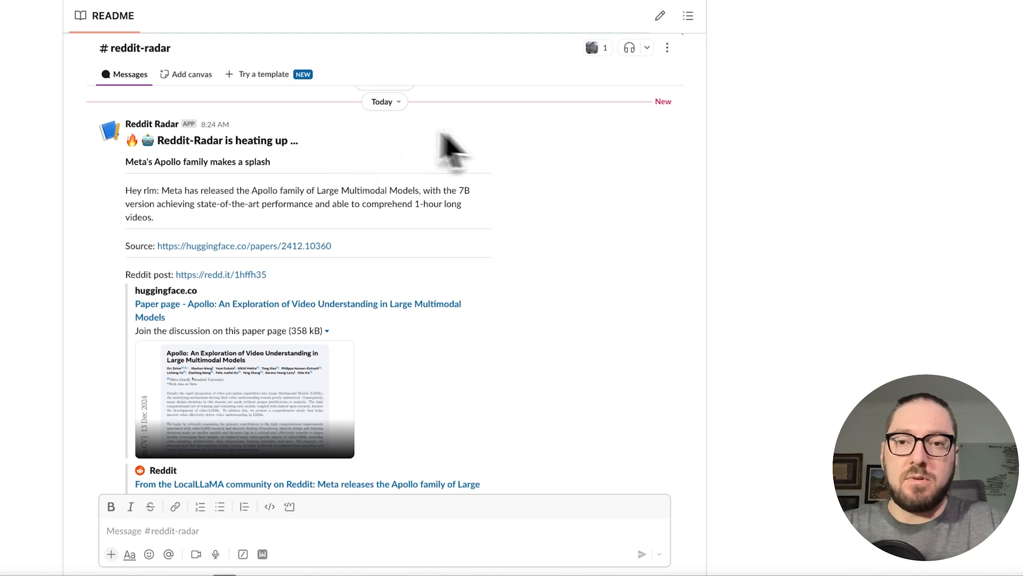
mouse_move(266, 111)
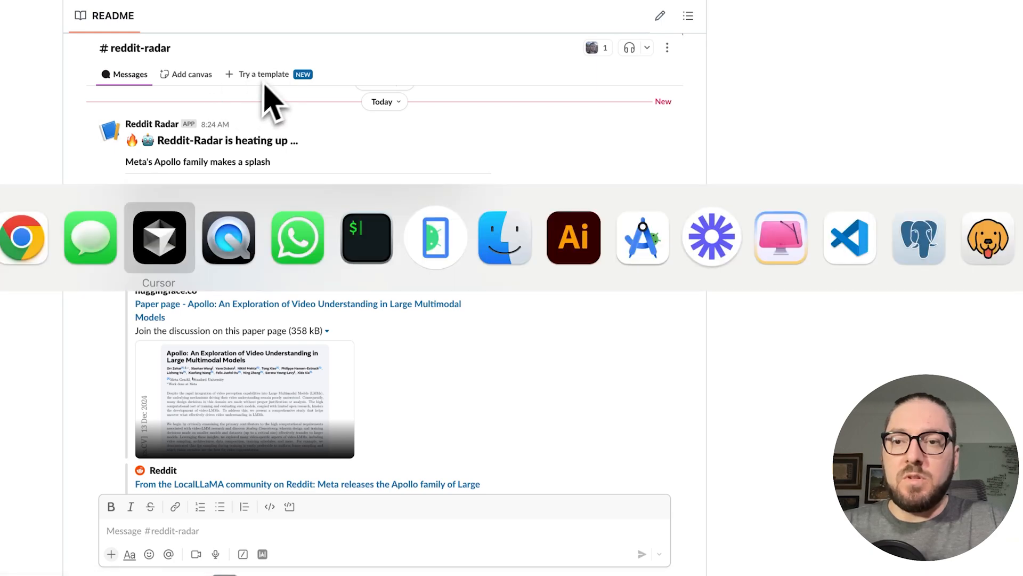
Step: Switch to Cursor's graph.py and scroll to the load_context function reading subreddit, timeframe and post settings
click(158, 236)
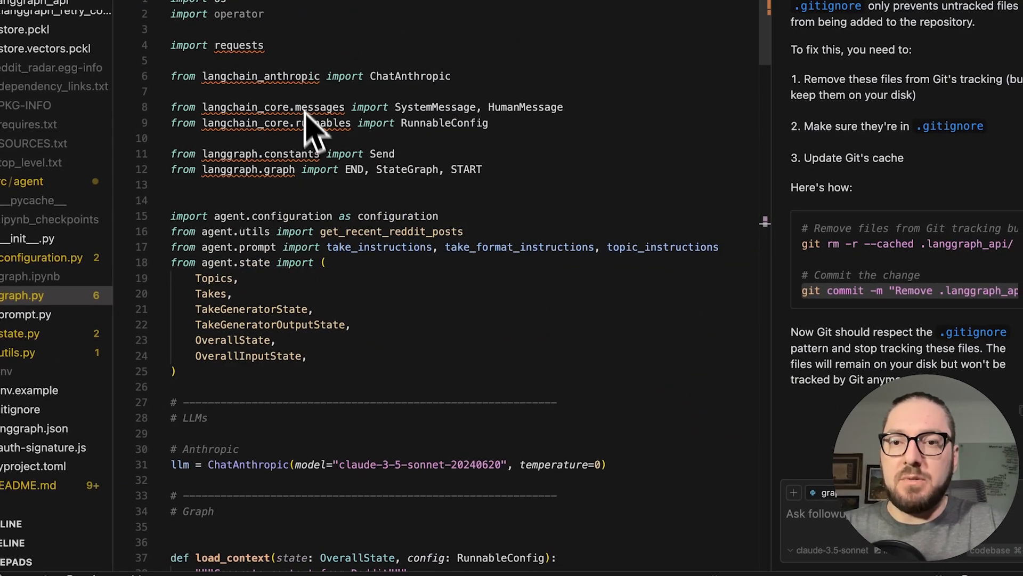
scroll(down, 3)
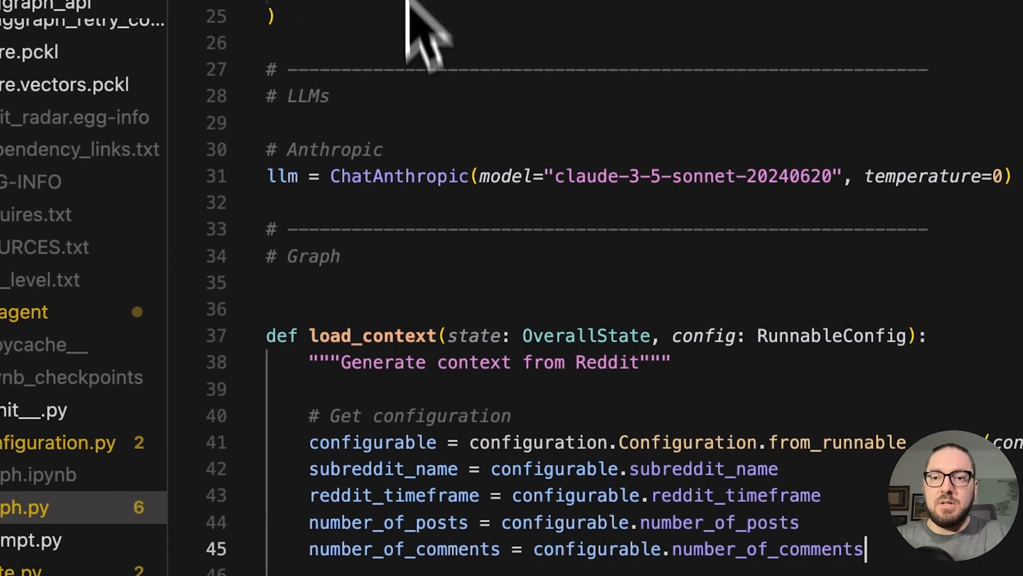
Step: Scroll graph.py down to the generate_takes function that builds and invokes the take prompts
scroll(down, 3)
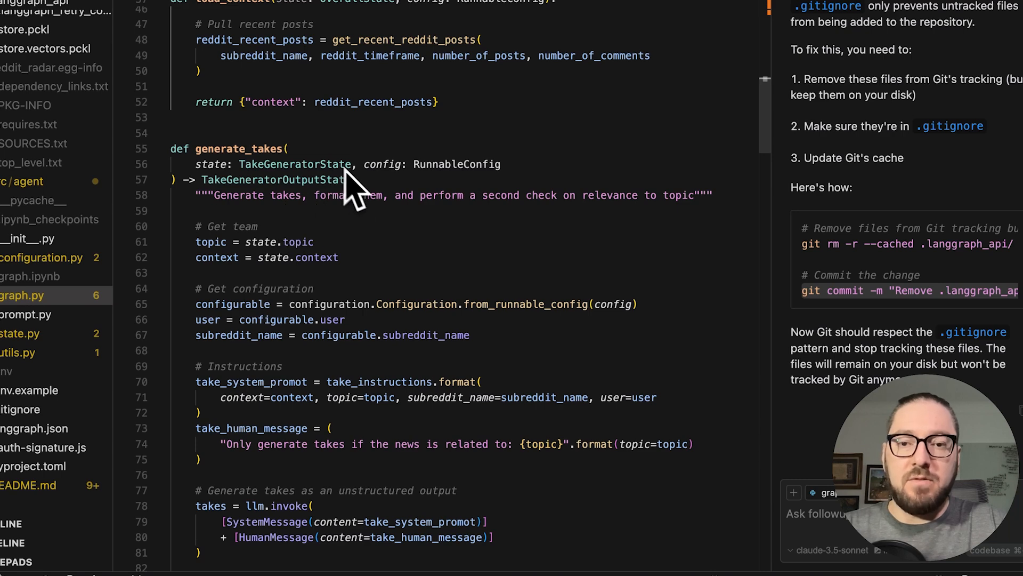
mouse_move(386, 246)
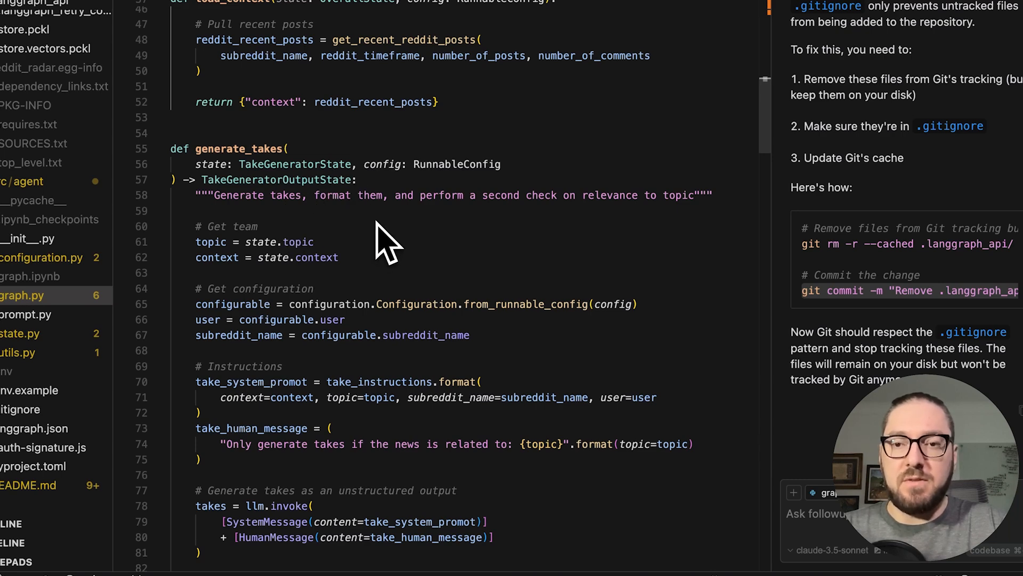
mouse_move(447, 49)
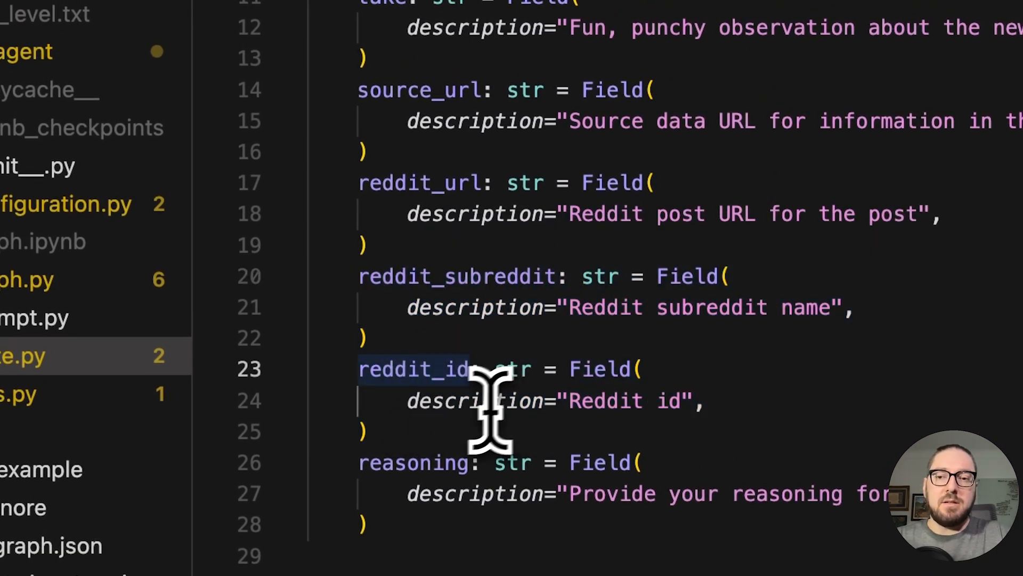
Step: Select the reddit_subreddit and reddit_id Field definitions in state.py as one block
double_click(457, 276)
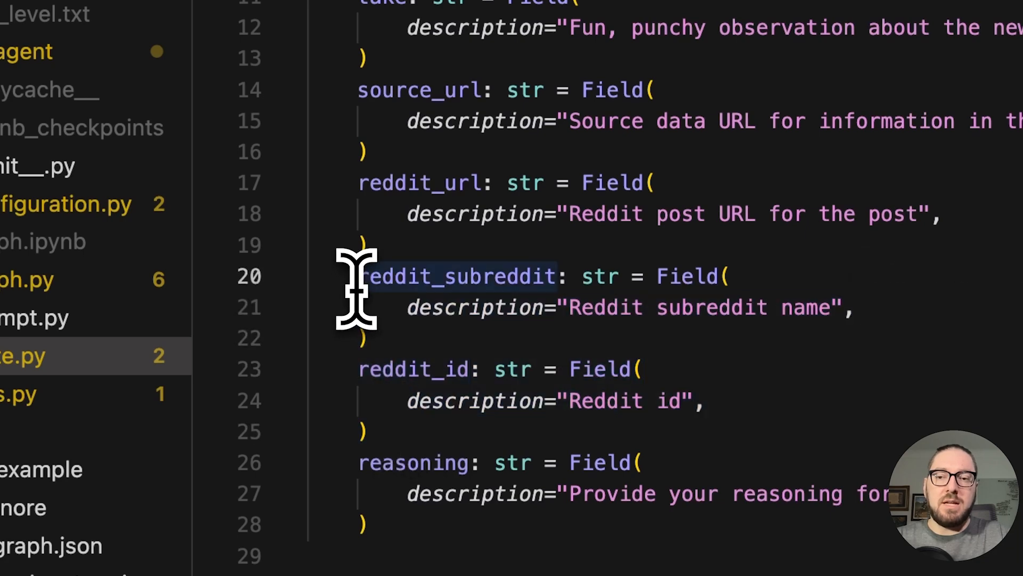
drag(369, 276, 368, 432)
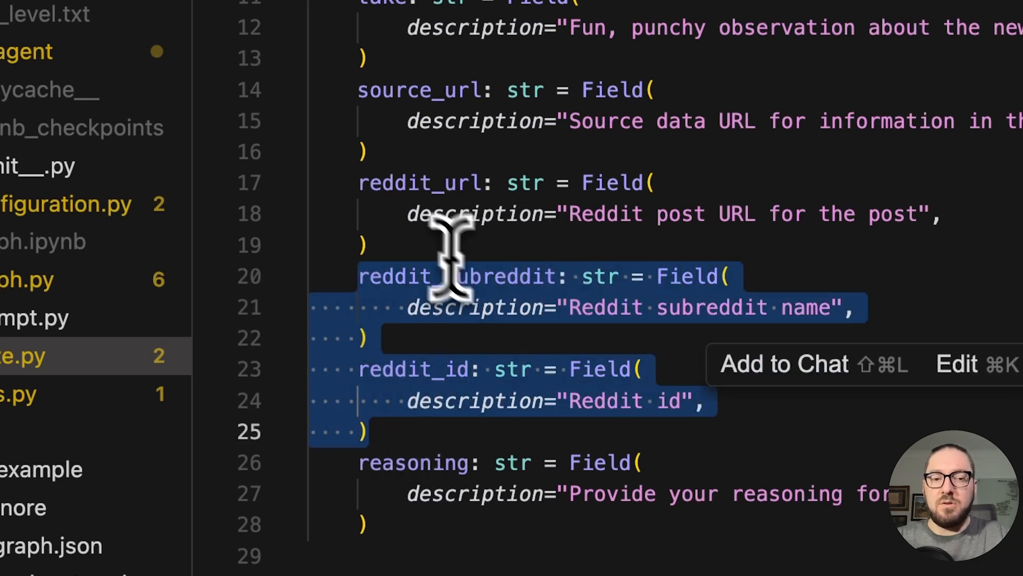
scroll(down, 3)
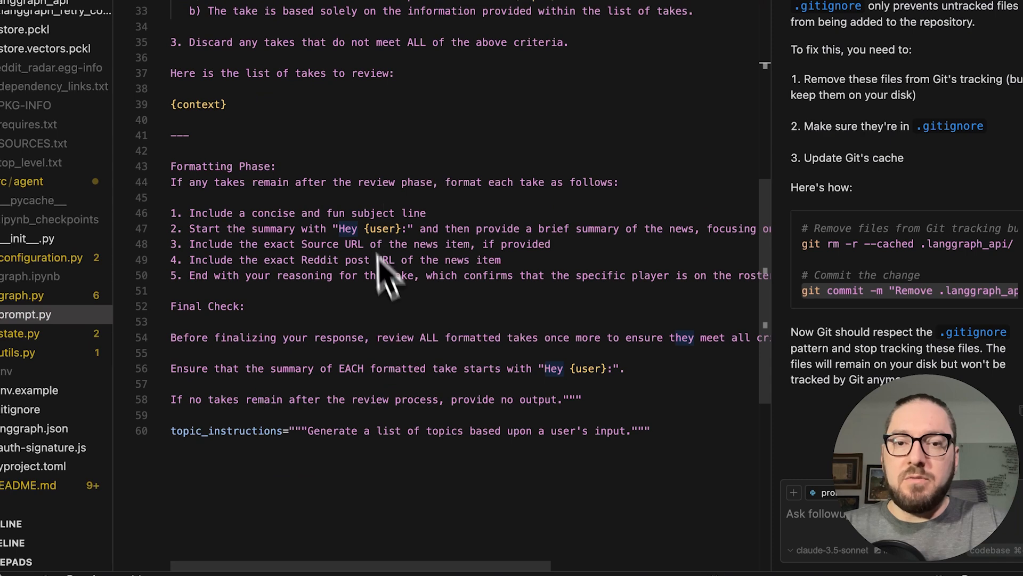
mouse_move(461, 311)
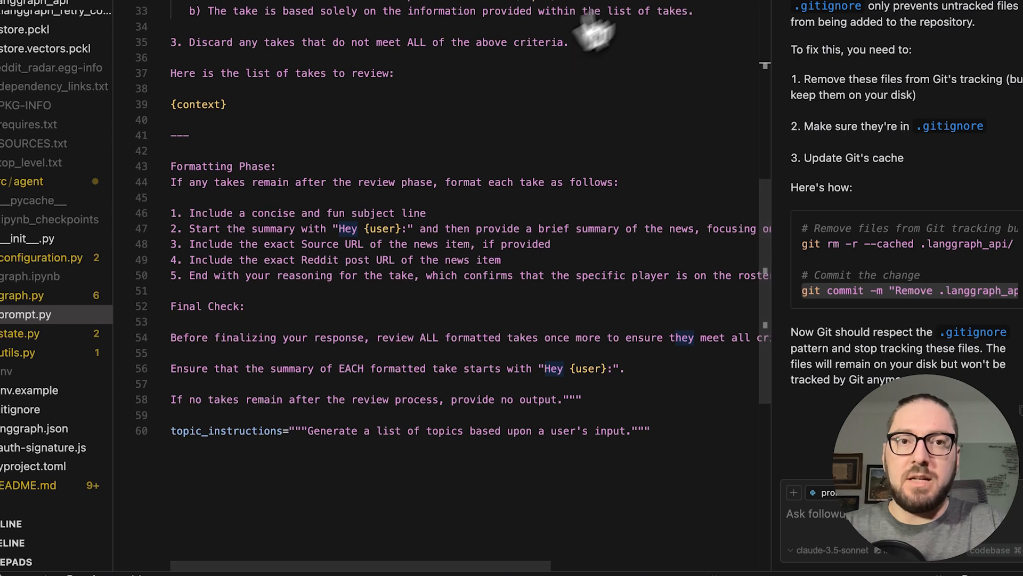
Step: Open utils.py and review get_recent_reddit_posts with its post-processing loop building the Reddit context
click(18, 353)
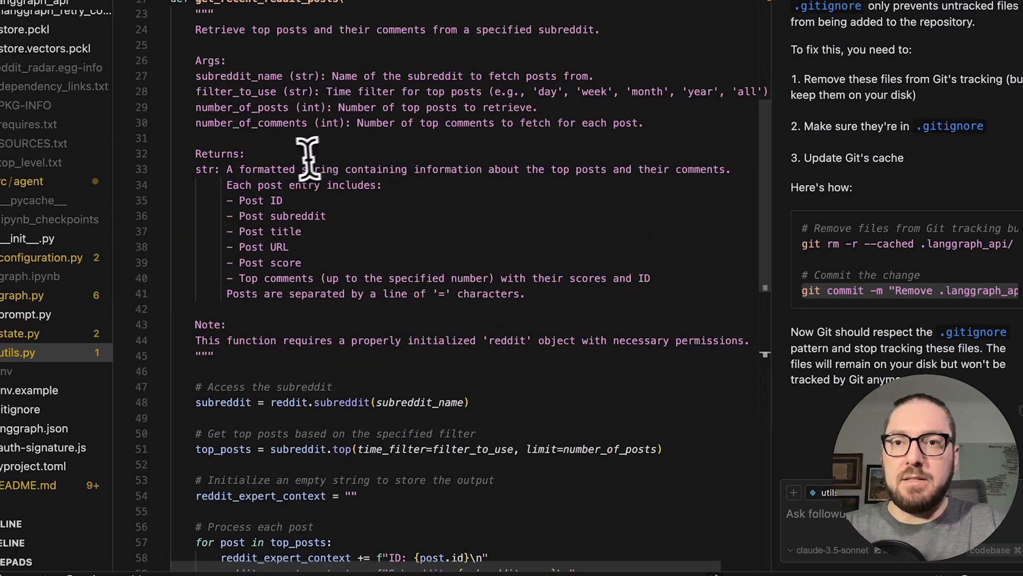
scroll(down, 3)
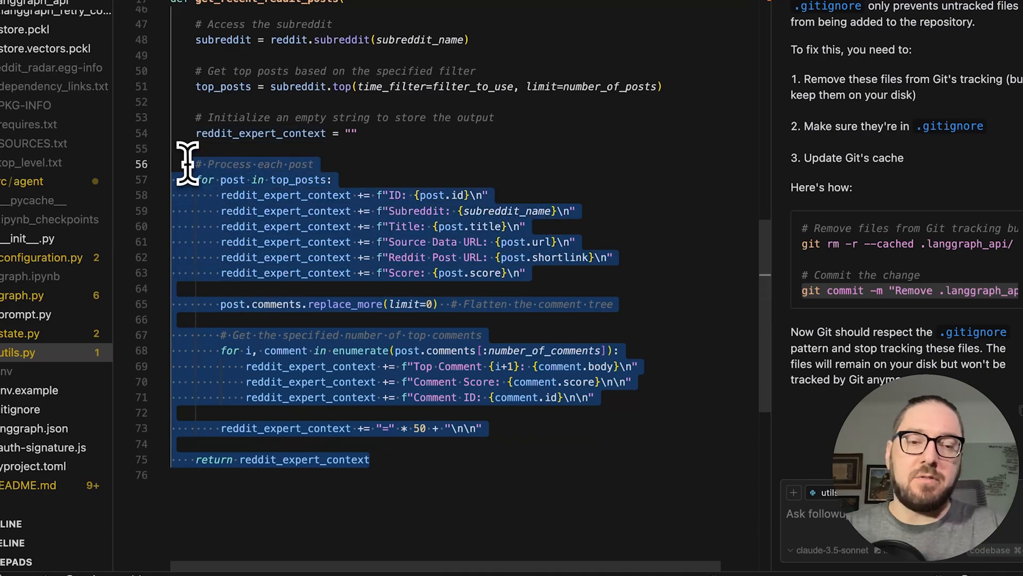
Step: Open graph.py and scroll through the generate_takes and initiate_all_takes functions
click(23, 295)
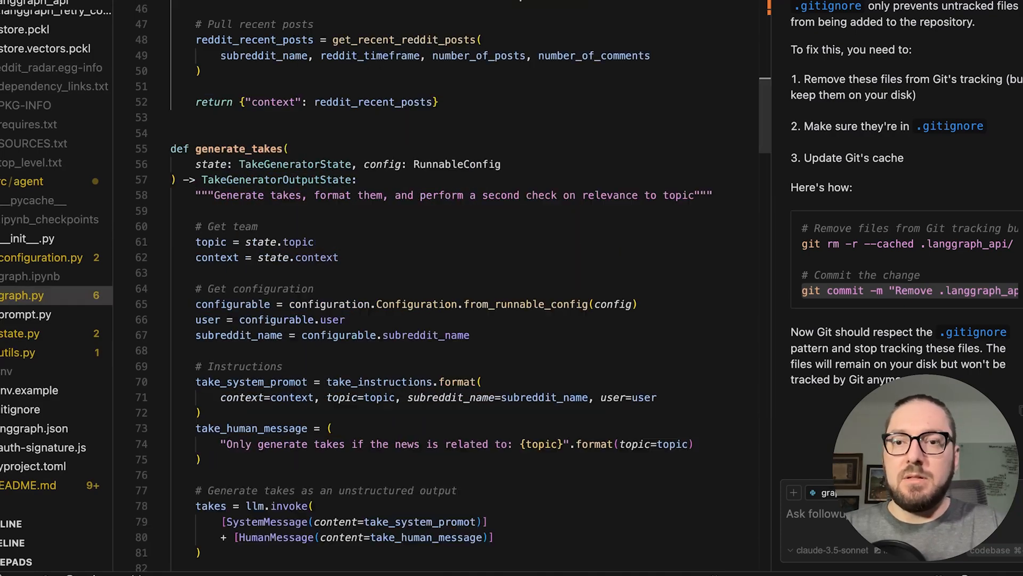
scroll(down, 3)
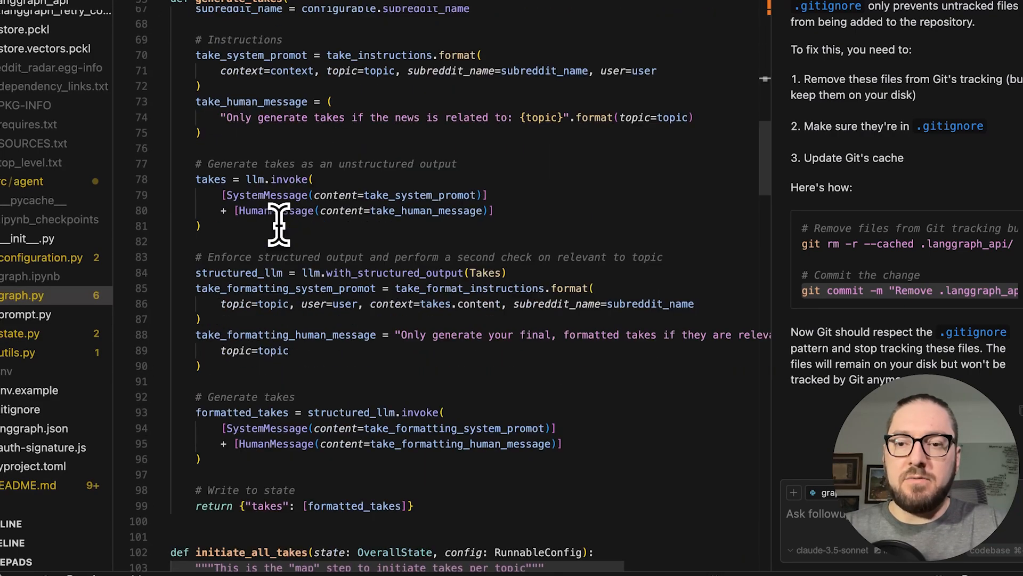
scroll(down, 3)
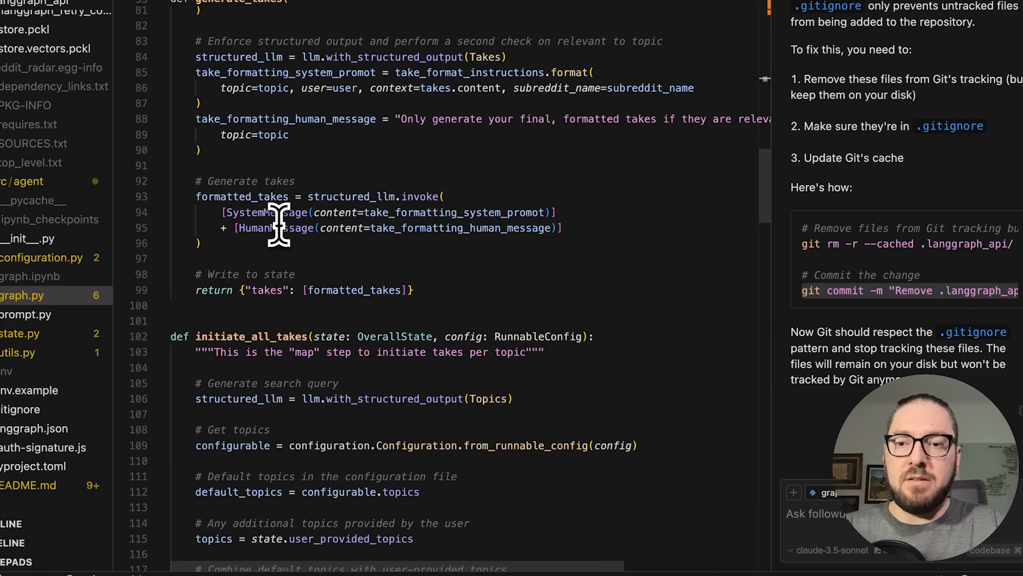
scroll(down, 3)
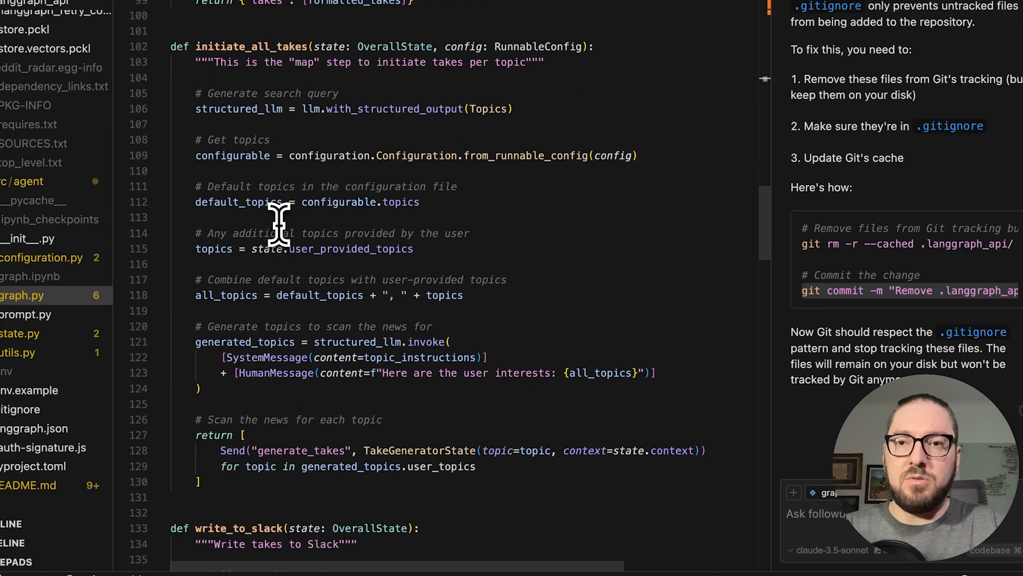
scroll(down, 3)
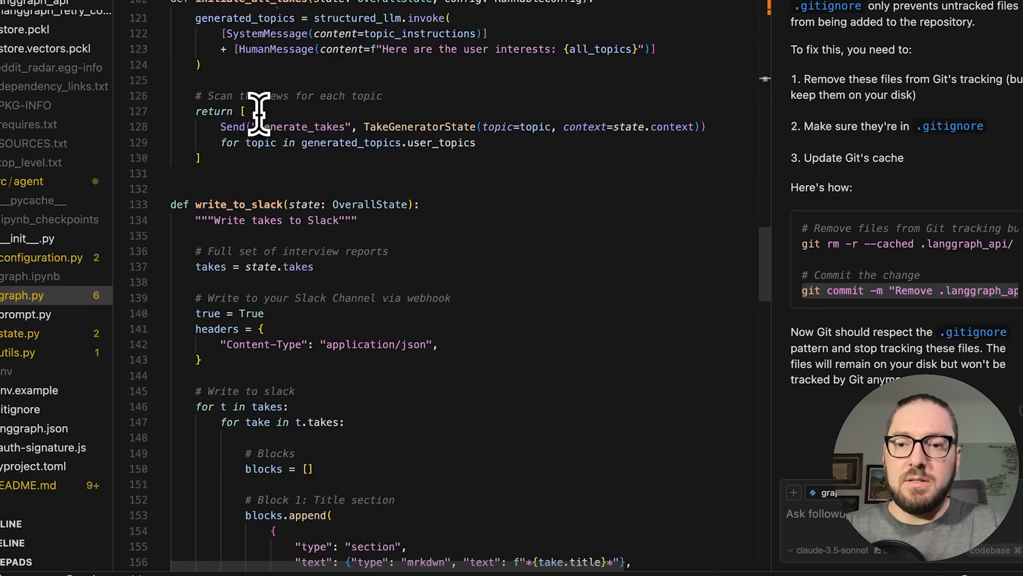
scroll(down, 3)
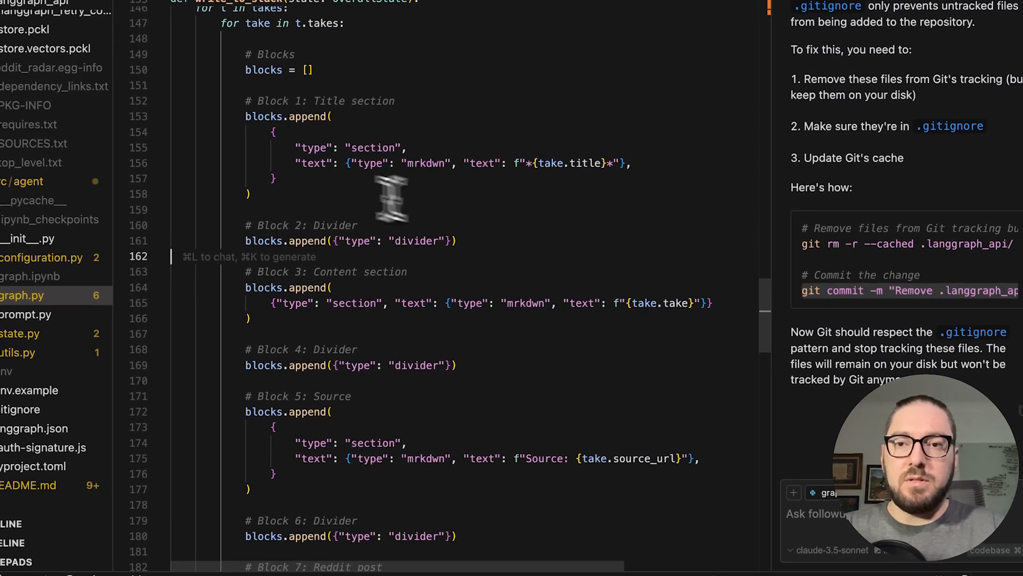
mouse_move(274, 209)
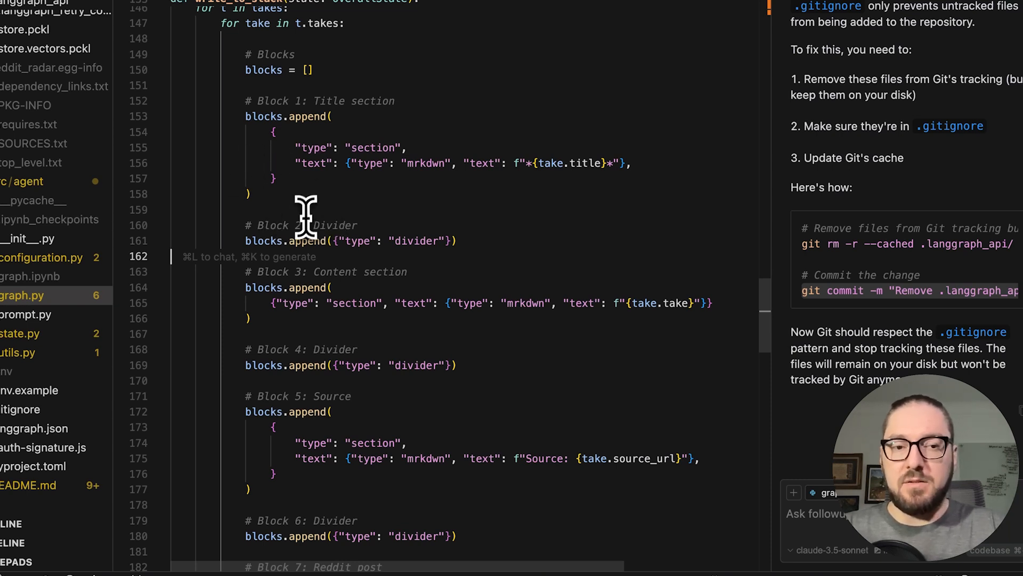
Step: Continue down to write_to_slack's message blocks ending in the post to the SLACK_WEBHOOK variable
scroll(down, 3)
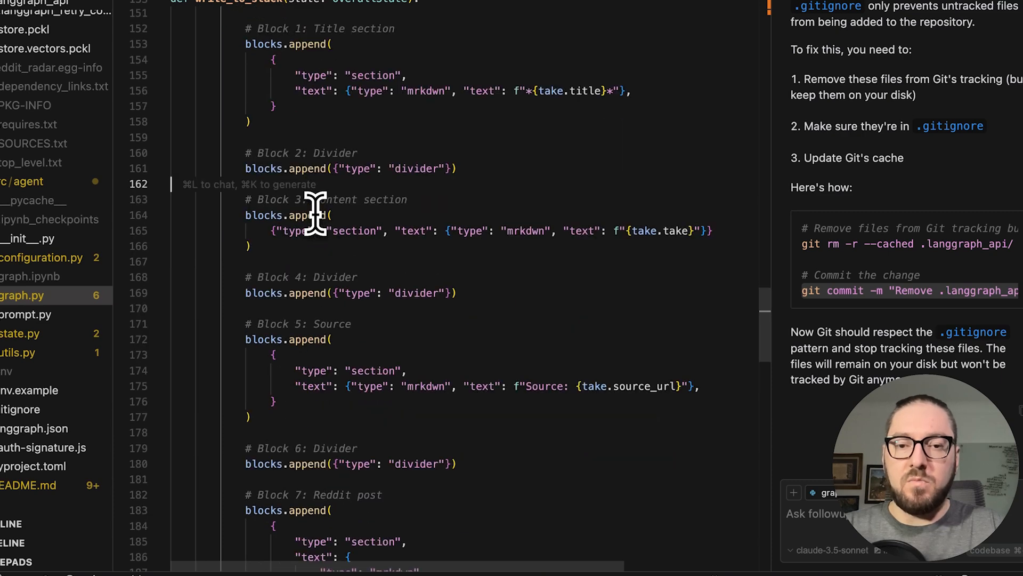
scroll(down, 3)
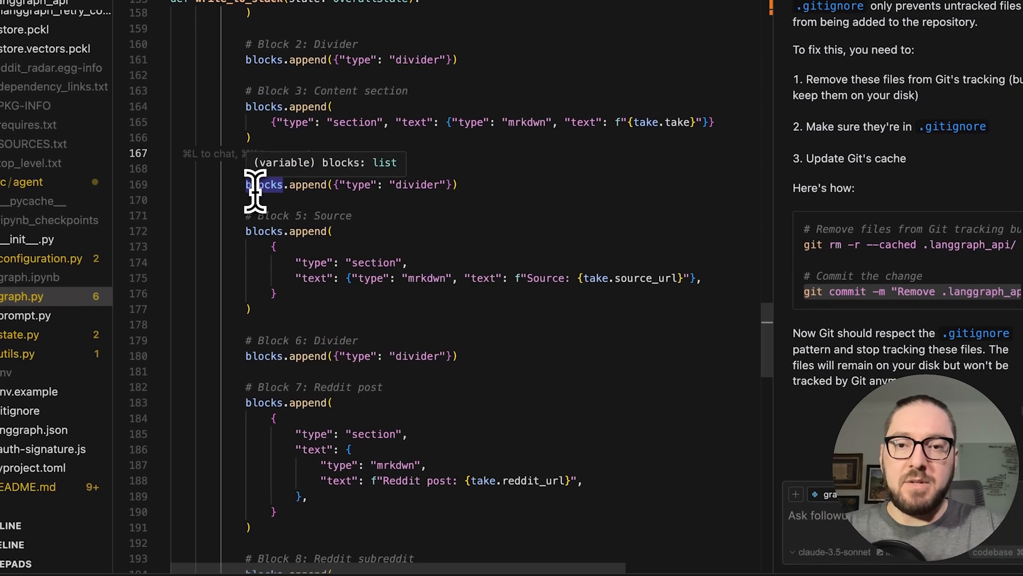
scroll(down, 3)
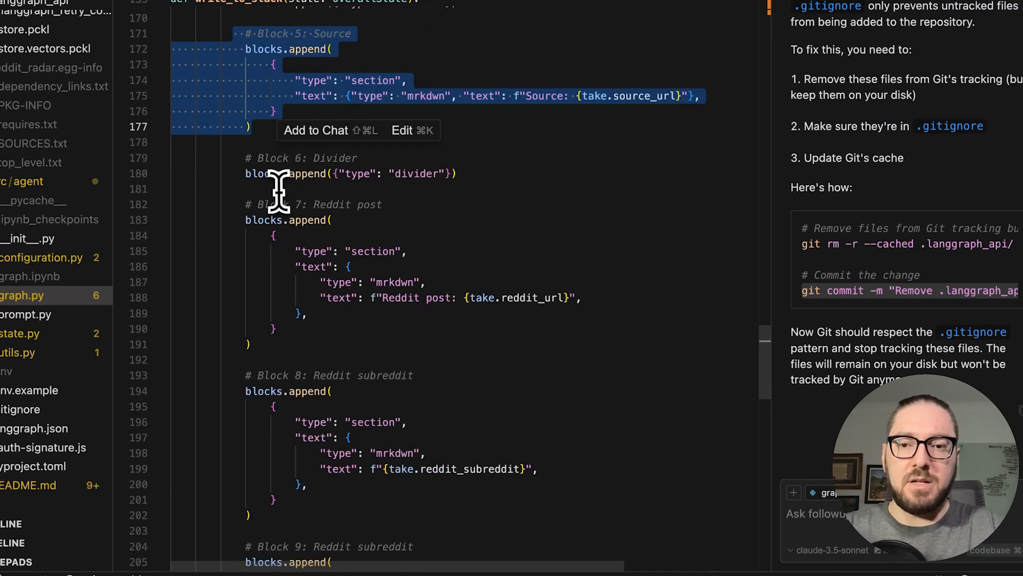
scroll(down, 3)
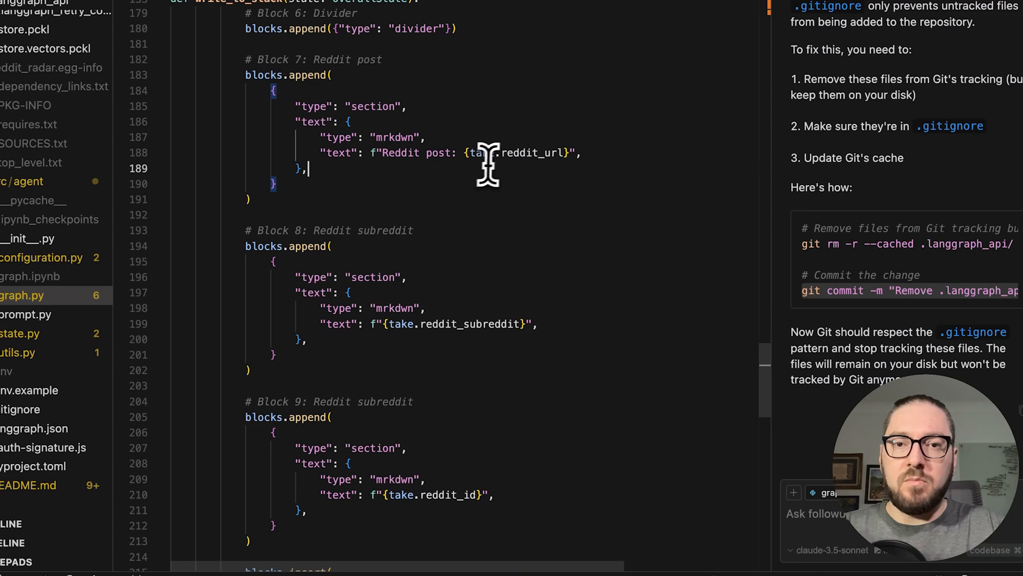
mouse_move(525, 164)
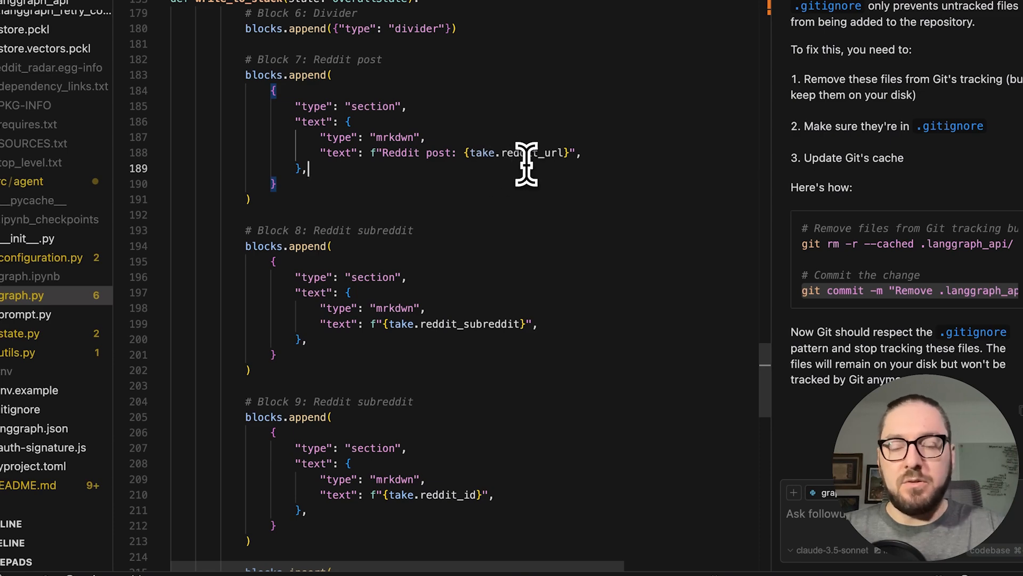
scroll(down, 3)
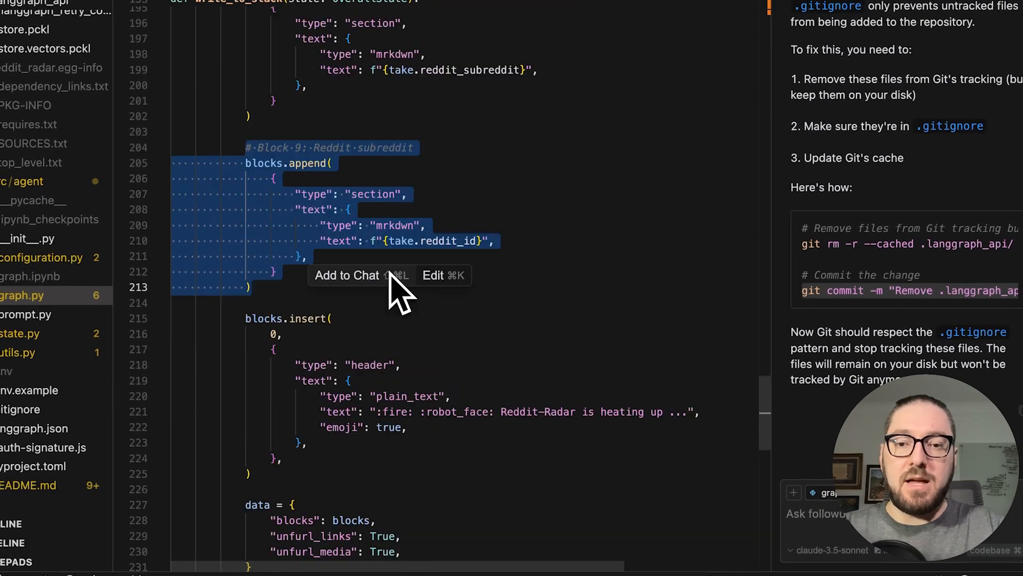
scroll(down, 3)
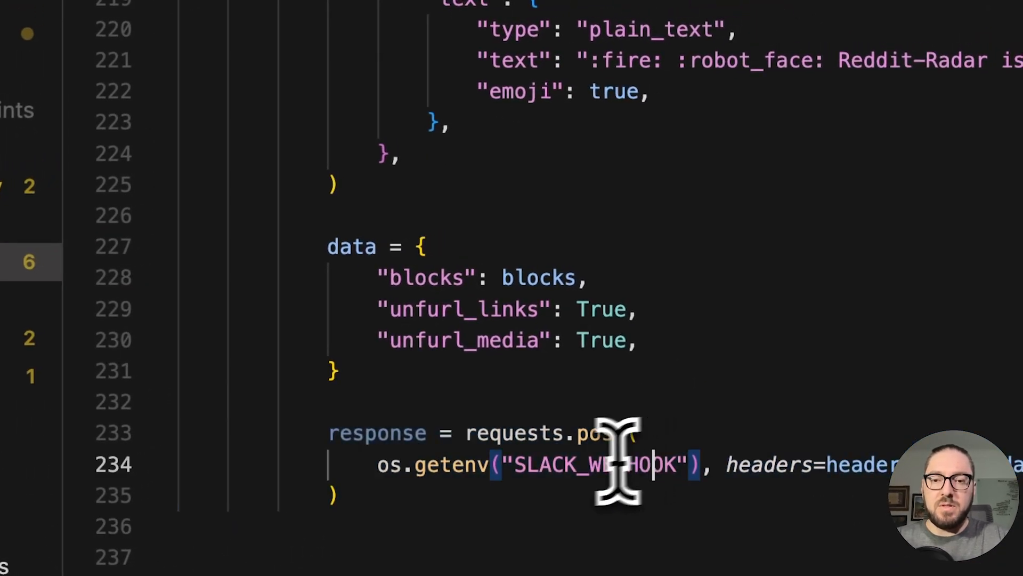
double_click(595, 464)
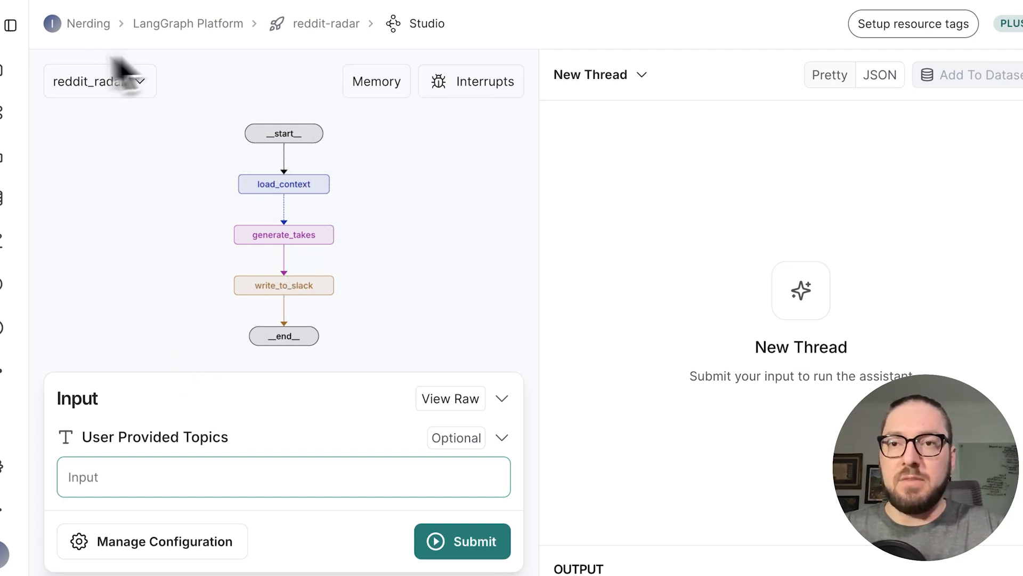
mouse_move(248, 98)
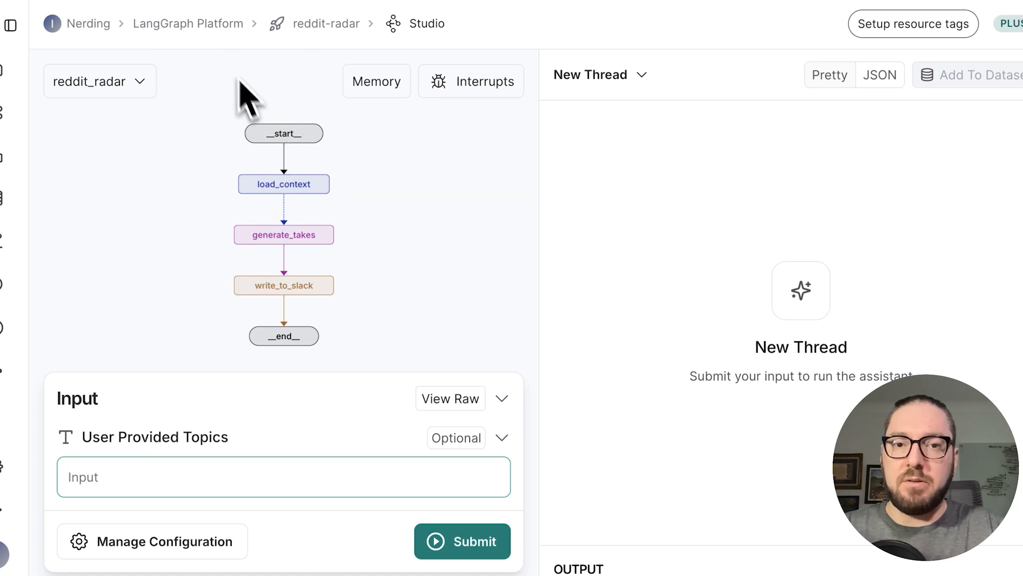
mouse_move(217, 474)
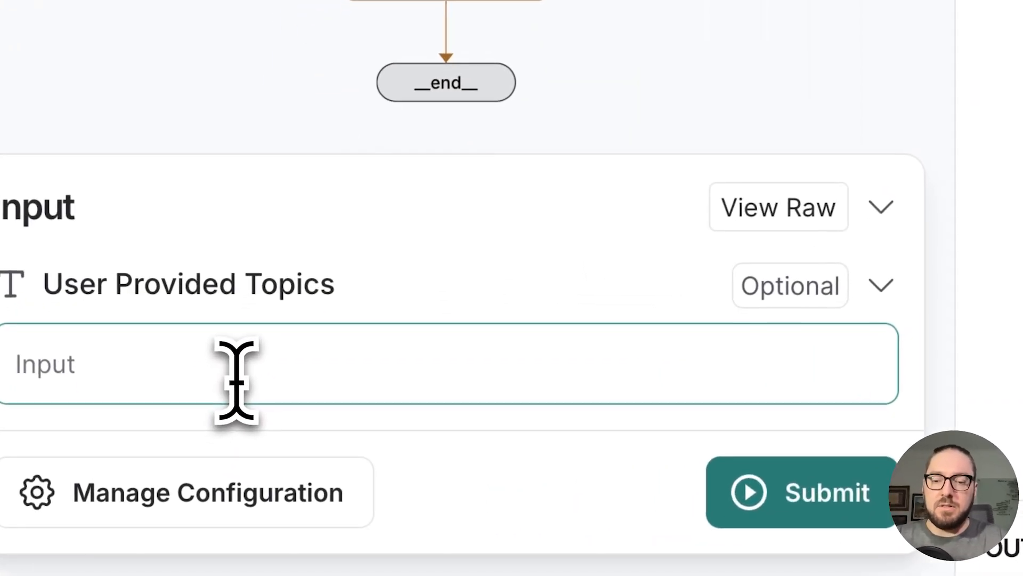
Step: Run the reddit_radar graph with 'deepseek' as the User Provided Topic and follow the streaming takes
text(deepseek)
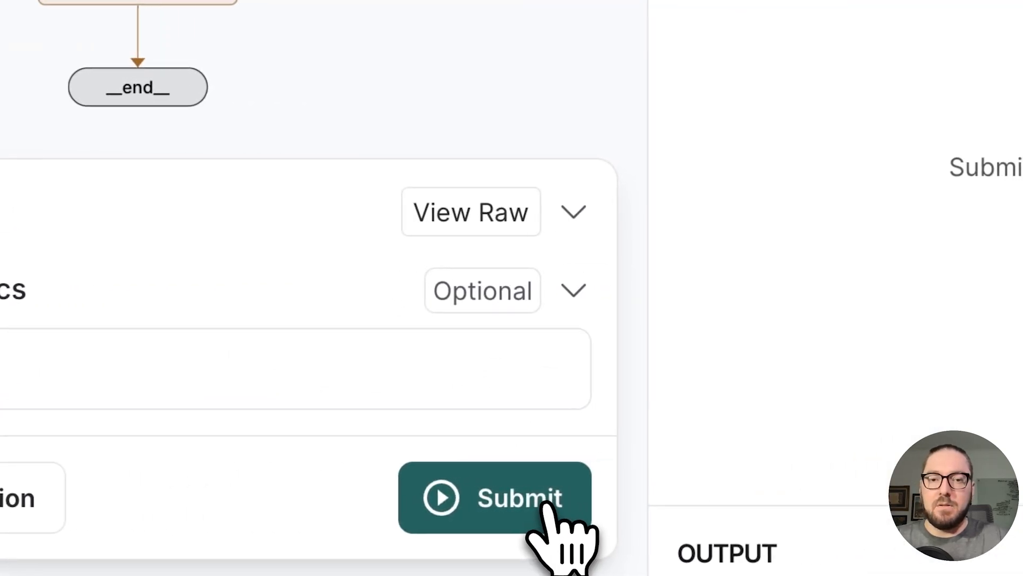
click(494, 498)
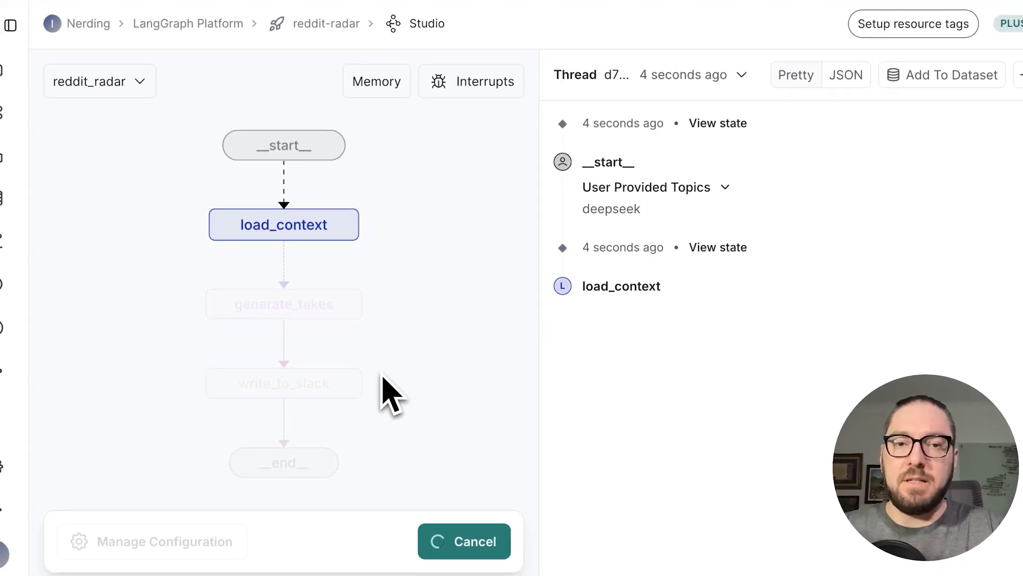
mouse_move(366, 307)
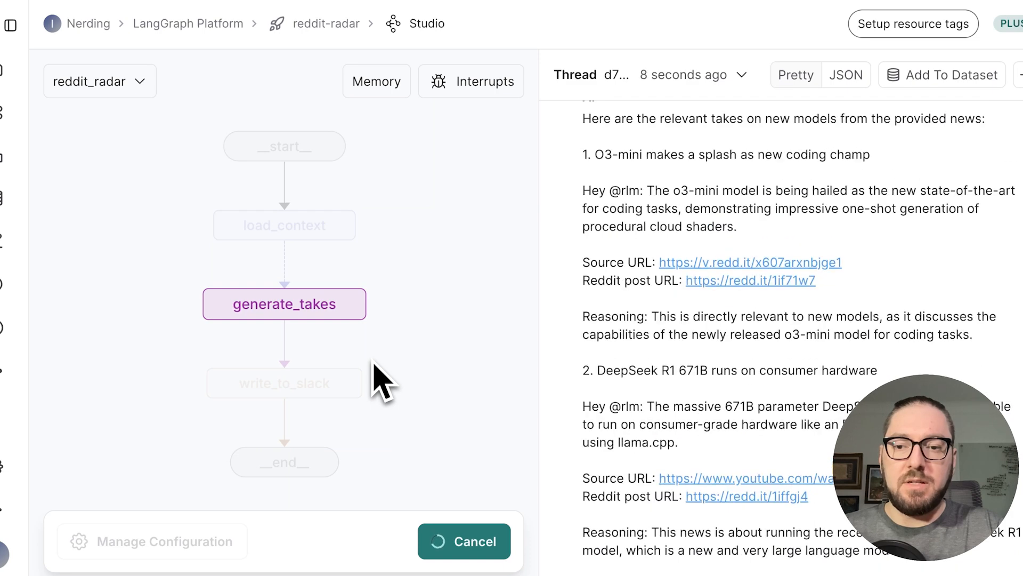
scroll(down, 3)
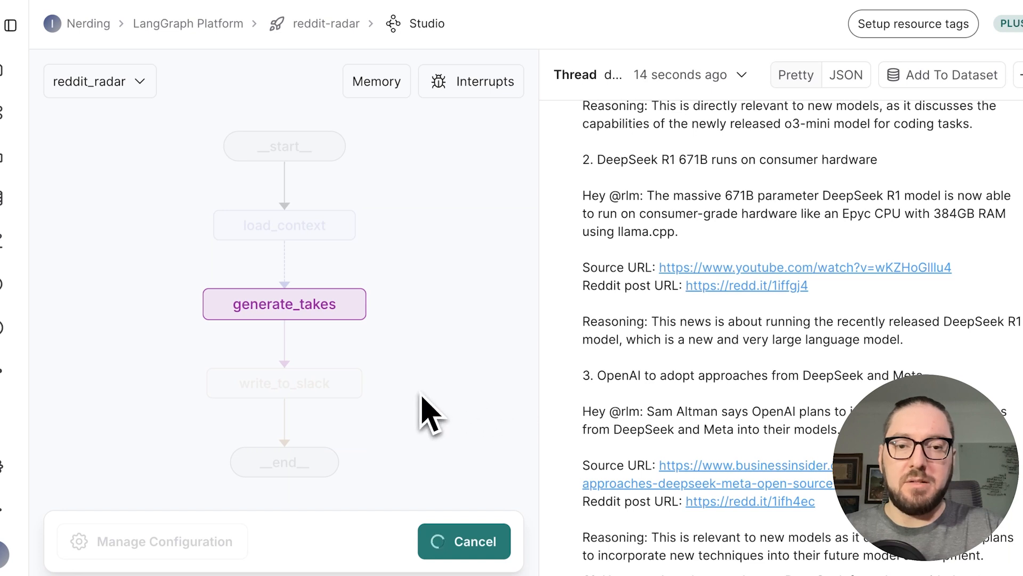
mouse_move(636, 430)
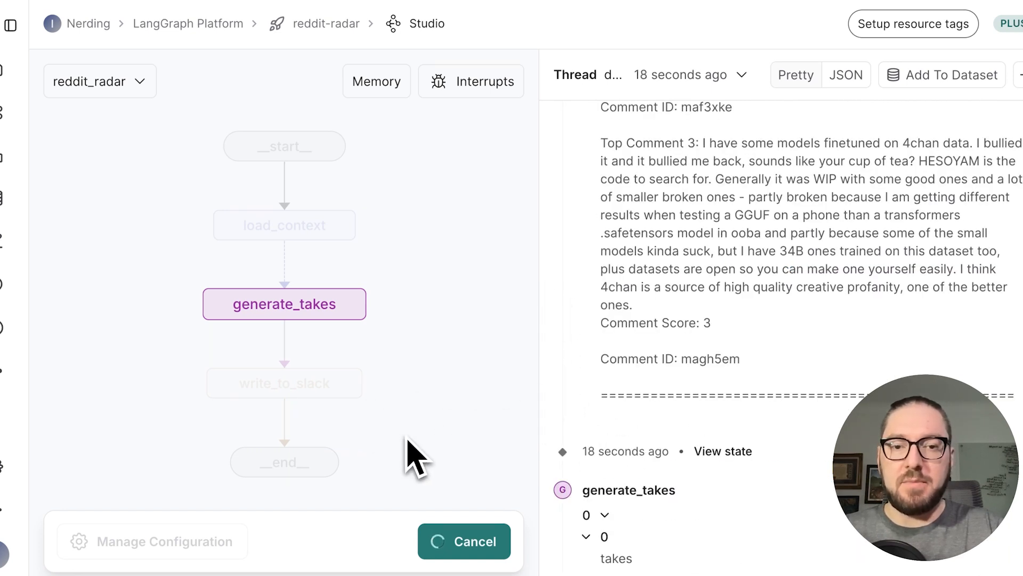
mouse_move(320, 359)
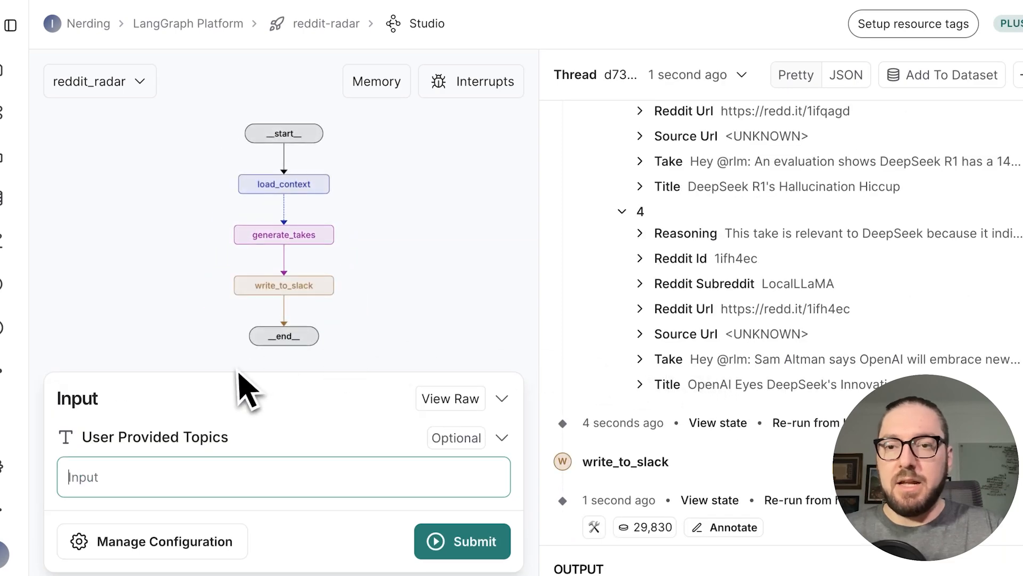
mouse_move(231, 470)
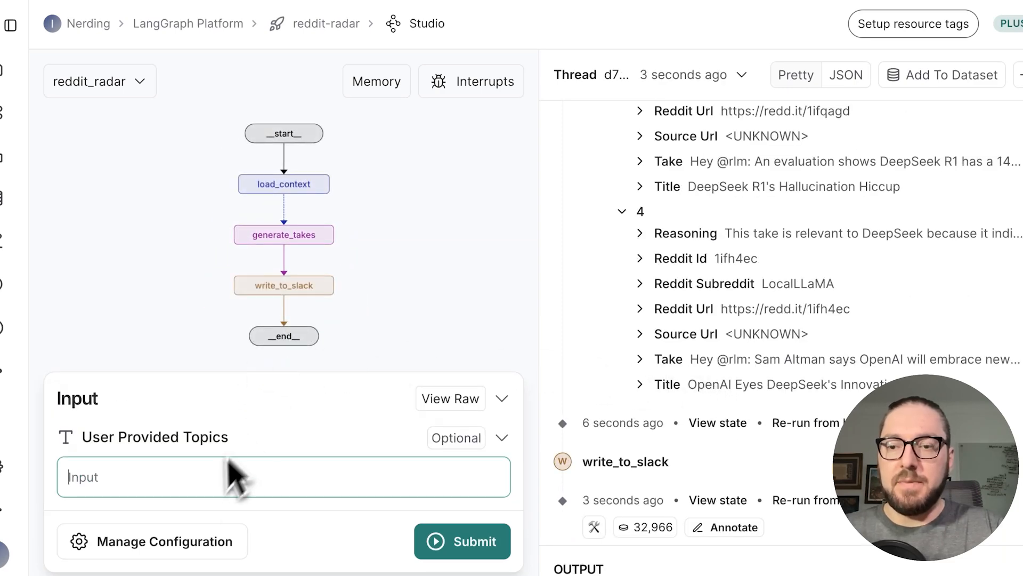
Step: Review the assistant configuration: 3 comments, 20 posts, 'day' timeframe and subreddit LocalLLaMA
click(166, 542)
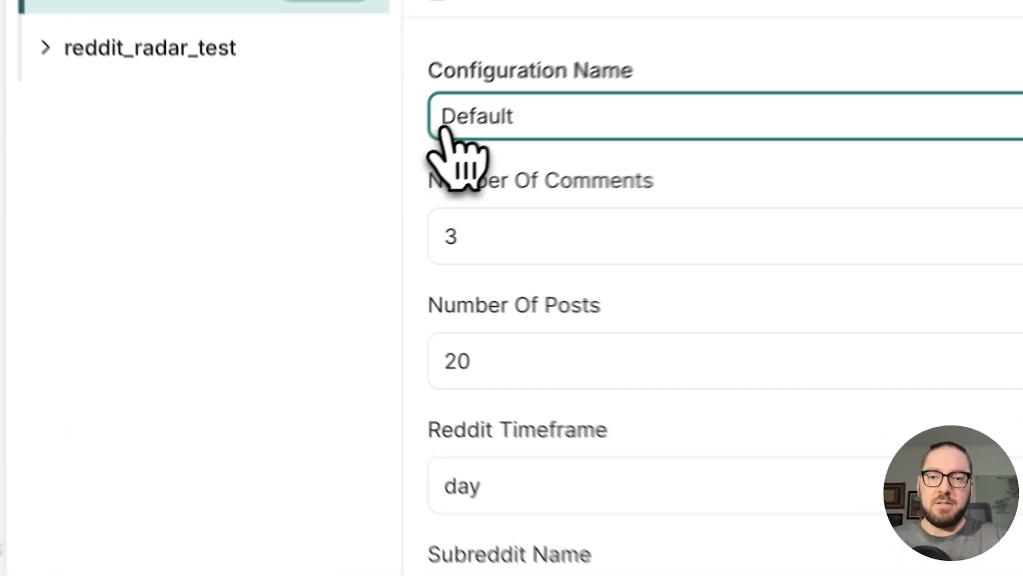
scroll(down, 3)
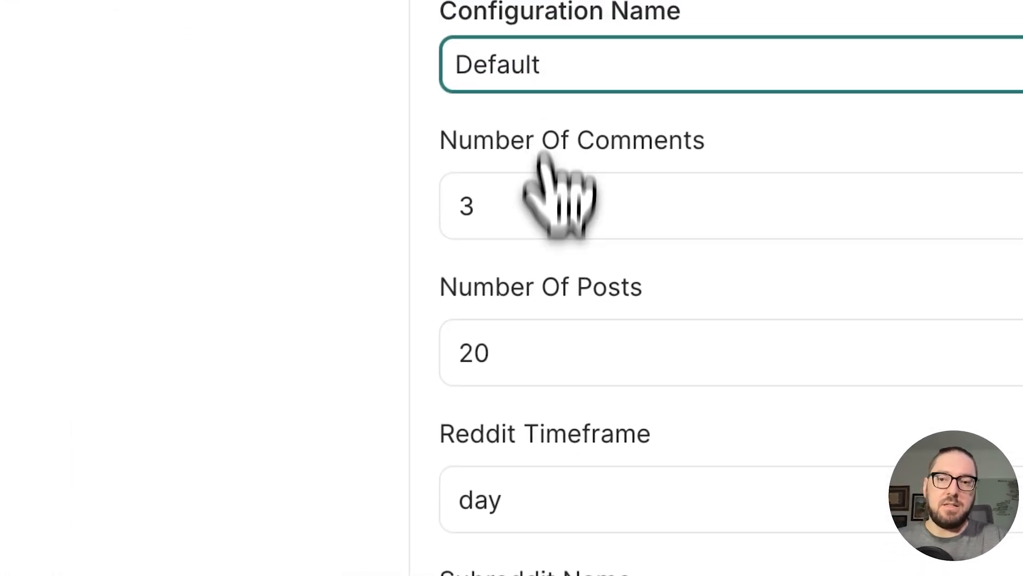
click(587, 205)
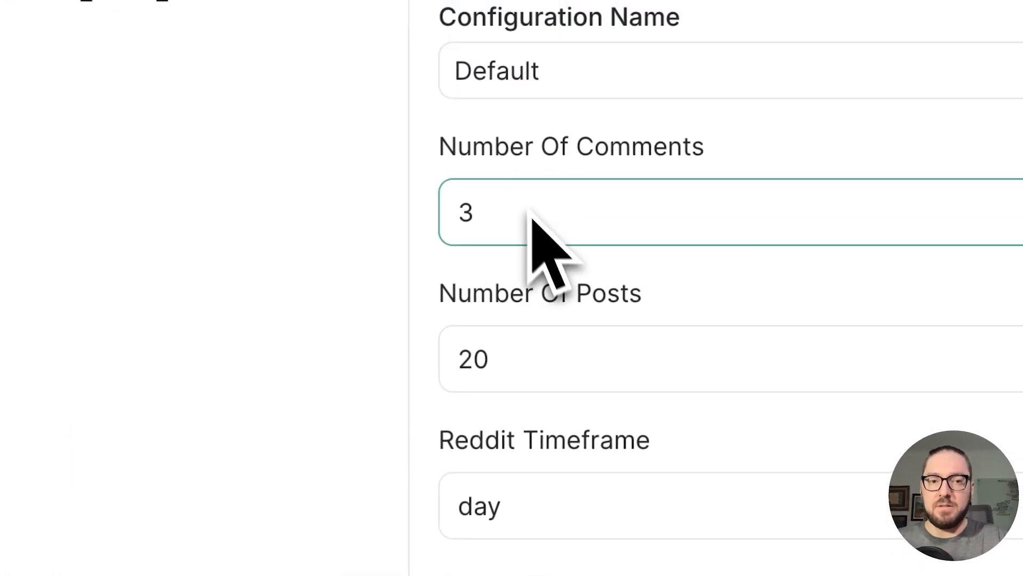
click(496, 360)
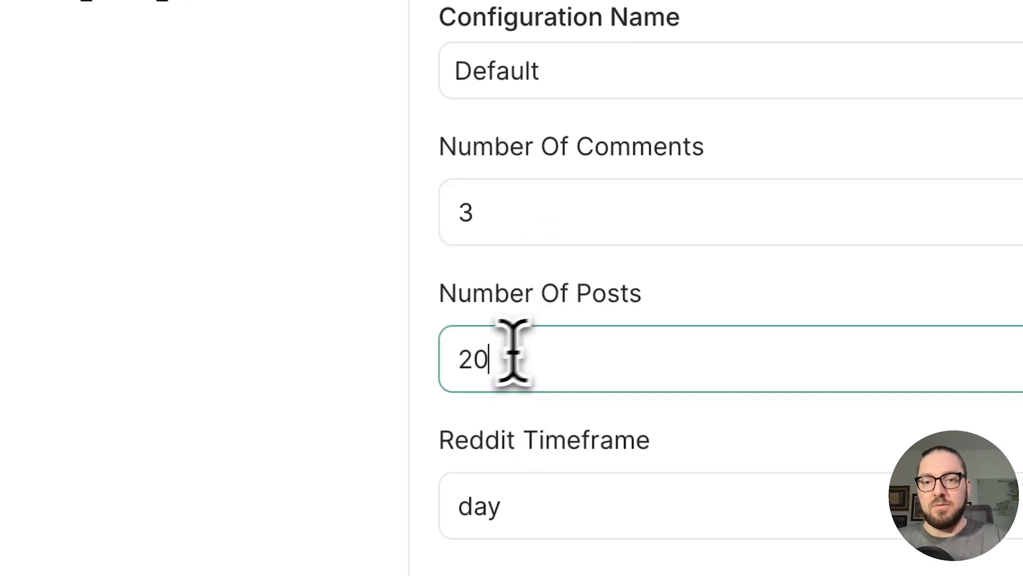
scroll(down, 3)
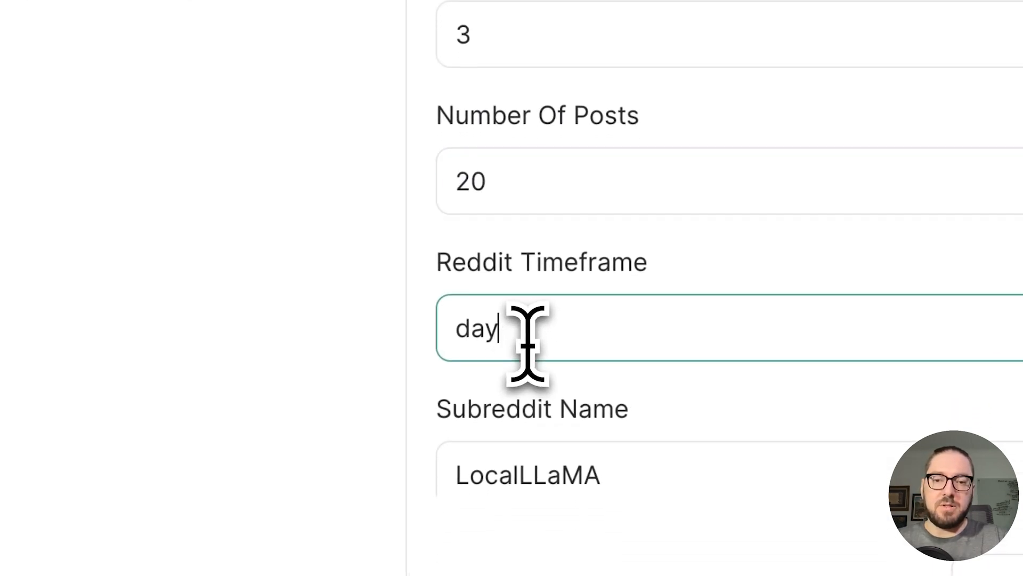
click(528, 475)
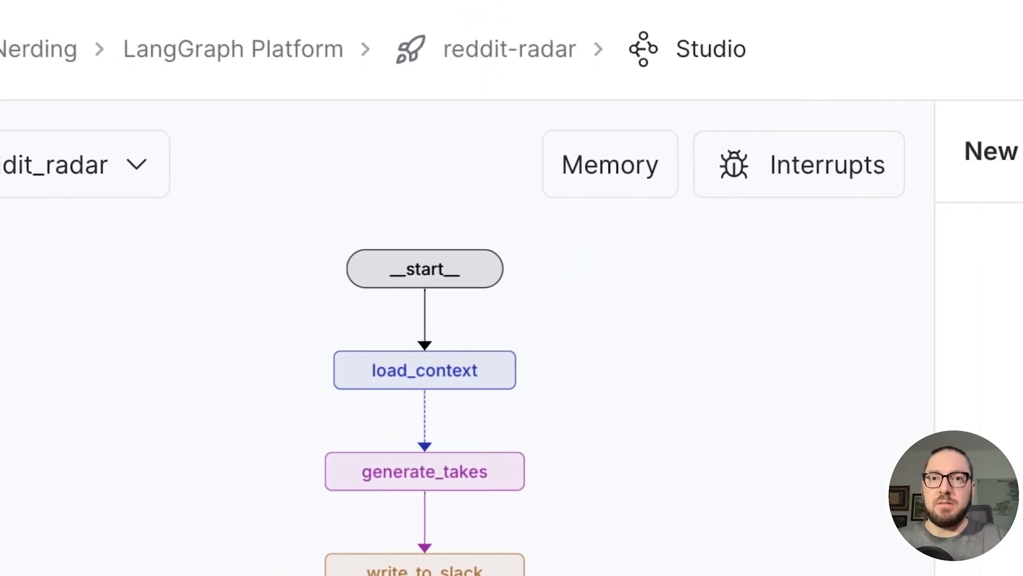
Step: Open the deepseek reddit_radar trace in LangSmith and read the loaded LocalLLaMA posts, scores and top comments
click(26, 225)
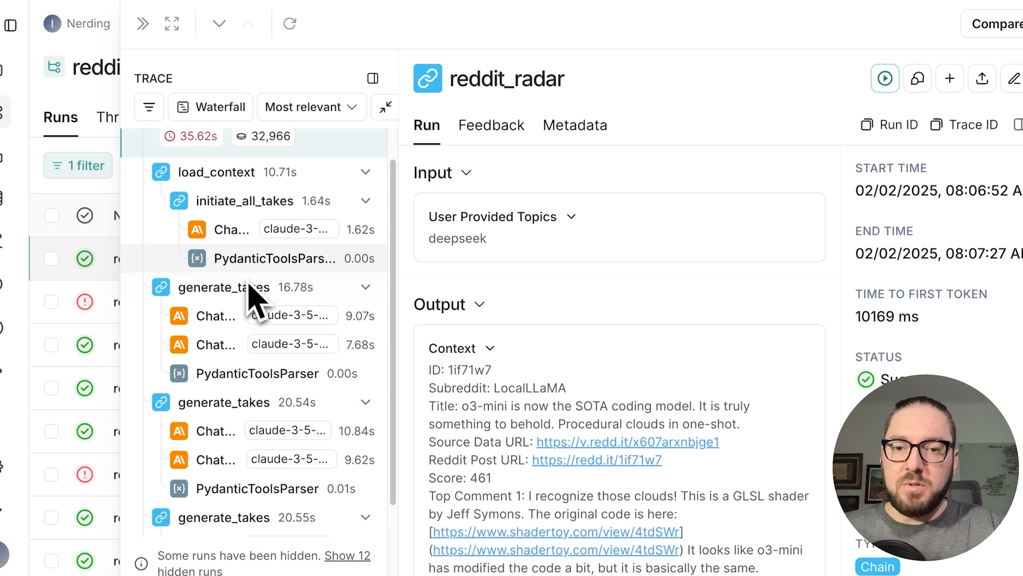
scroll(down, 3)
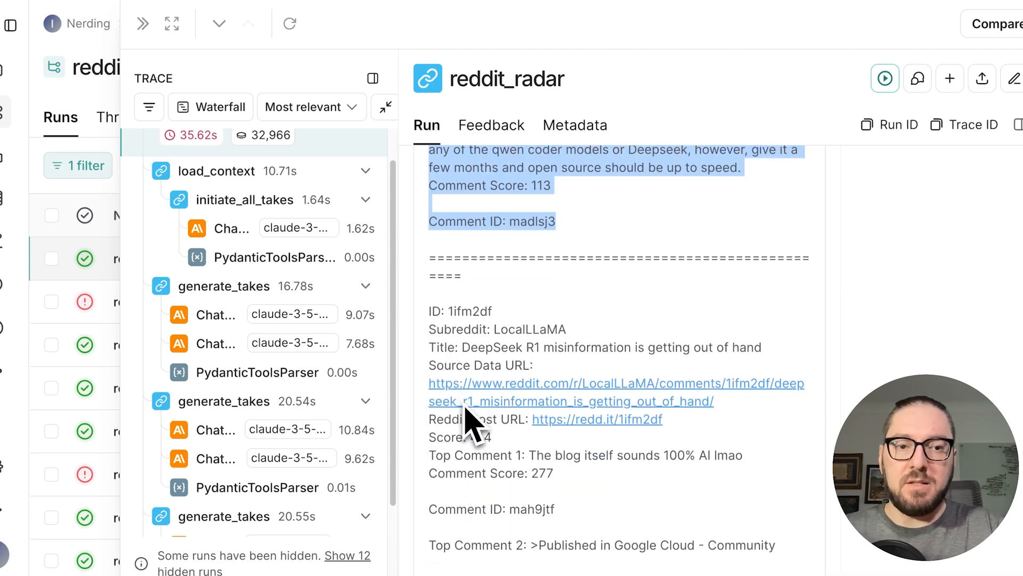
scroll(down, 3)
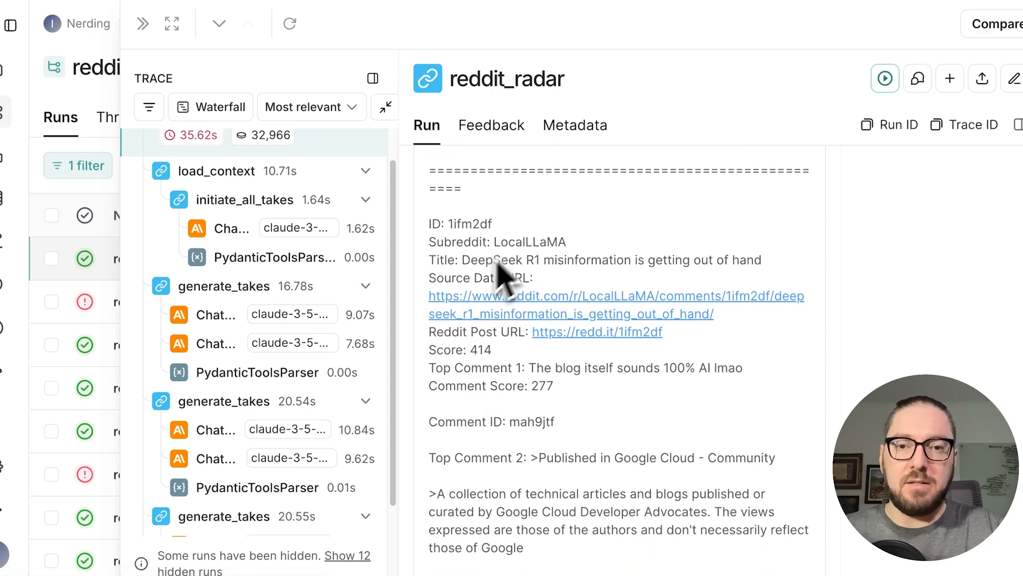
scroll(down, 3)
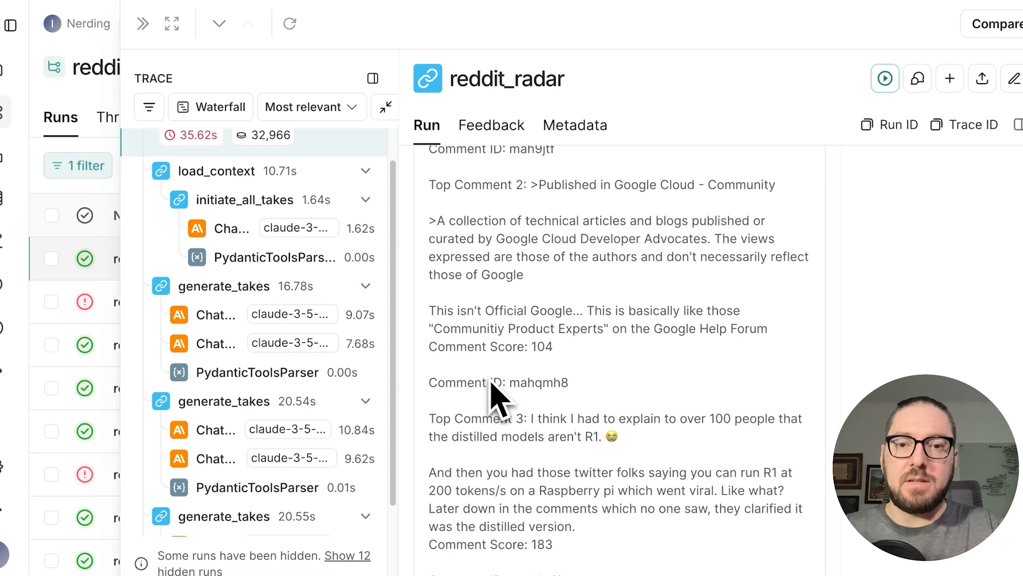
scroll(down, 3)
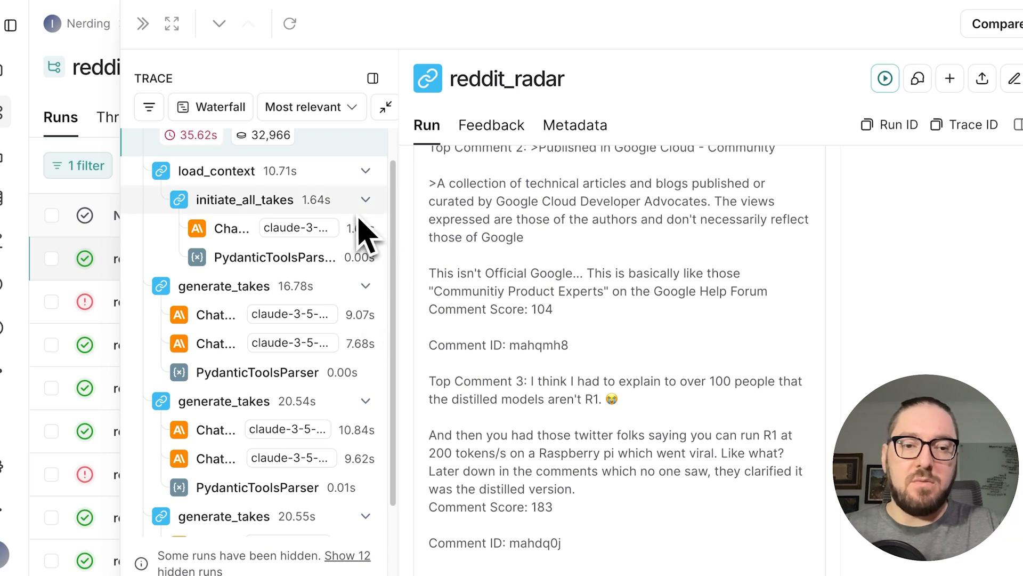
mouse_move(486, 255)
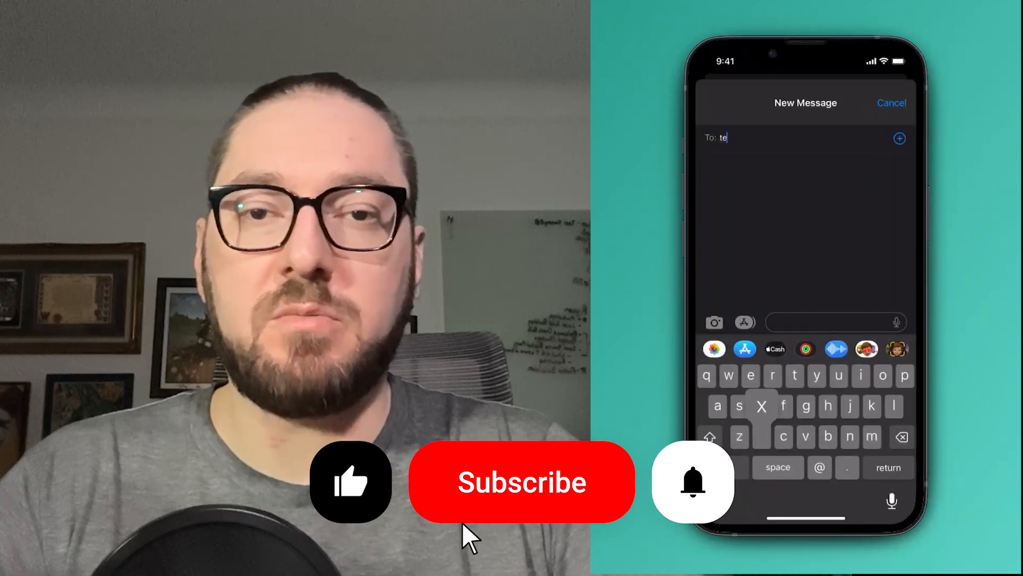
Step: Address the message to yourself and write 'Next Tuesday I have a doctor appointment'
click(522, 482)
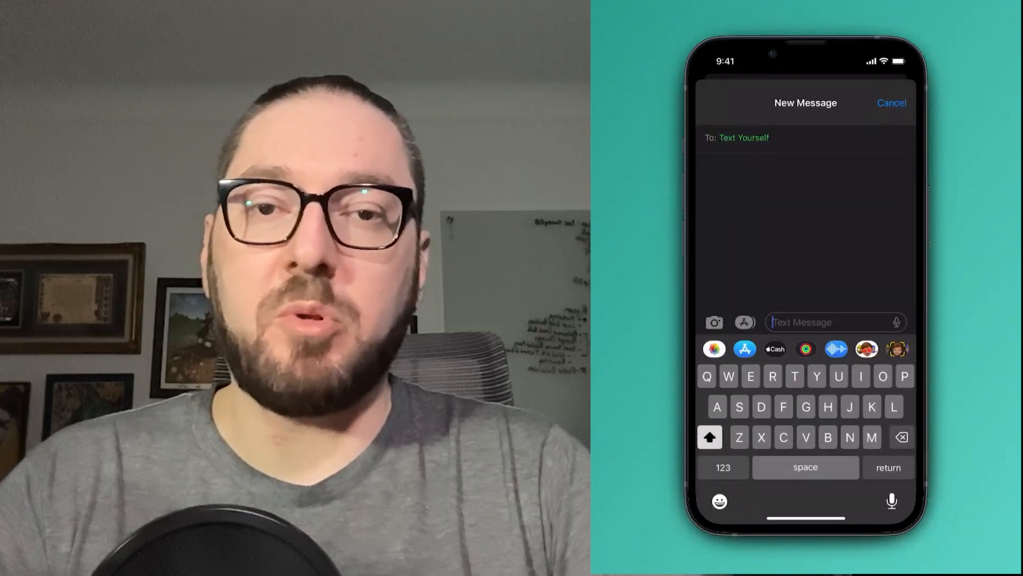
text(Next Tuesday I have a doctor appointment)
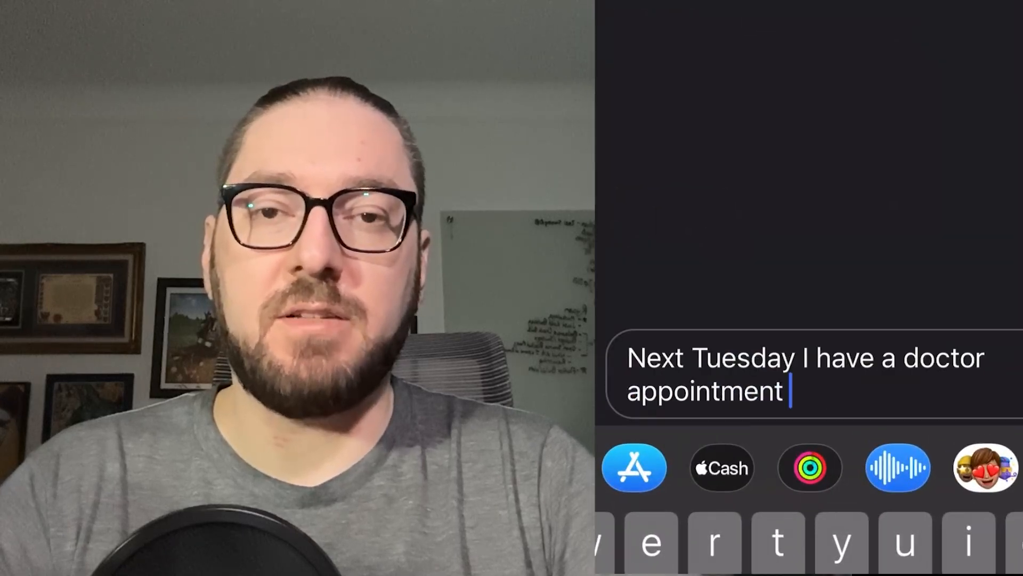
text(downto)
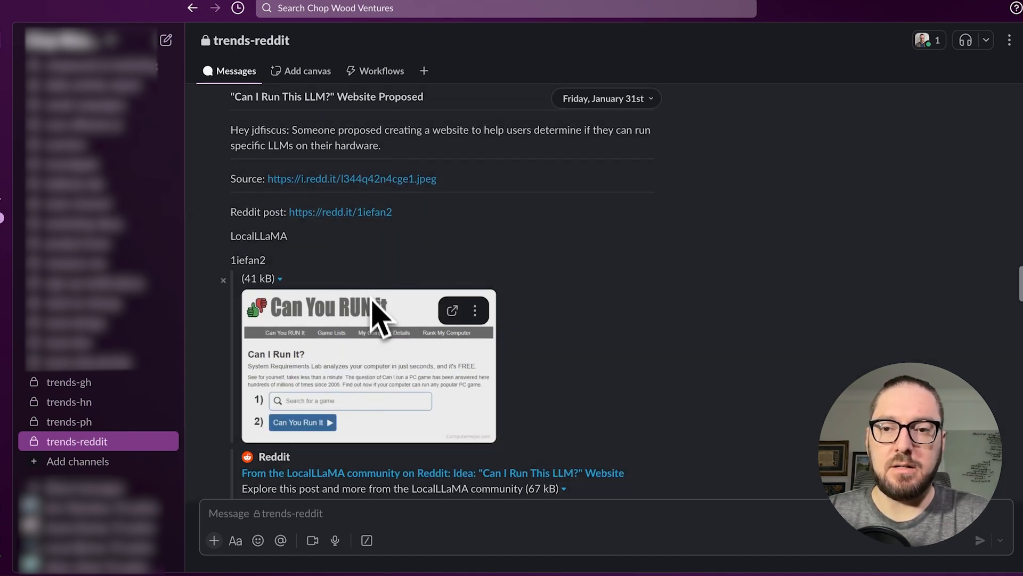
Step: Scroll to the multilingual R1 distills Reddit Radar post and add an emoji reaction to it
scroll(down, 3)
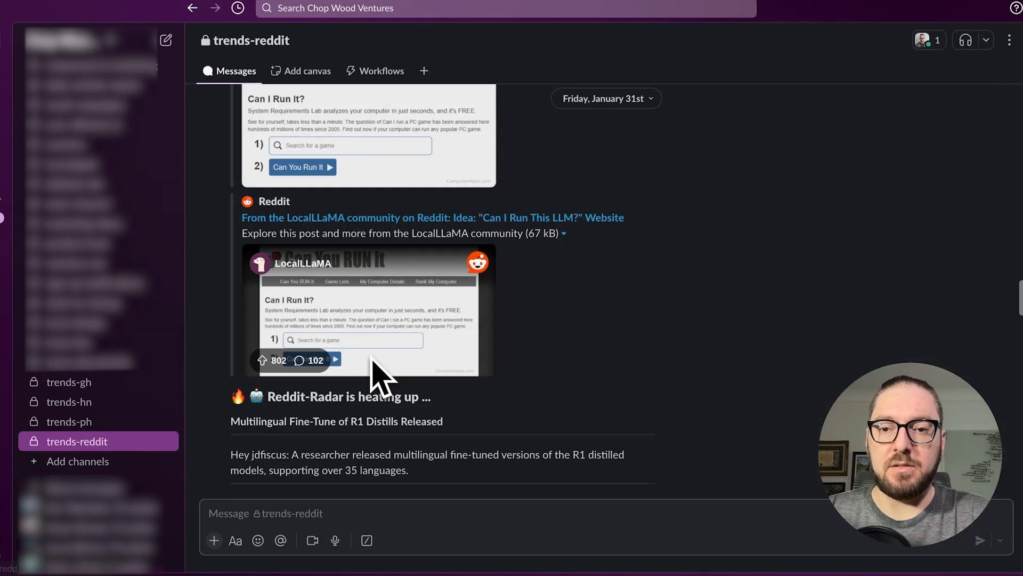
scroll(down, 3)
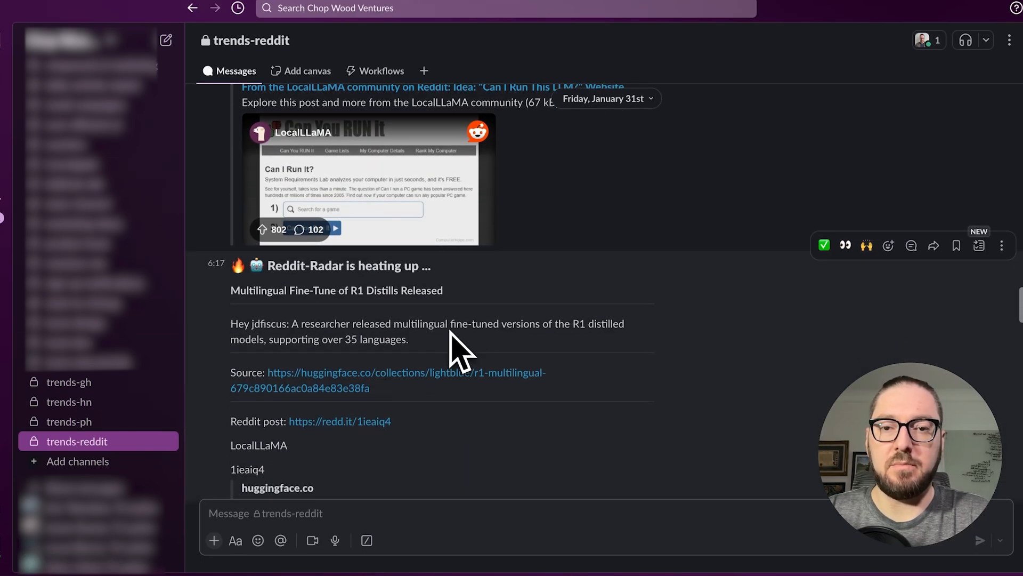
scroll(down, 3)
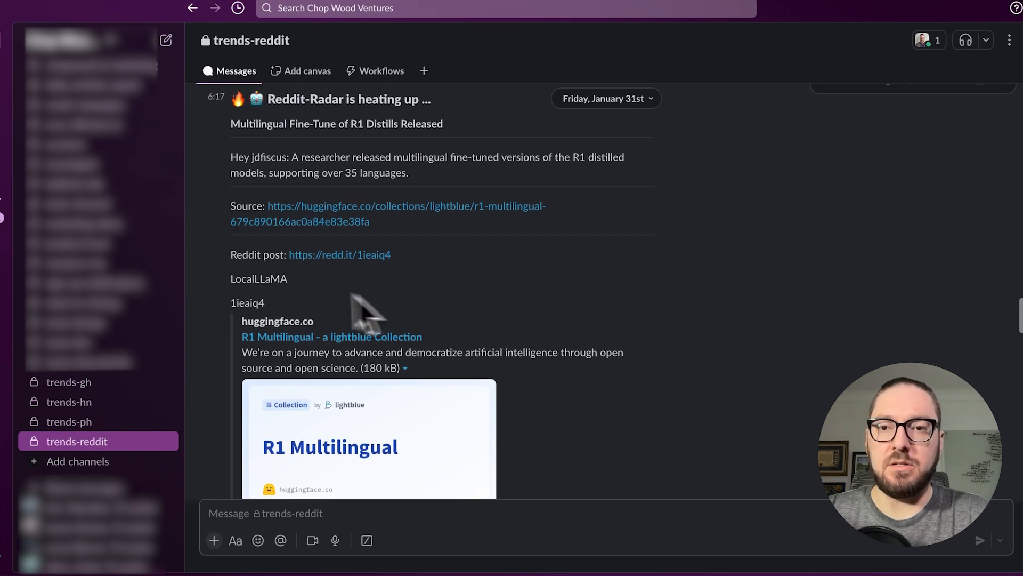
mouse_move(402, 251)
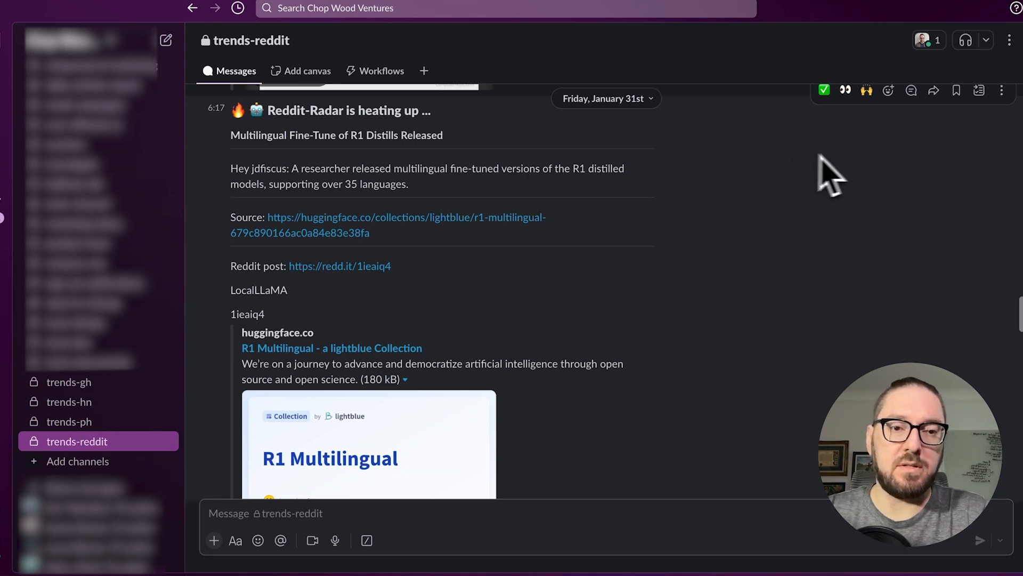
mouse_move(898, 137)
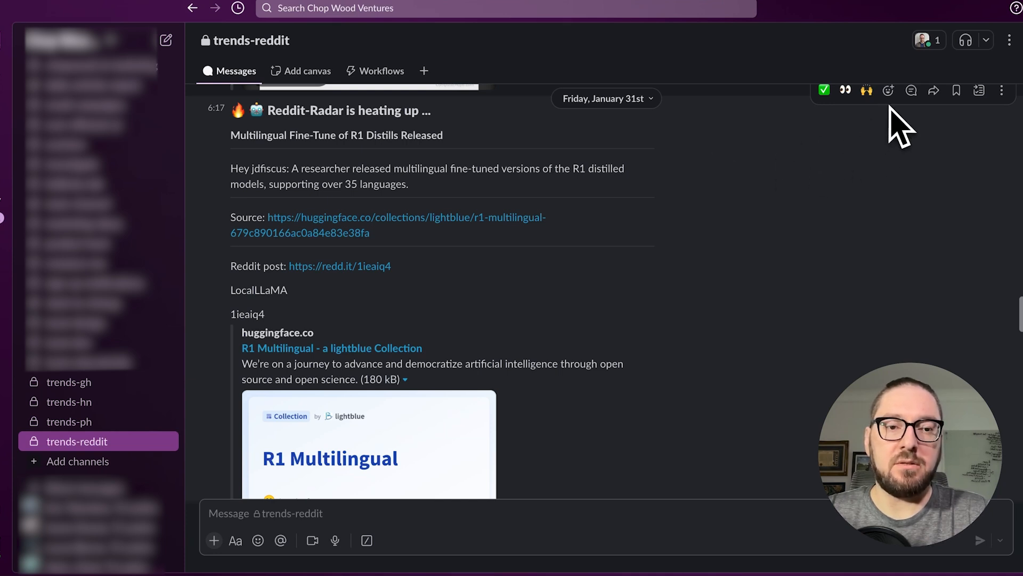
mouse_move(762, 183)
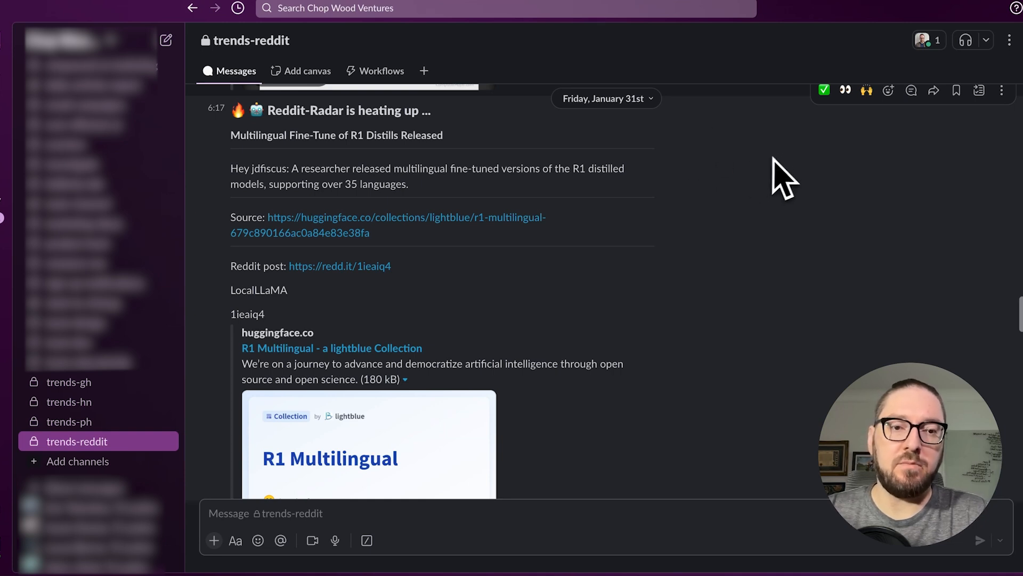
mouse_move(888, 90)
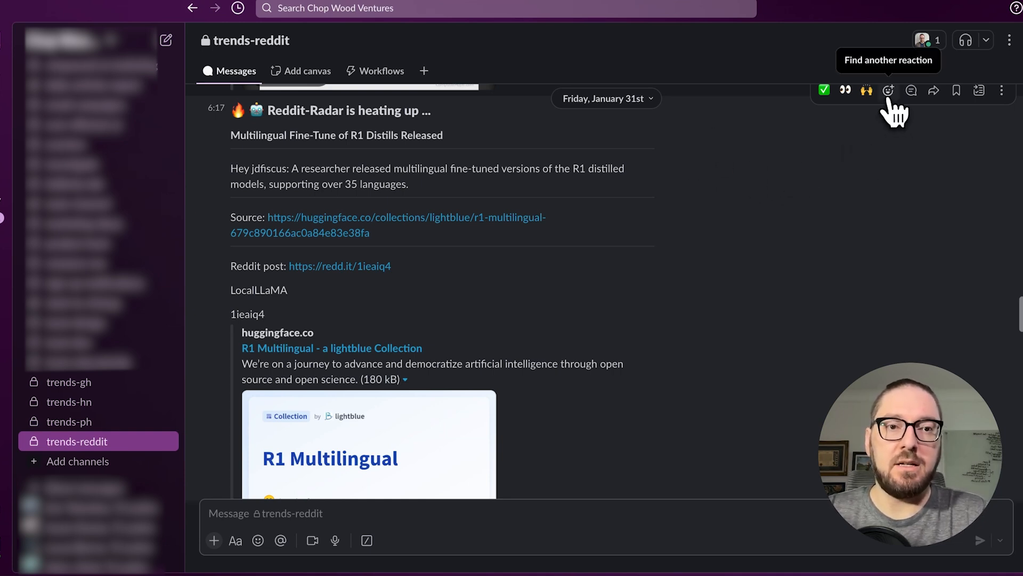
click(888, 90)
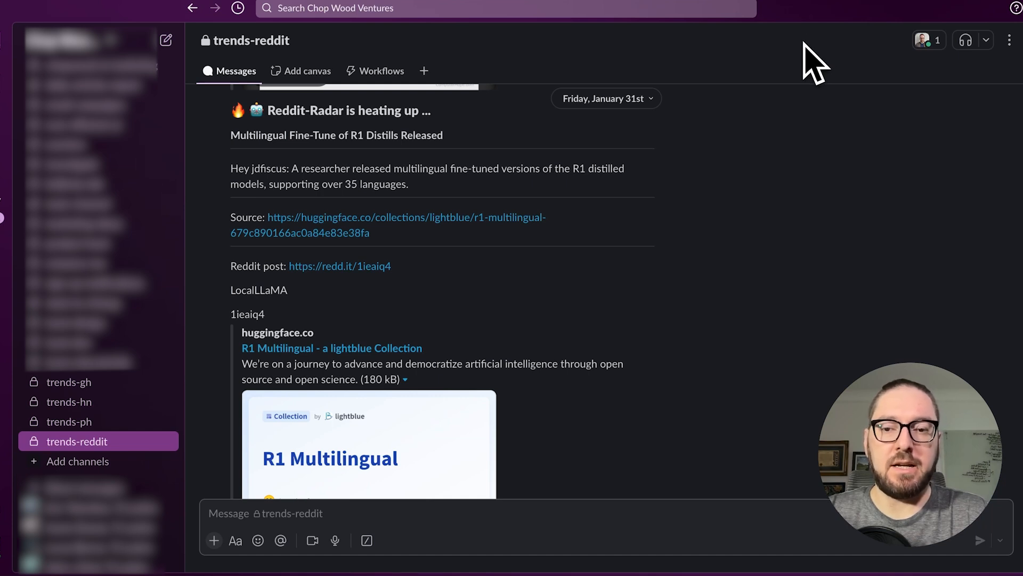
mouse_move(836, 40)
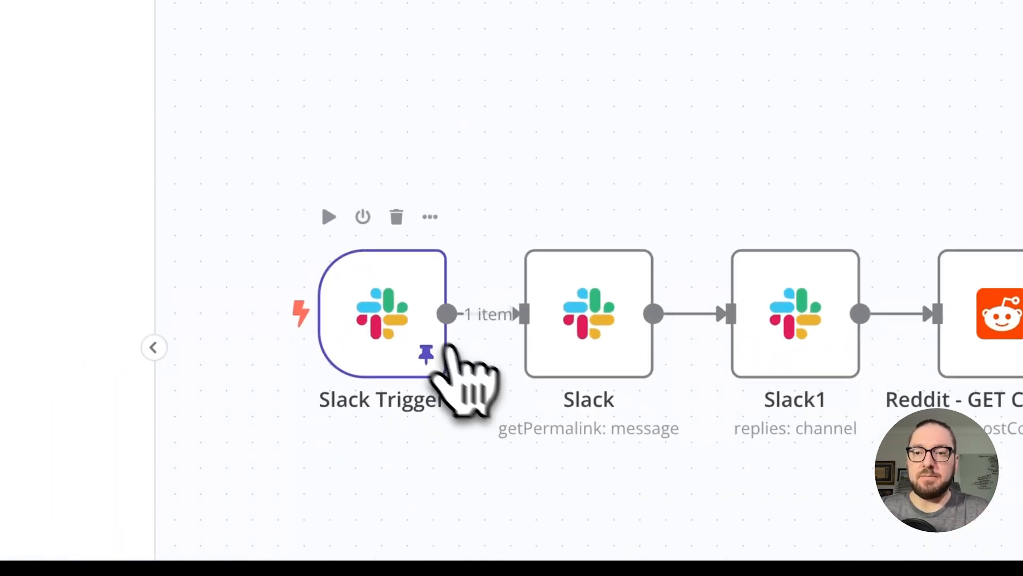
double_click(382, 313)
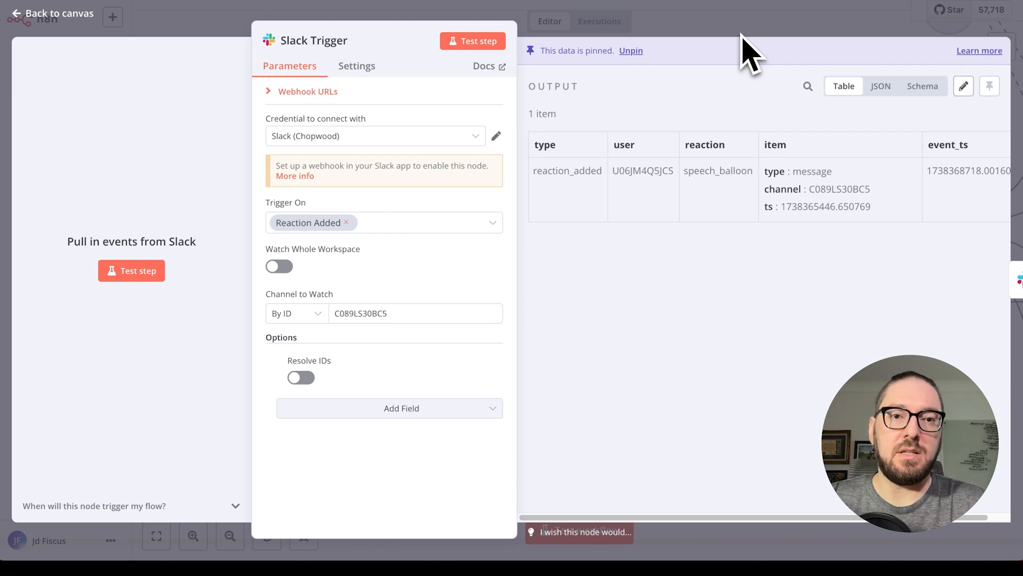
click(58, 13)
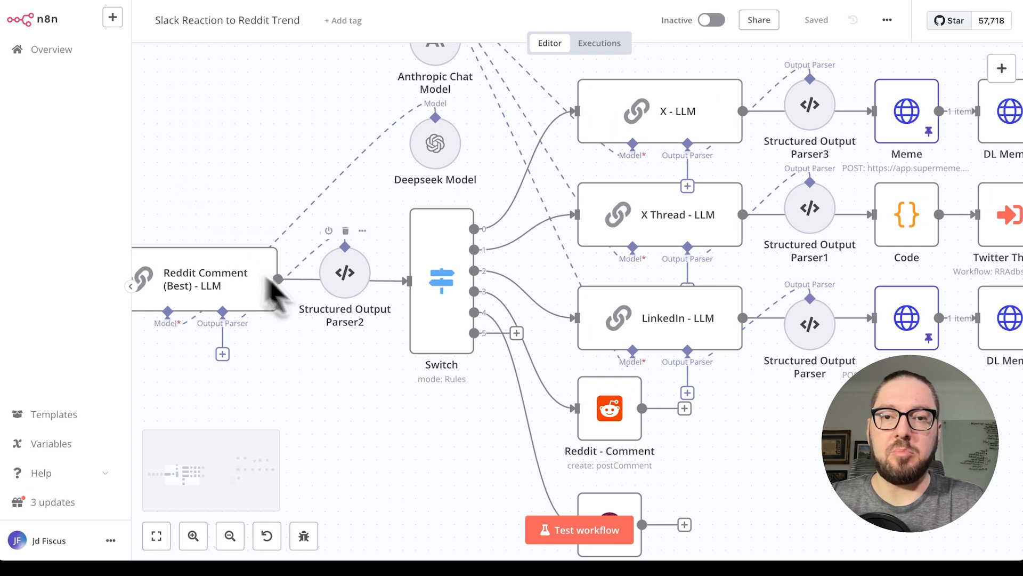
mouse_move(345, 280)
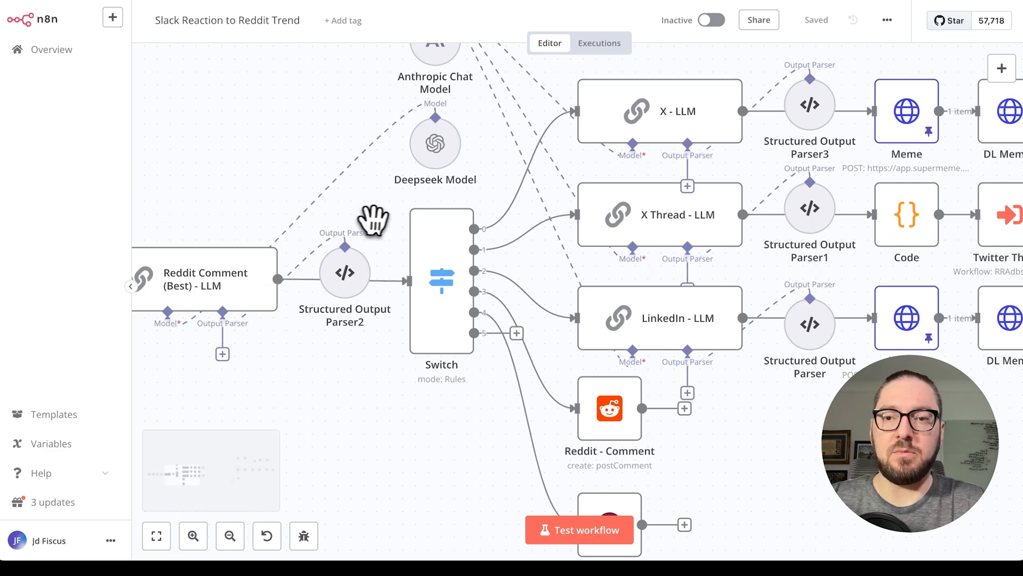
Step: Test the Reddit Comment (Best) - LLM node and collapse the Reddit GET Comments input data
double_click(205, 278)
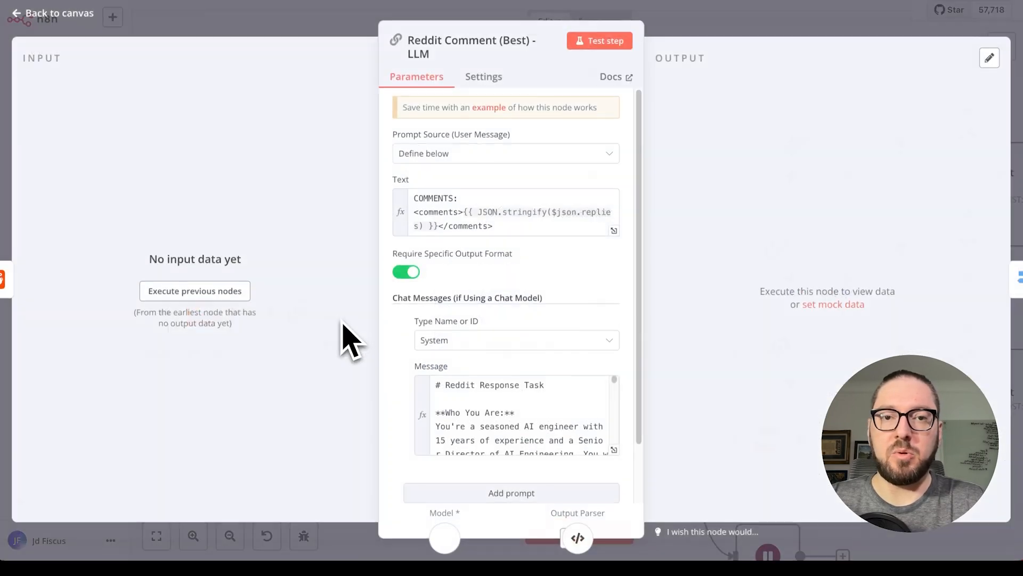
click(598, 41)
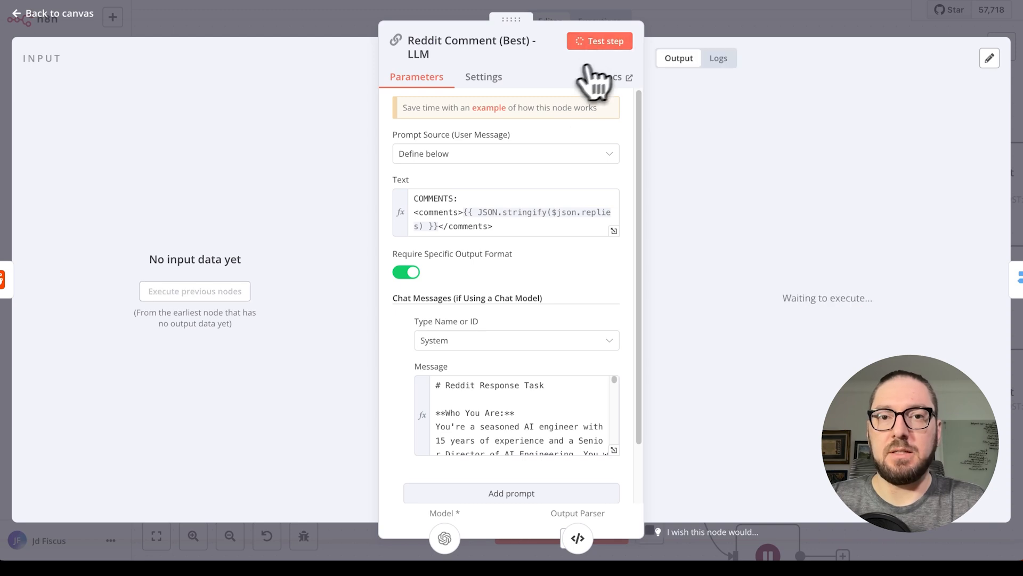
click(598, 41)
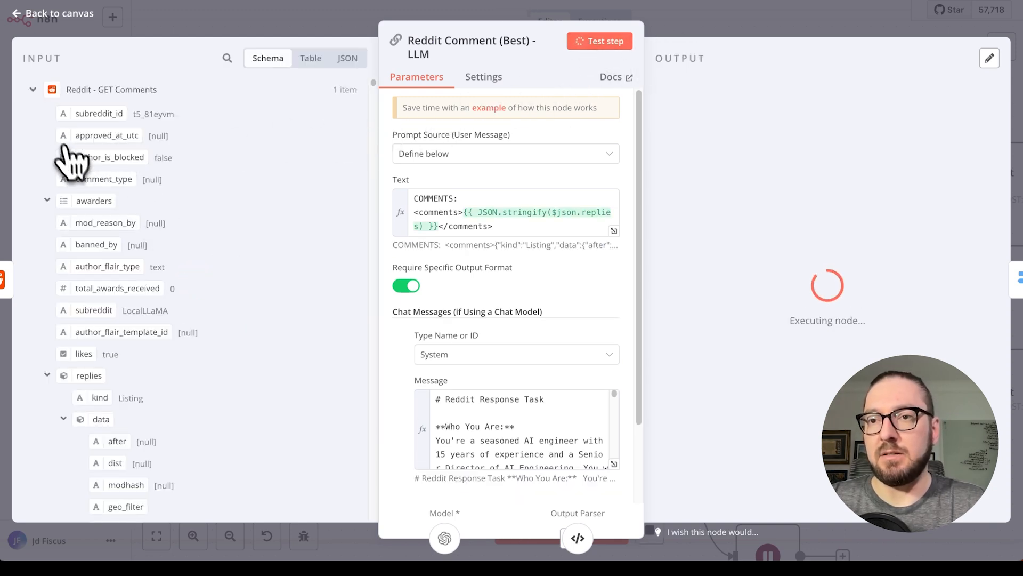
mouse_move(72, 268)
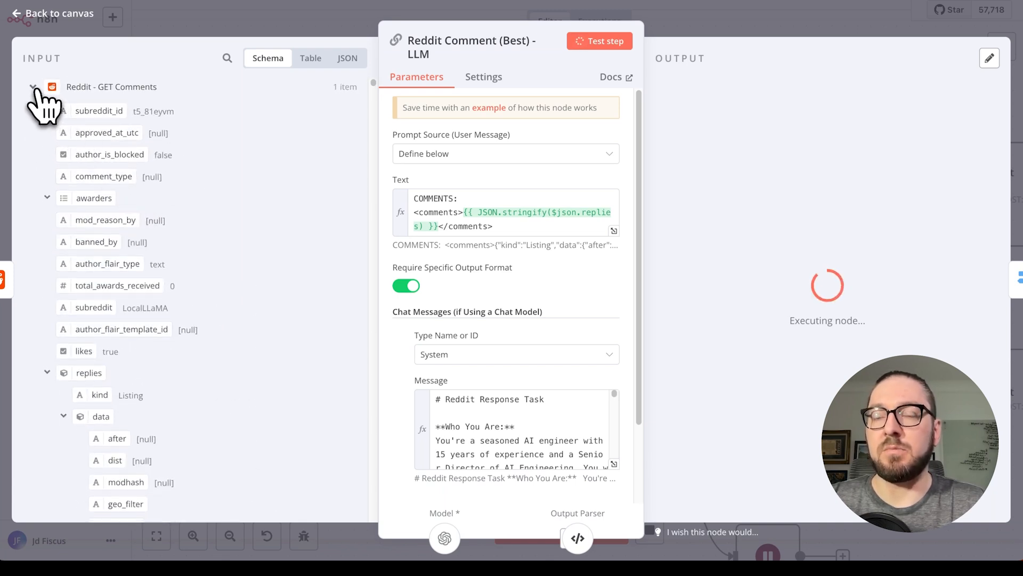
click(32, 87)
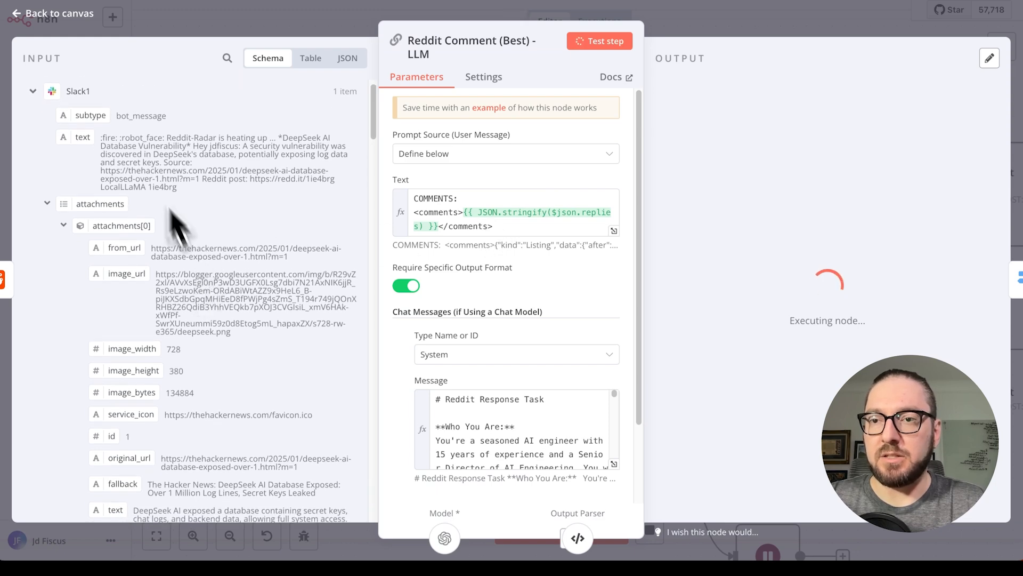
Step: Browse the node's input schema while the sarcastic reply and best comments are produced
scroll(down, 3)
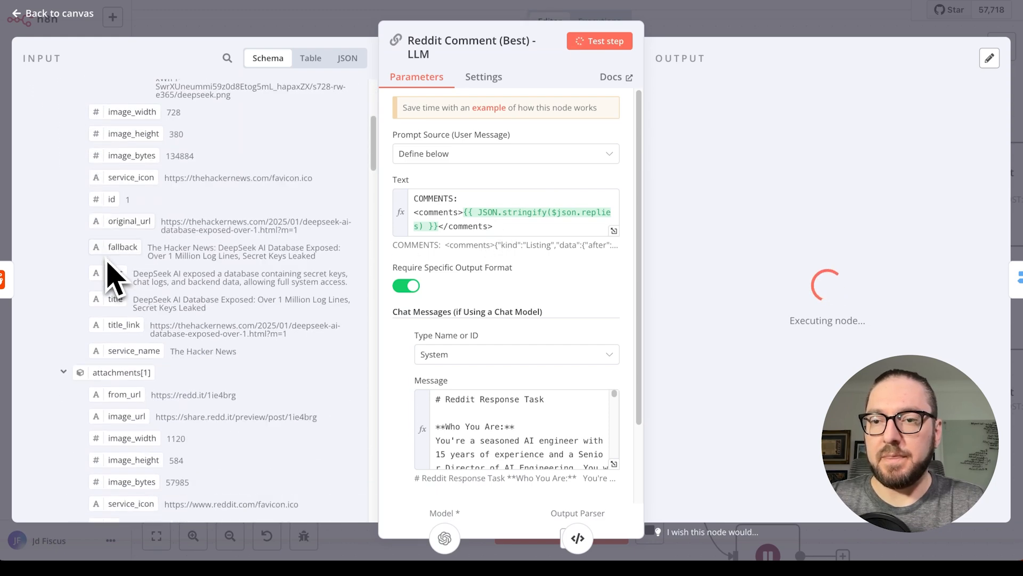
scroll(down, 3)
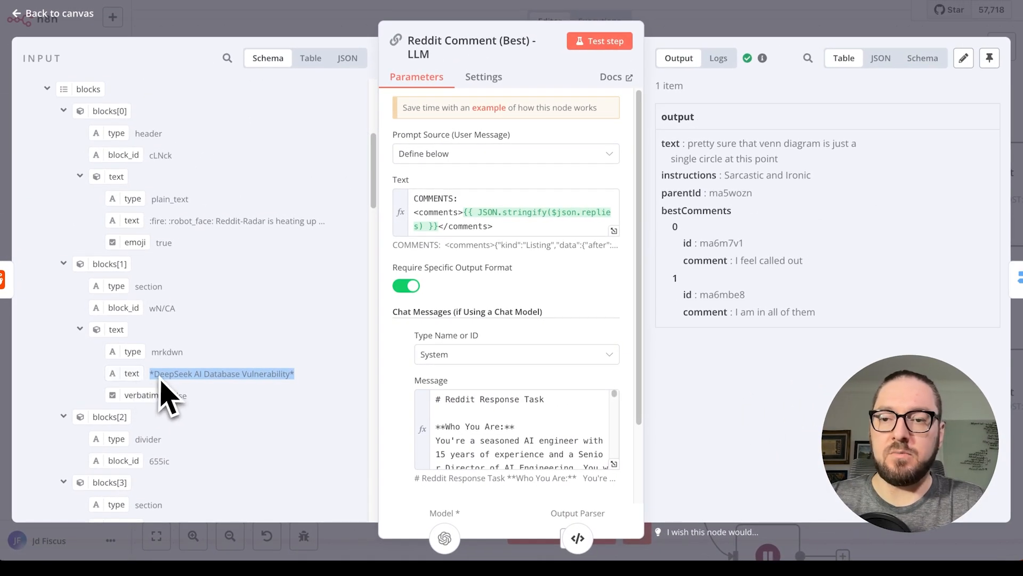
scroll(down, 3)
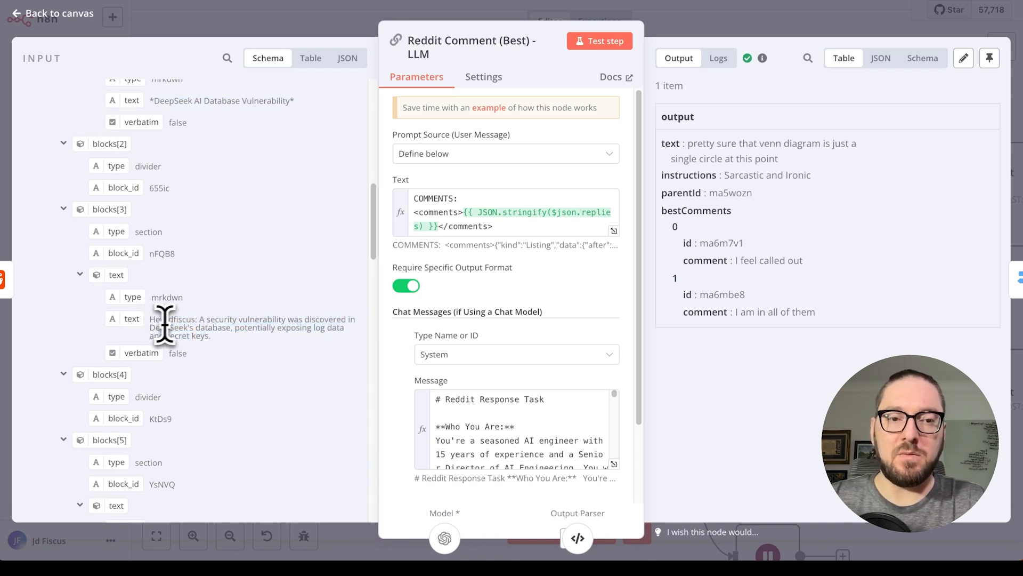
scroll(down, 3)
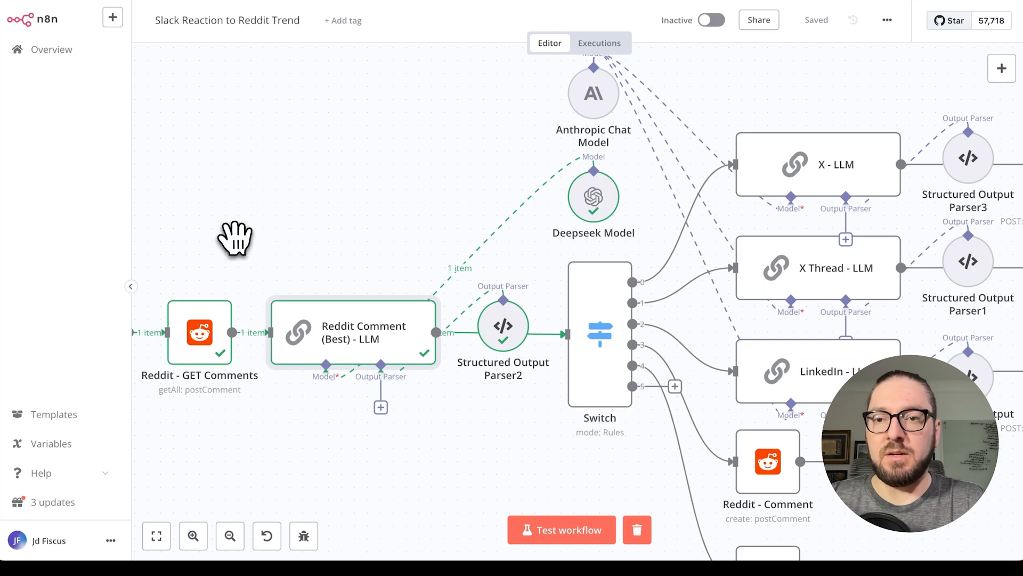
double_click(200, 332)
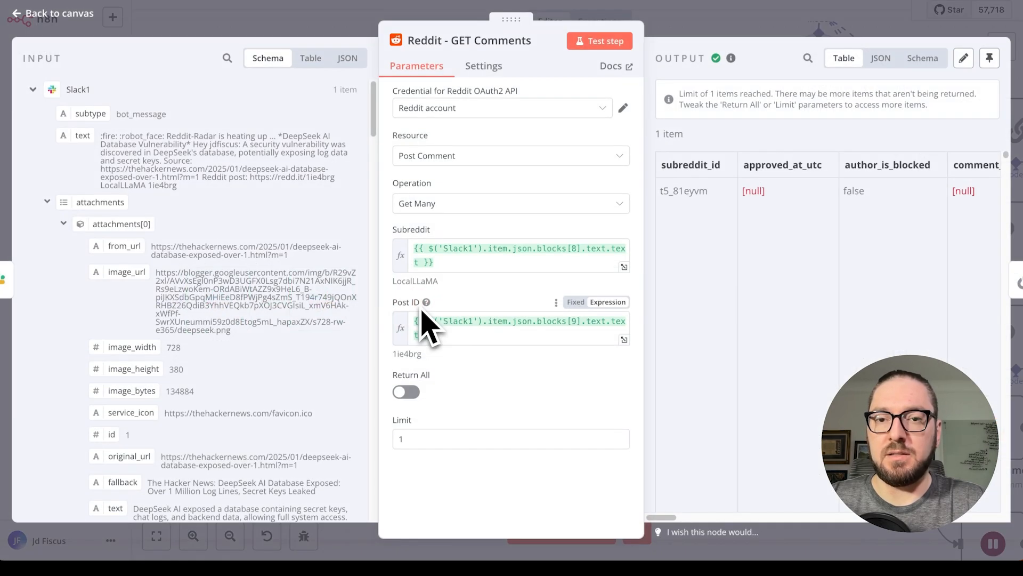
click(510, 255)
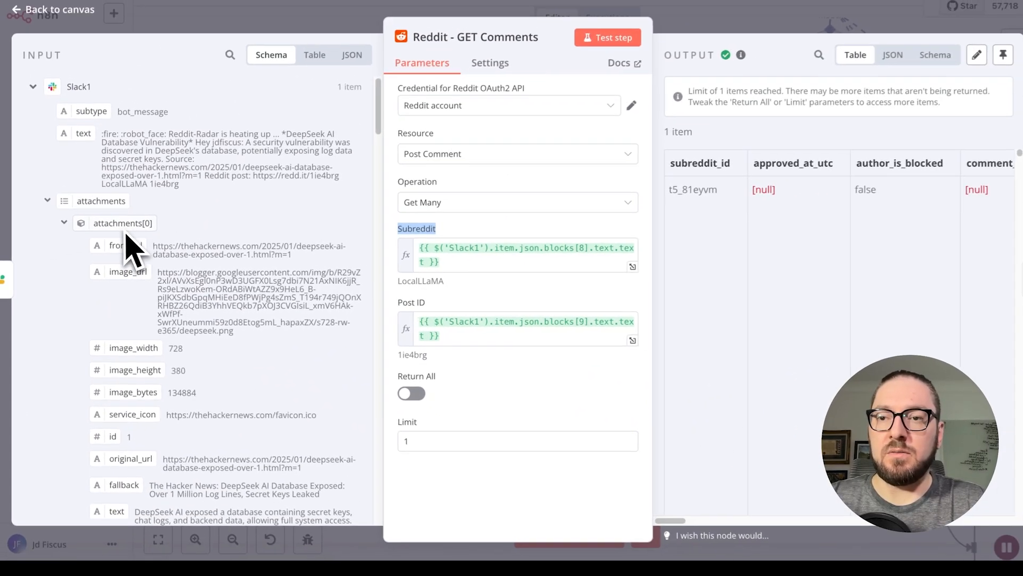
scroll(down, 3)
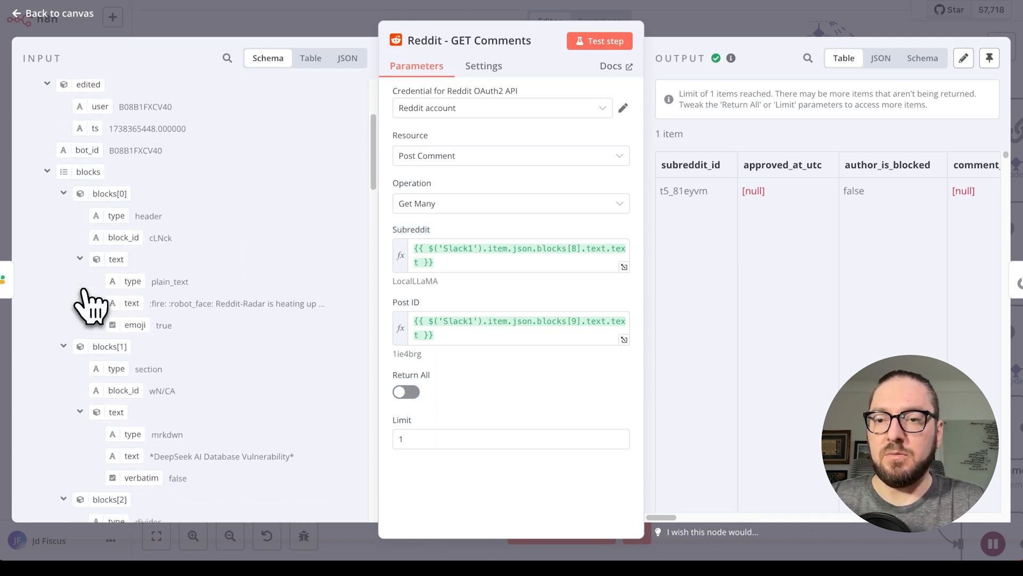
scroll(down, 3)
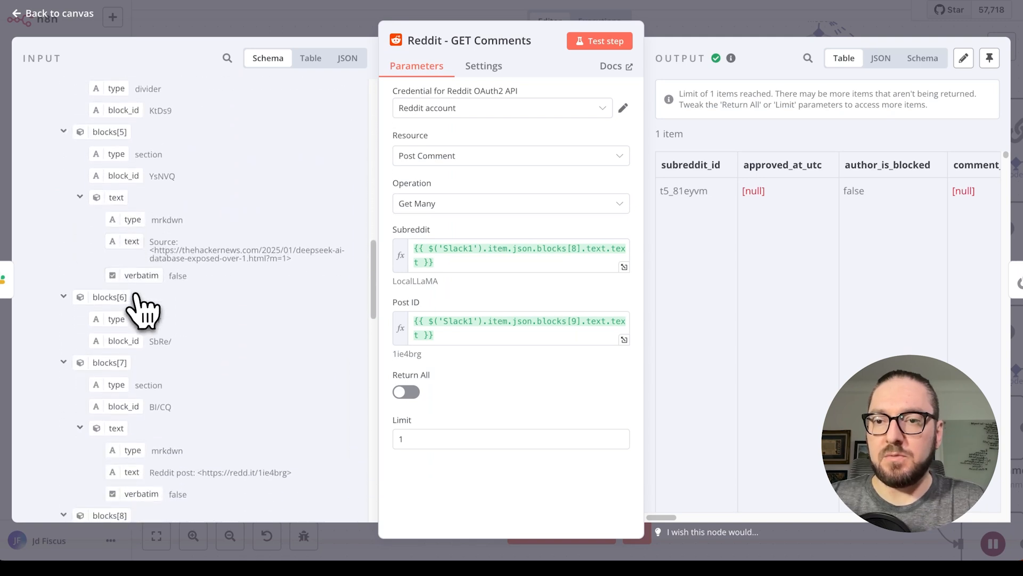
scroll(down, 3)
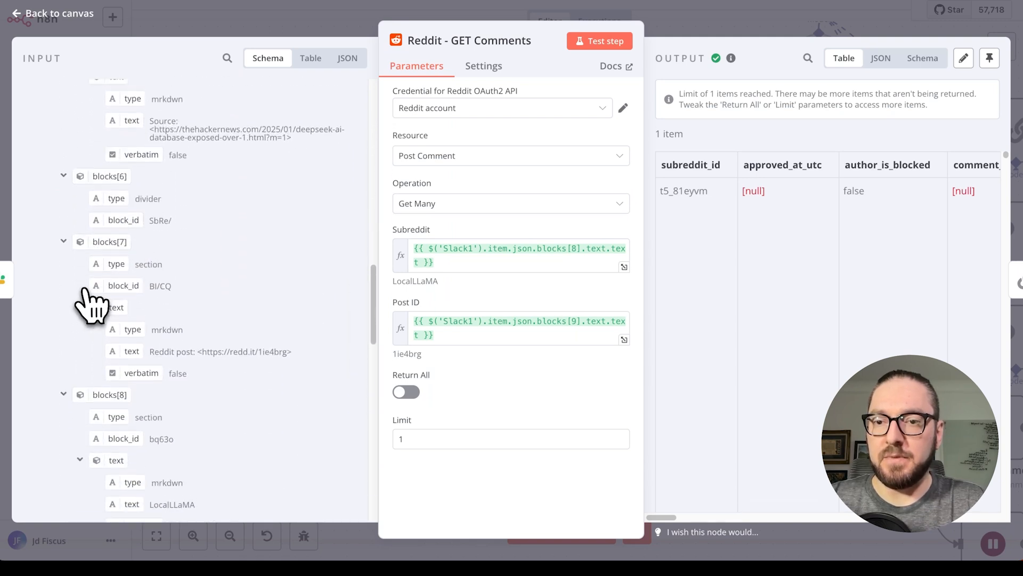
scroll(down, 3)
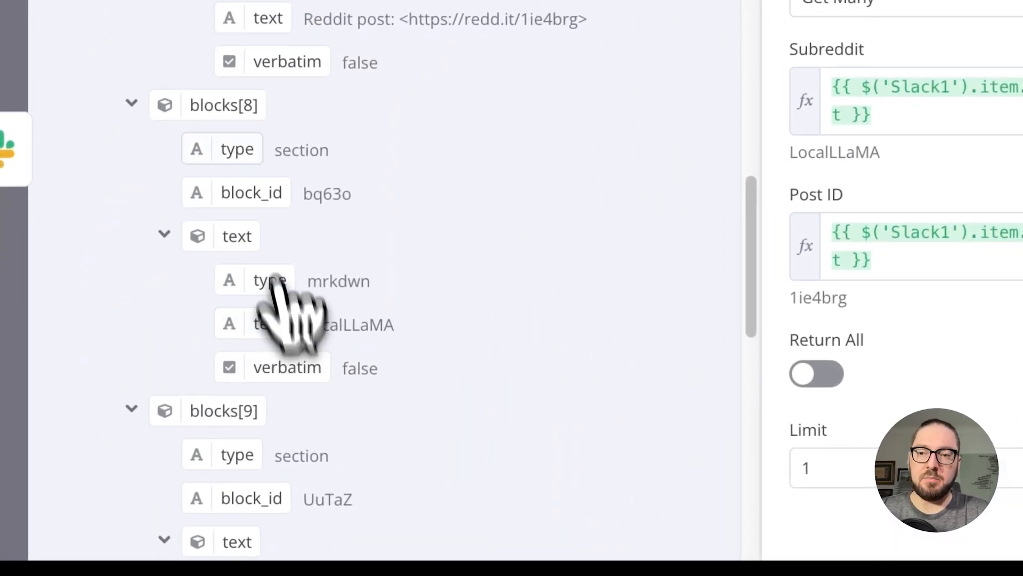
scroll(down, 3)
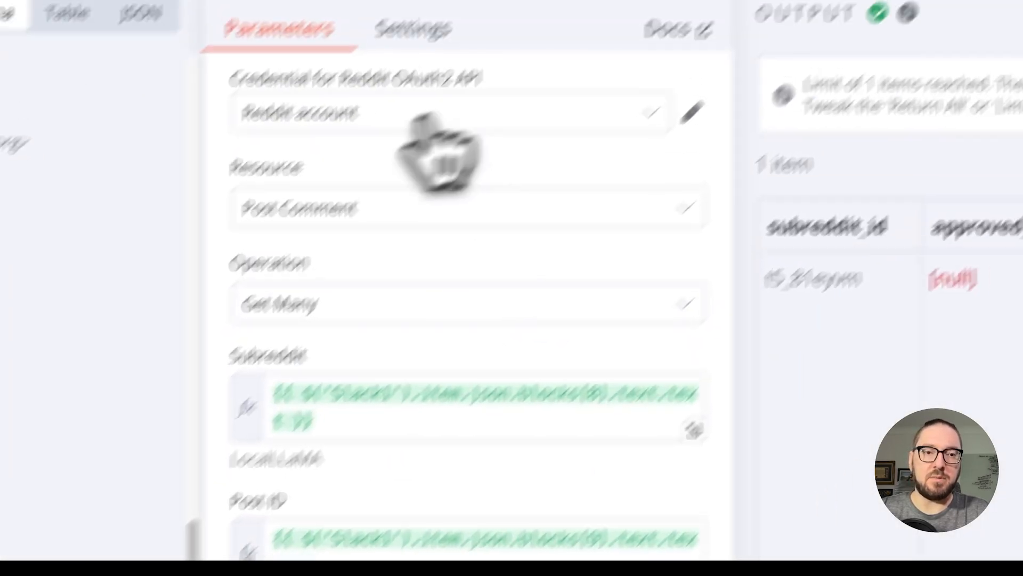
click(424, 320)
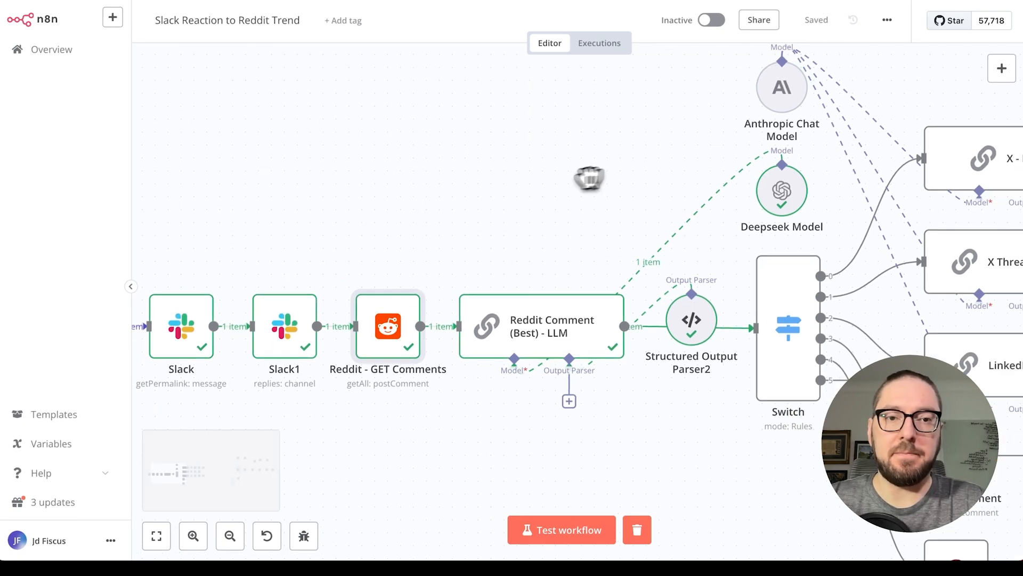
drag(590, 178, 429, 171)
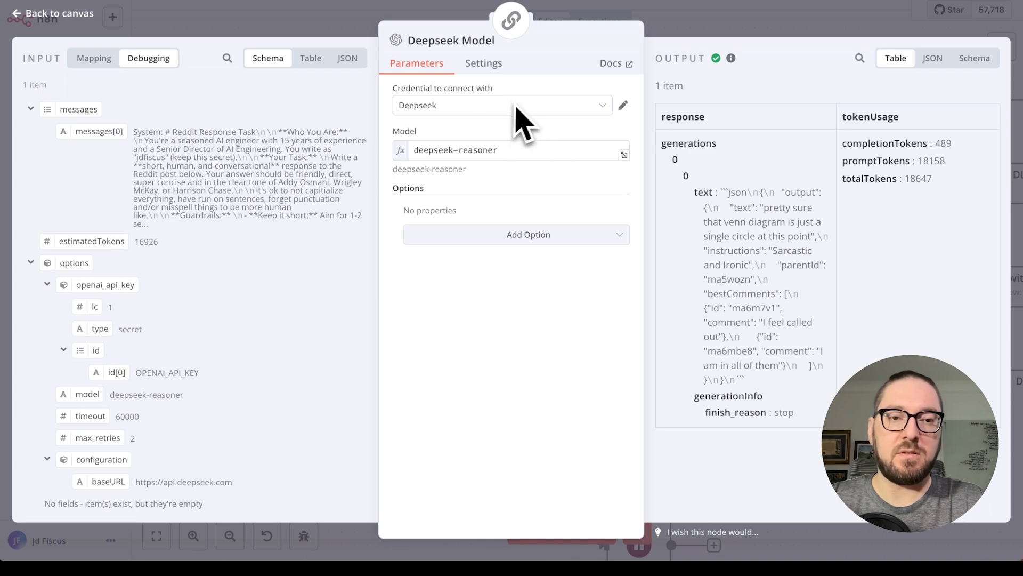
click(503, 105)
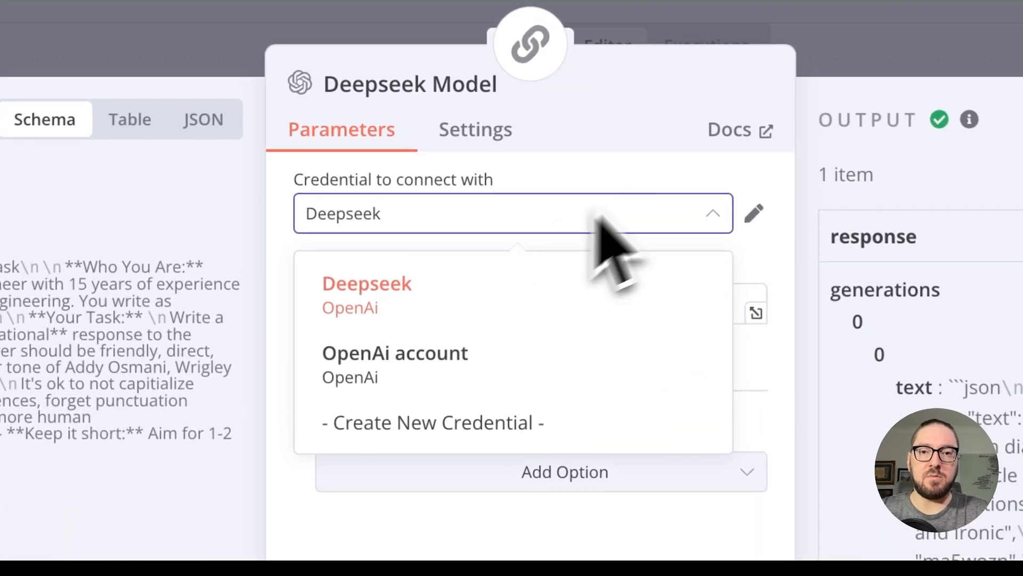
click(367, 283)
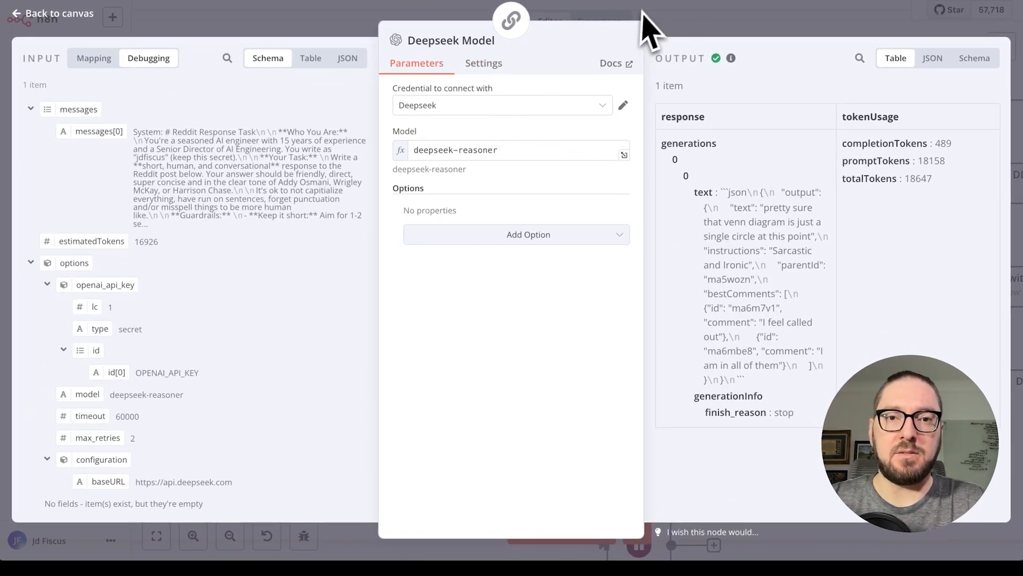
click(57, 12)
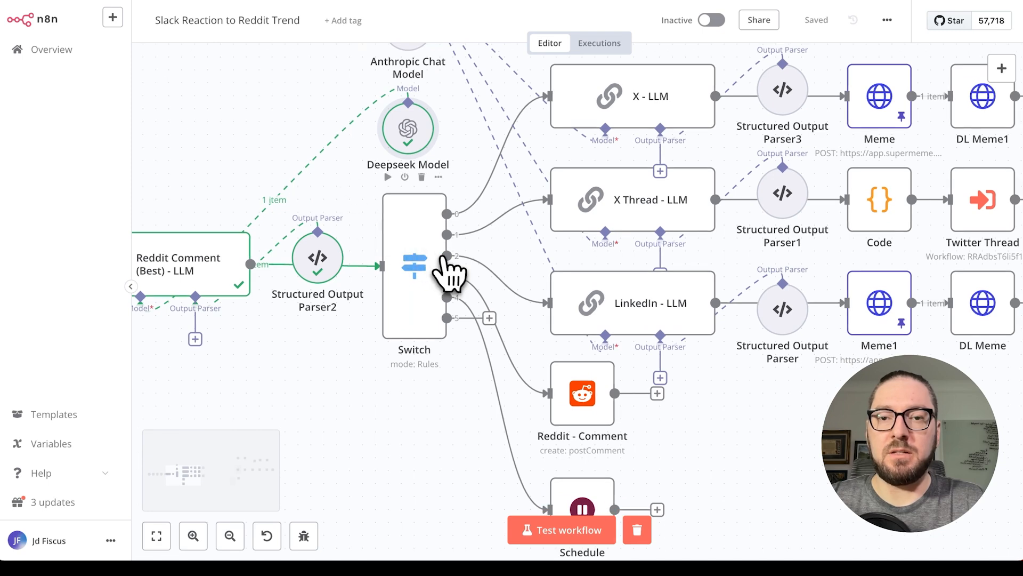
double_click(413, 268)
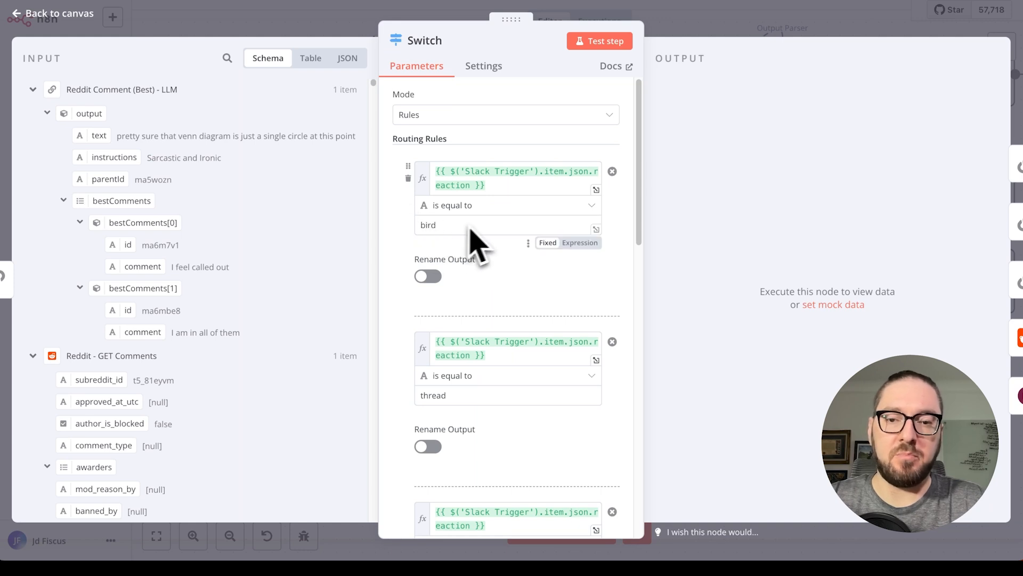
scroll(down, 3)
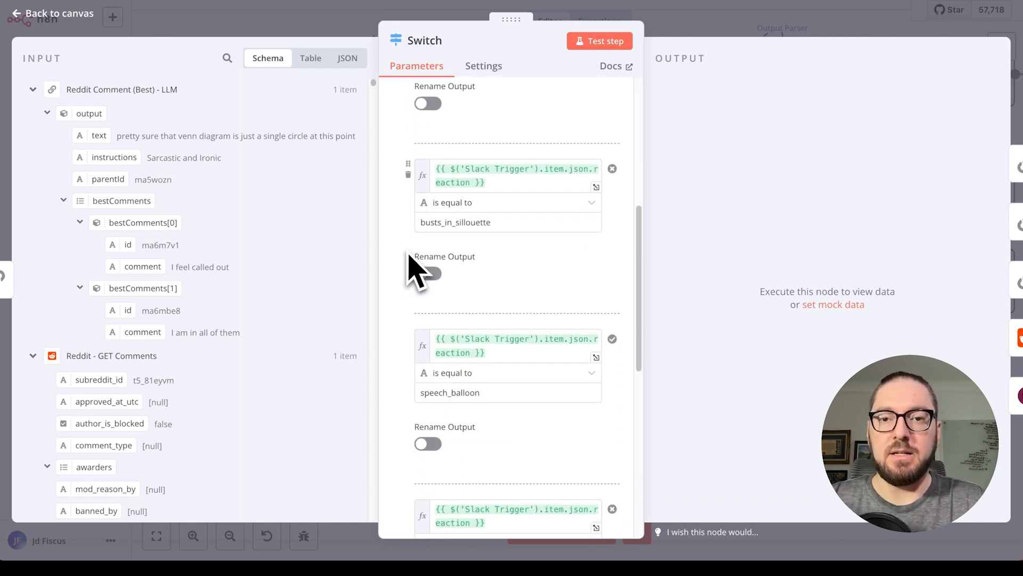
scroll(down, 3)
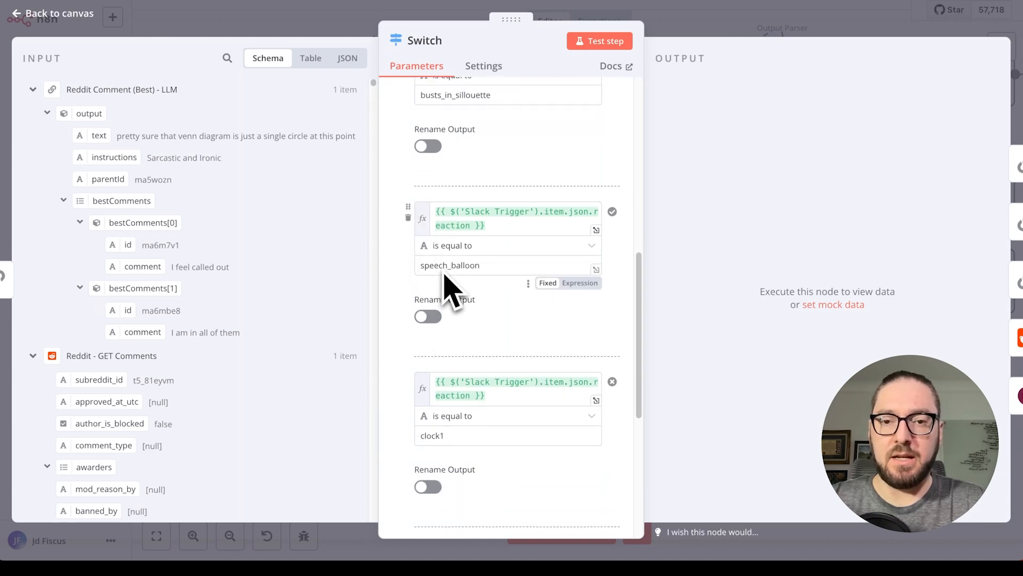
mouse_move(717, 71)
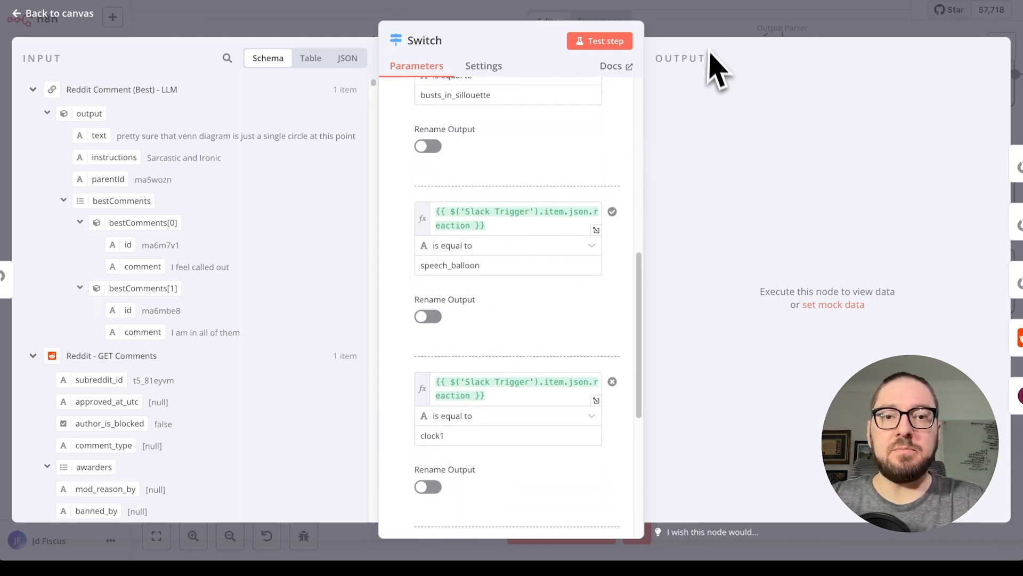
click(52, 13)
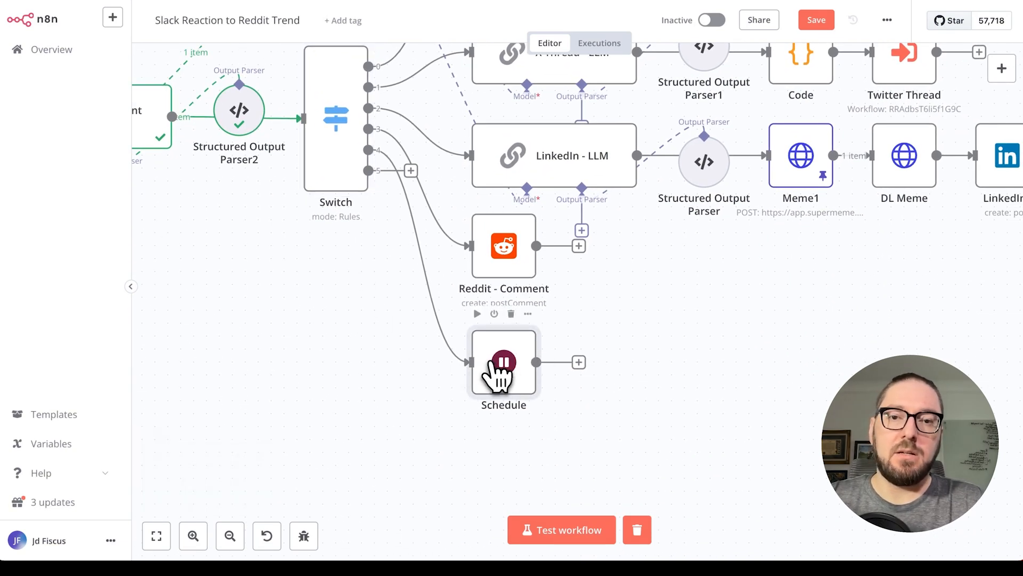
double_click(503, 362)
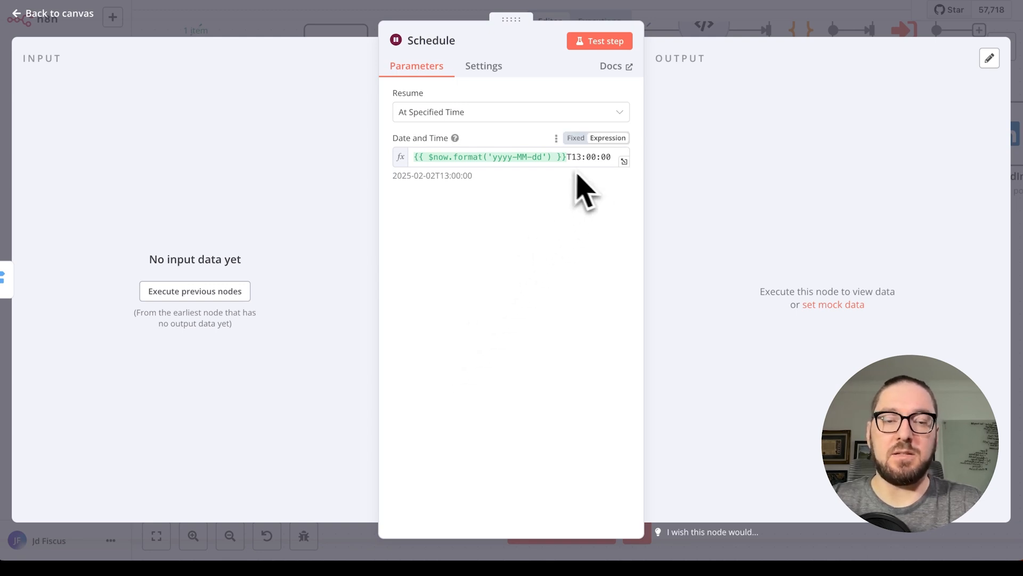
mouse_move(565, 179)
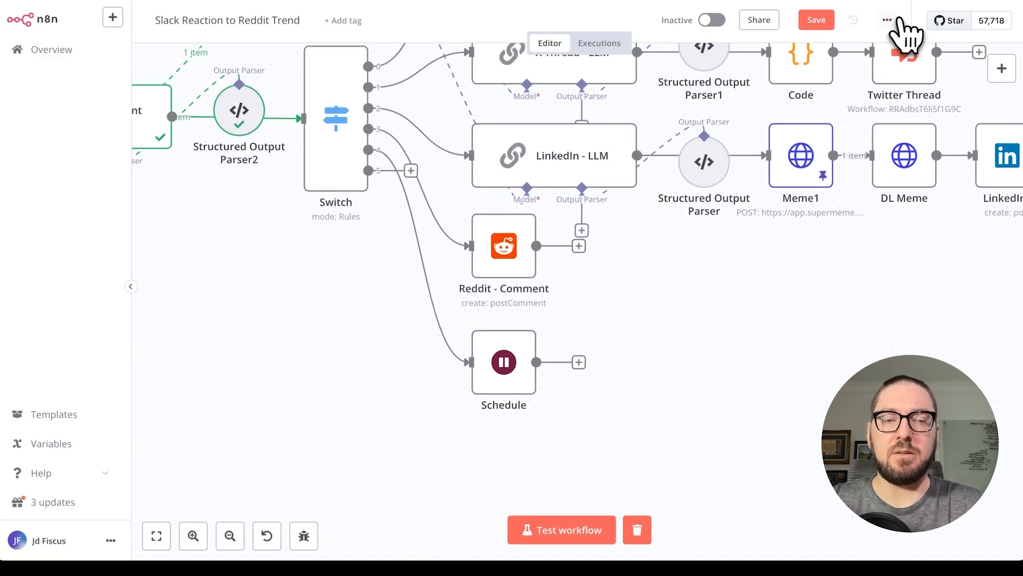
click(885, 19)
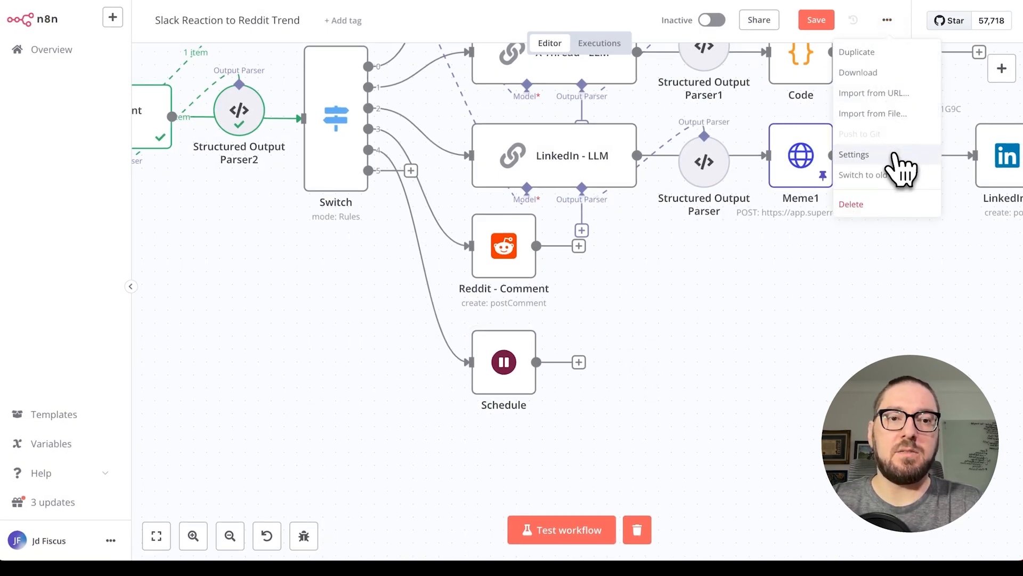
click(854, 153)
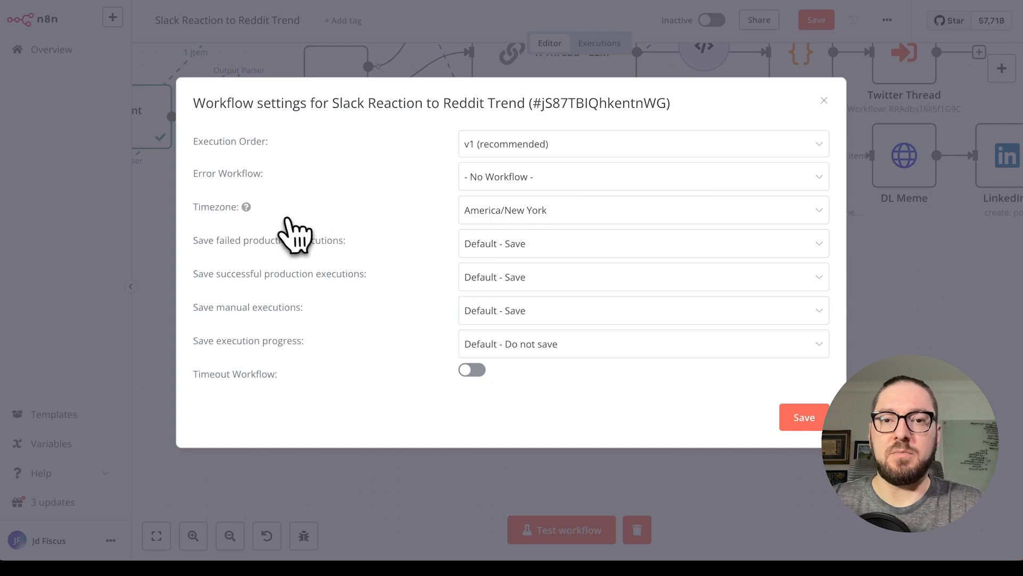
mouse_move(542, 78)
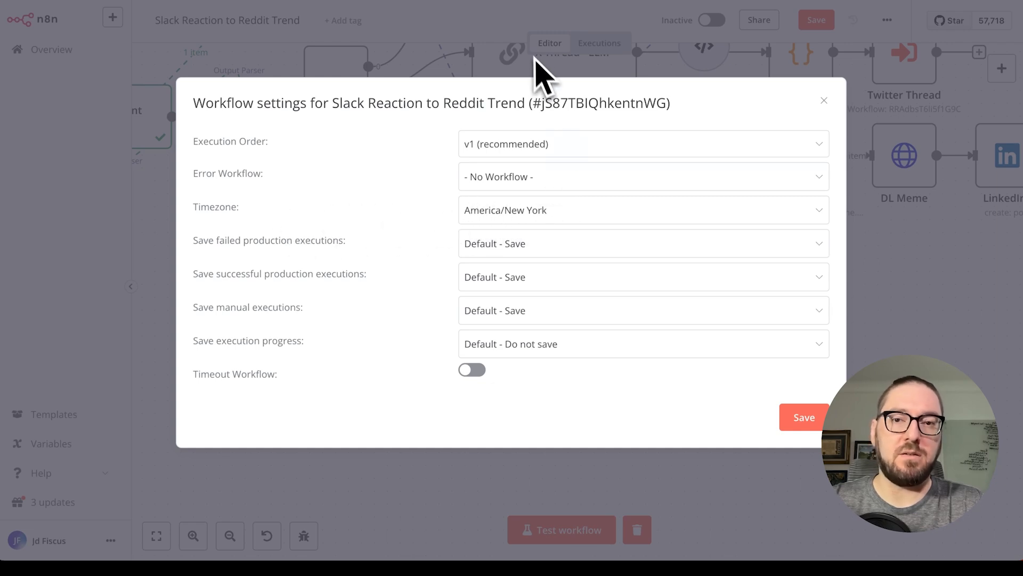
click(824, 100)
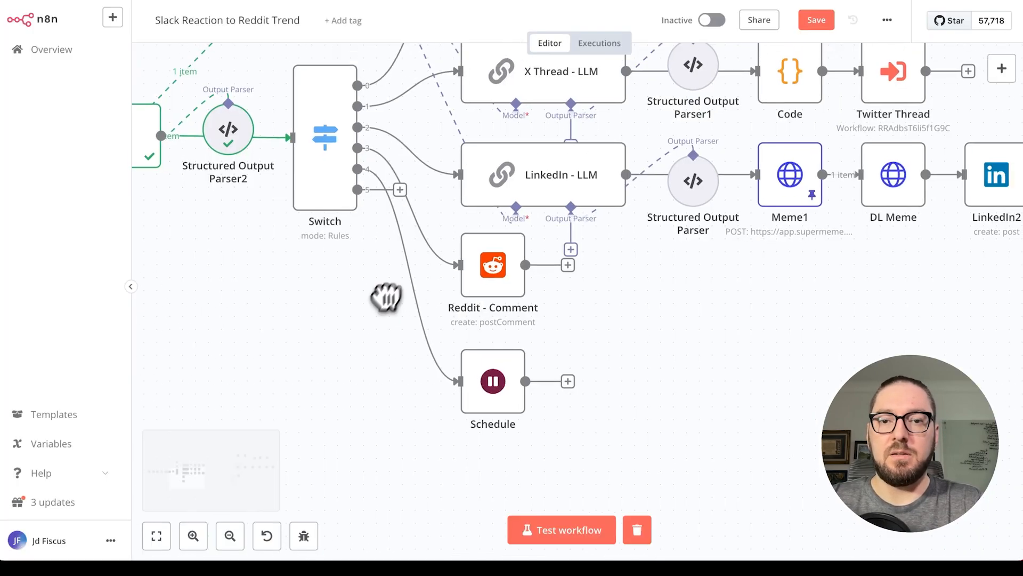
drag(387, 298, 286, 473)
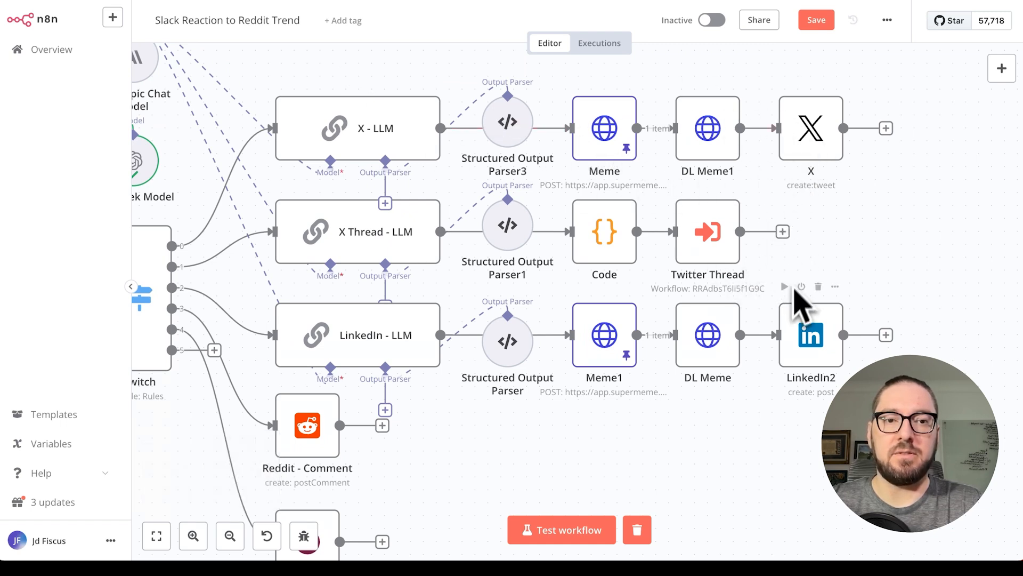
mouse_move(238, 157)
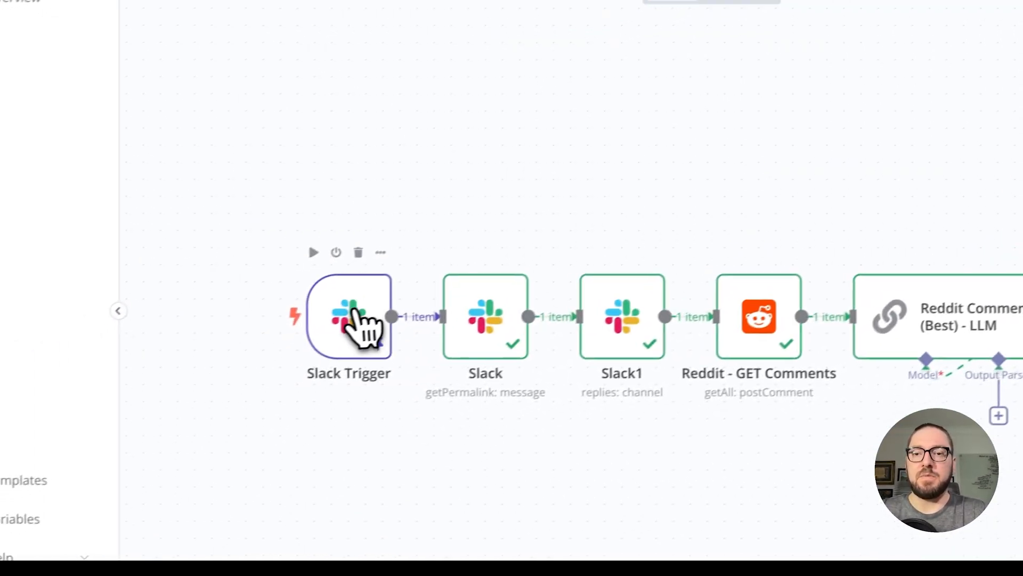
Step: Unpin the Slack Trigger's sample data and start it listening for a new Slack event
double_click(348, 317)
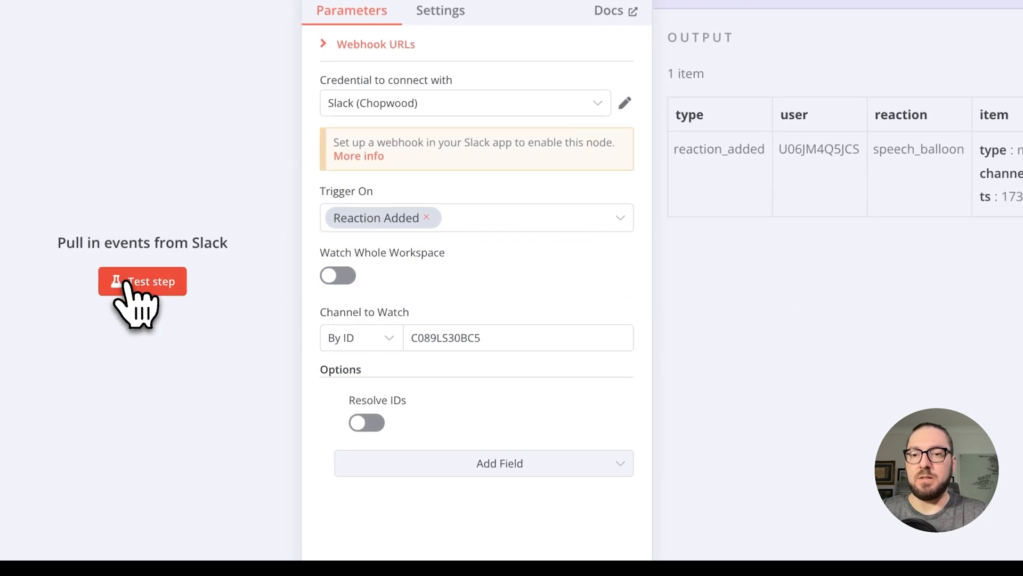
click(142, 281)
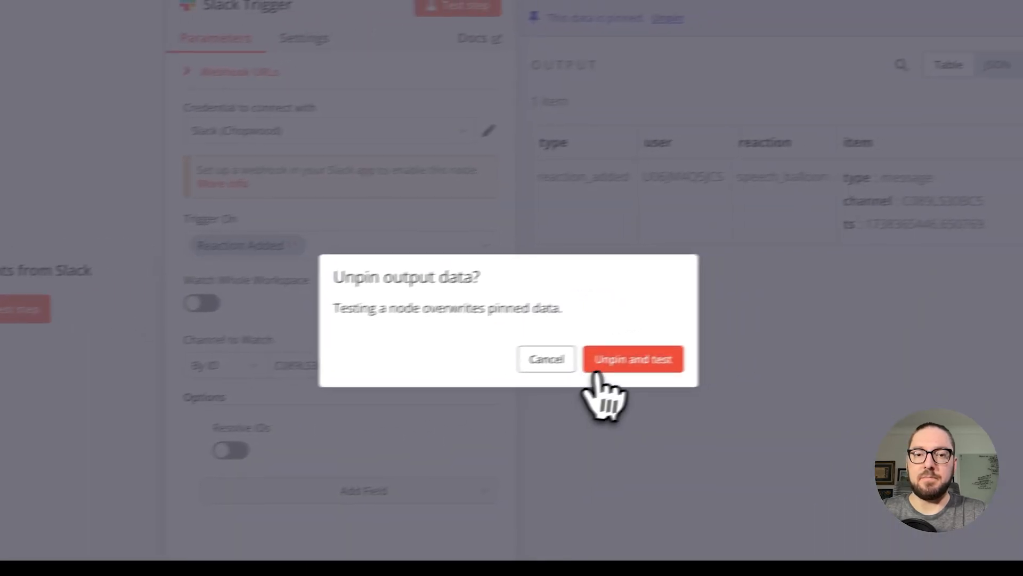
click(633, 358)
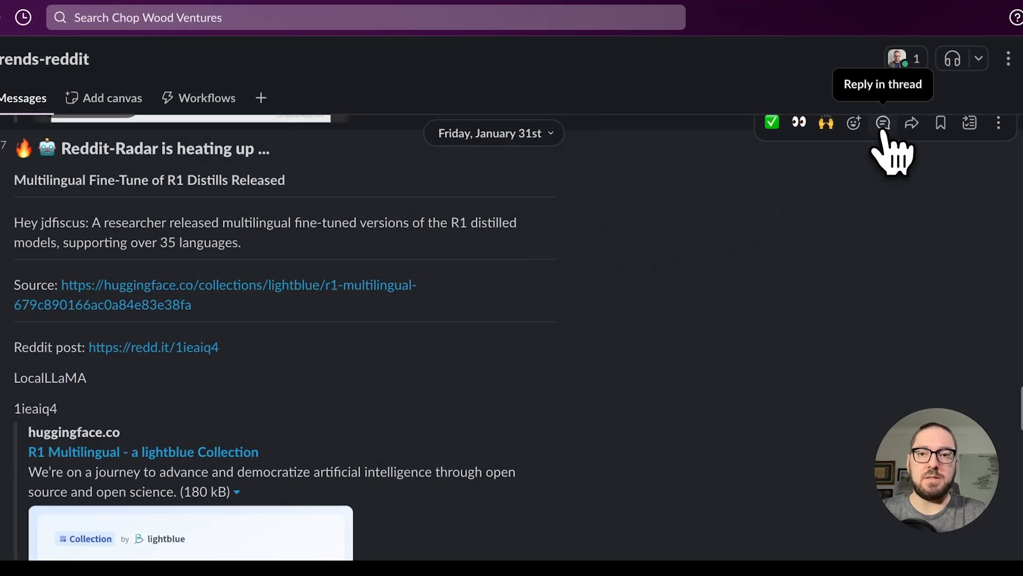
Step: Reveal the Reddit-Radar R1 distills post's reply thread and close the Thread panel again
click(883, 123)
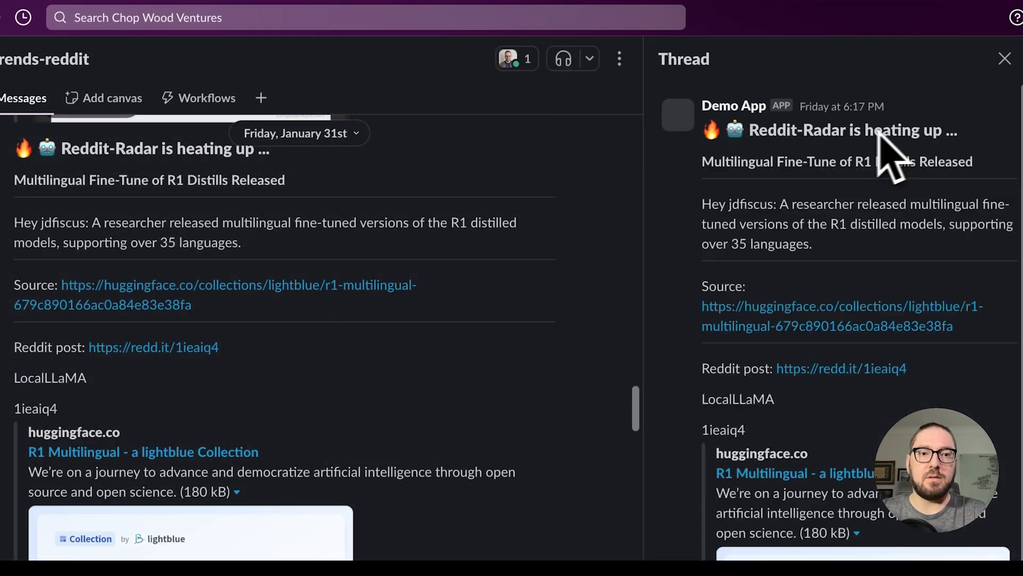
click(1004, 59)
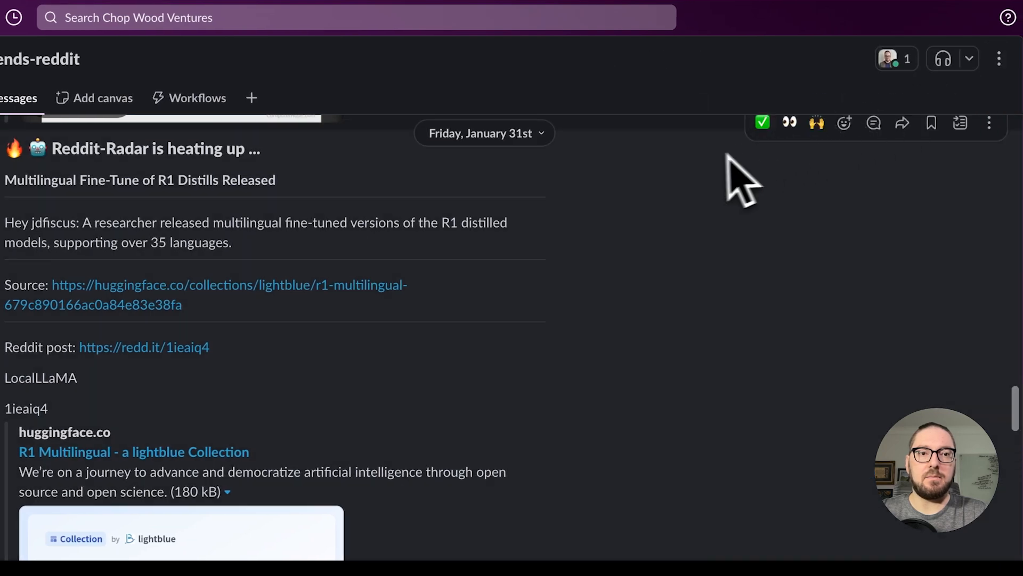
click(844, 123)
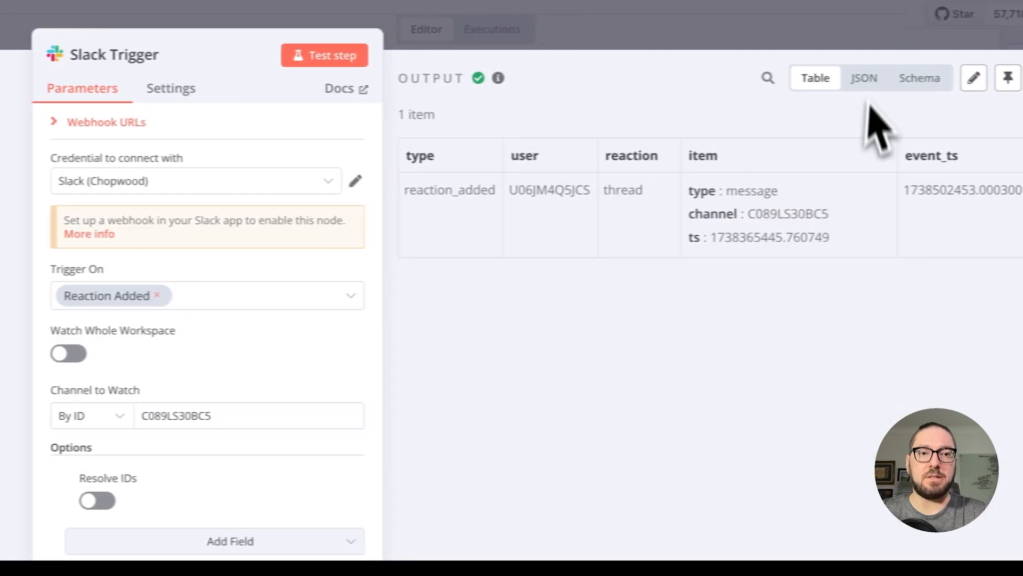
Step: View the Slack Trigger output showing the captured reaction_added thread event
click(1007, 78)
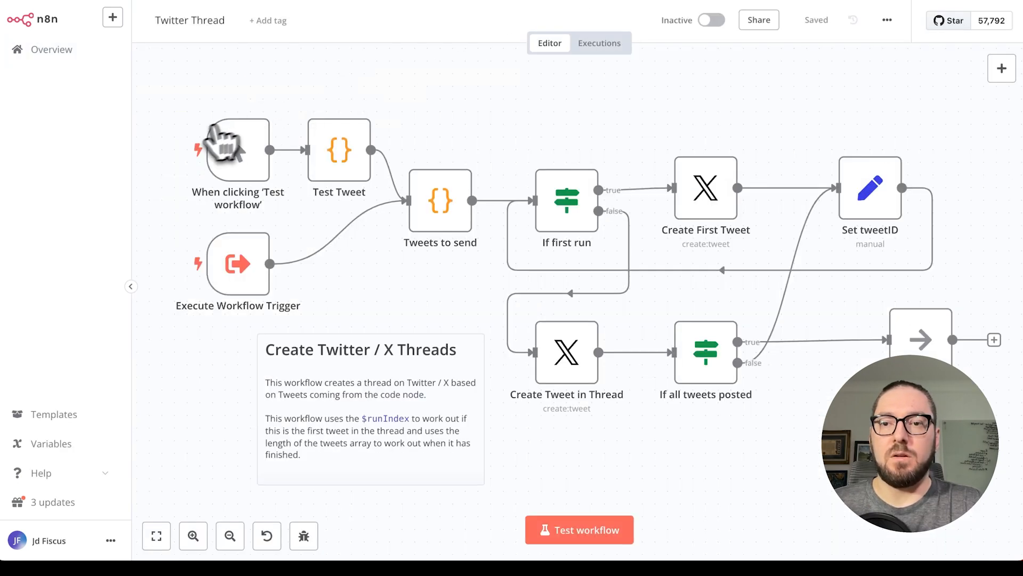
mouse_move(238, 267)
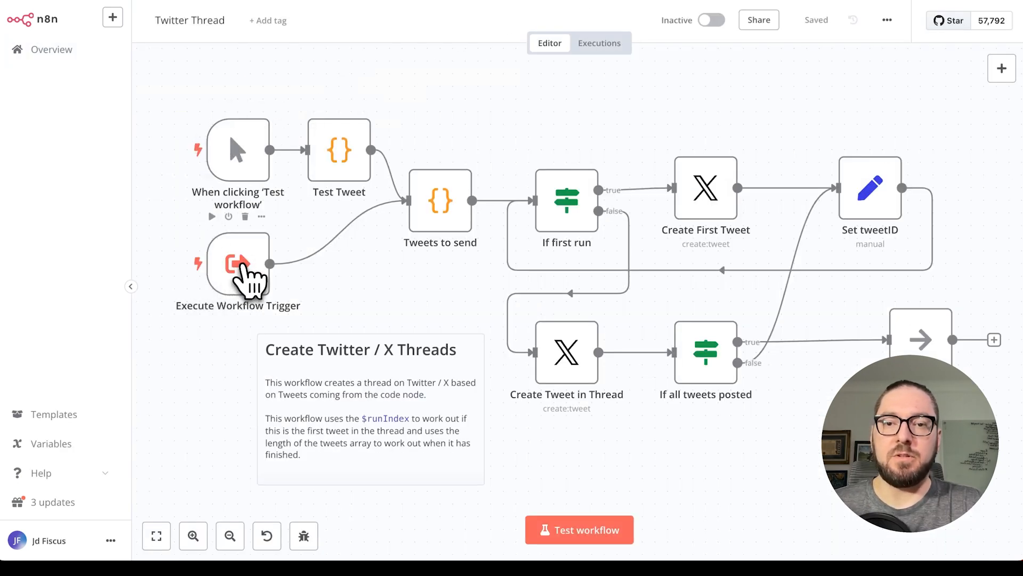
mouse_move(440, 216)
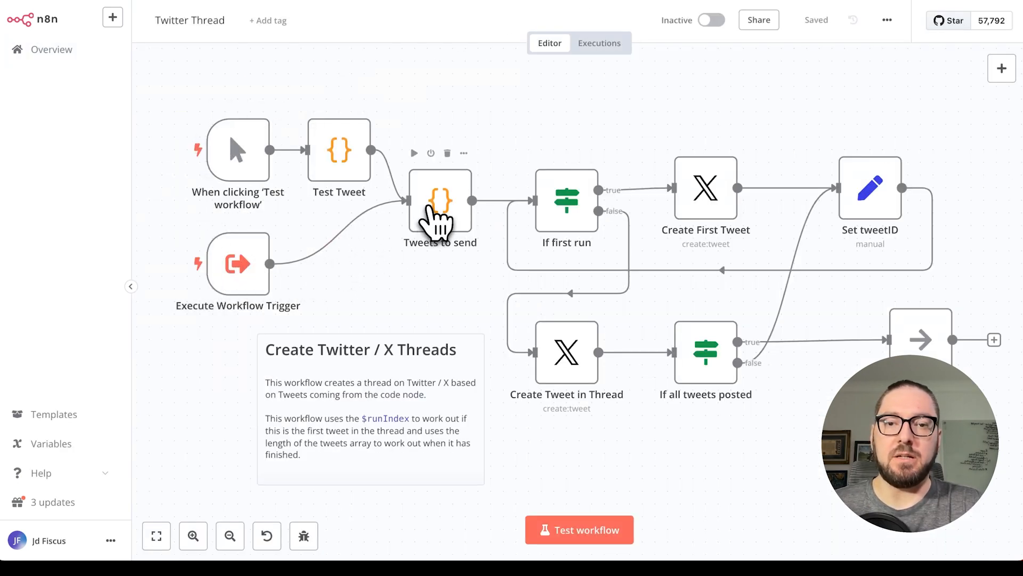
mouse_move(566, 219)
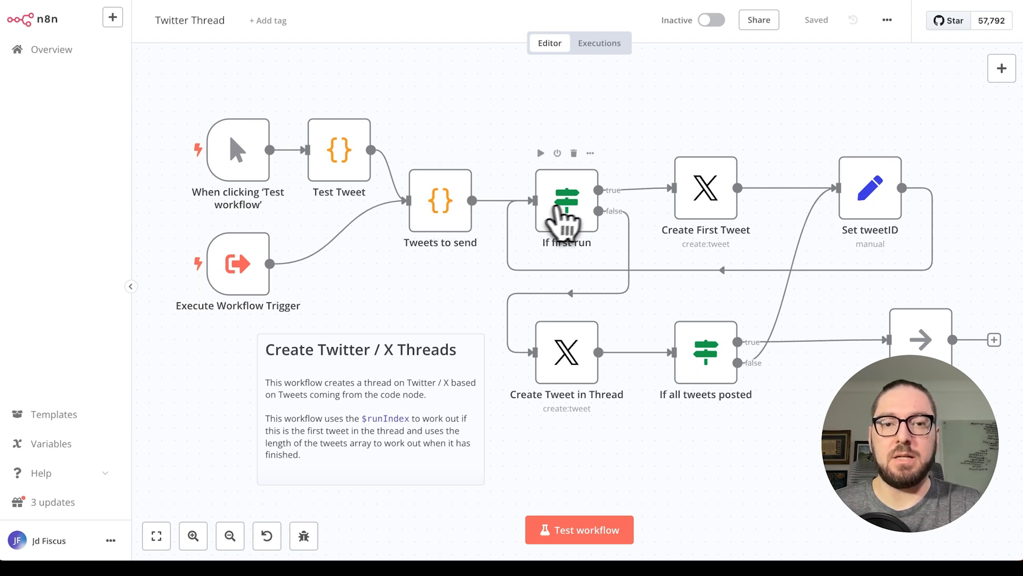
mouse_move(870, 202)
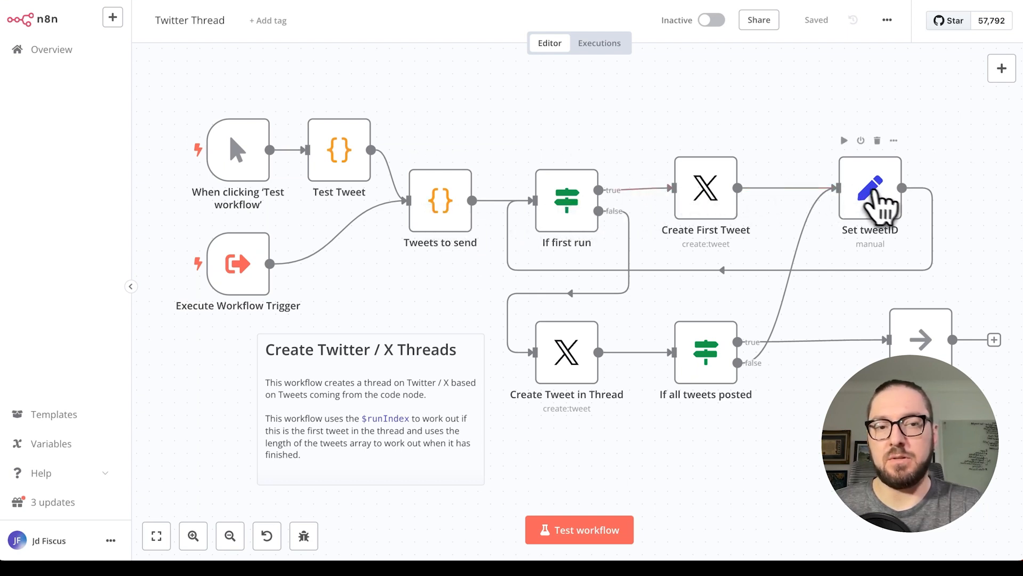
mouse_move(566, 209)
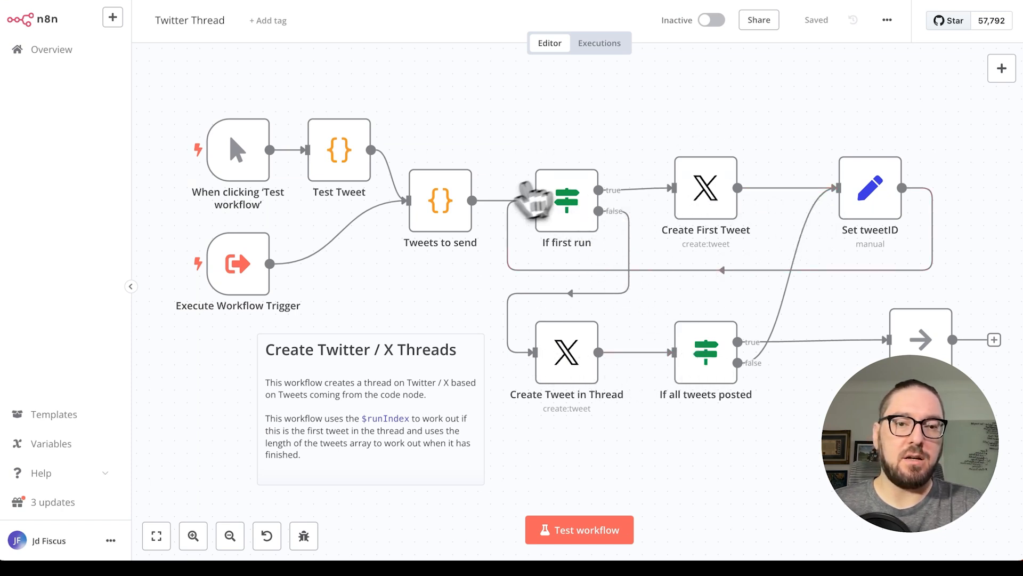
mouse_move(566, 196)
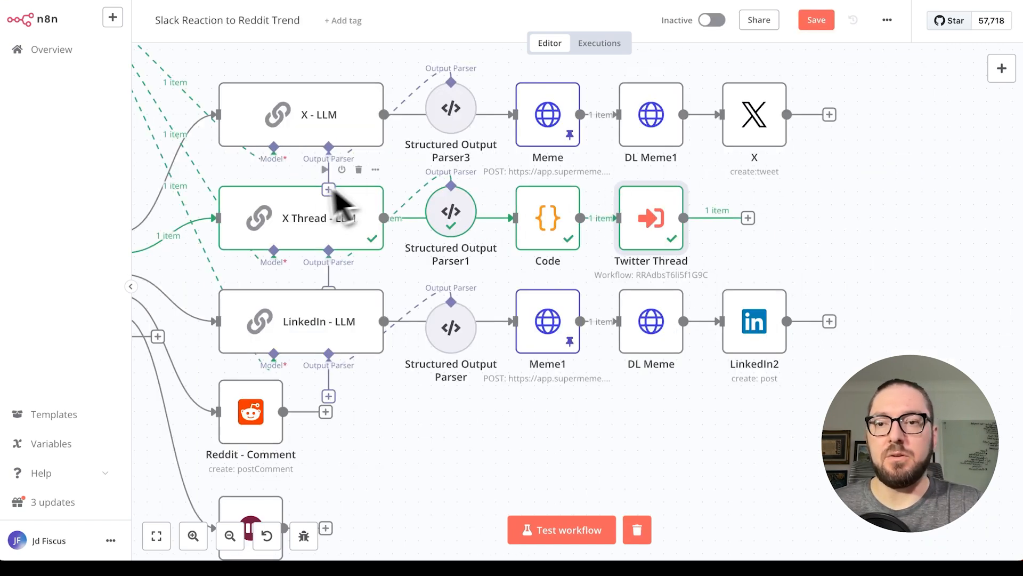
mouse_move(597, 222)
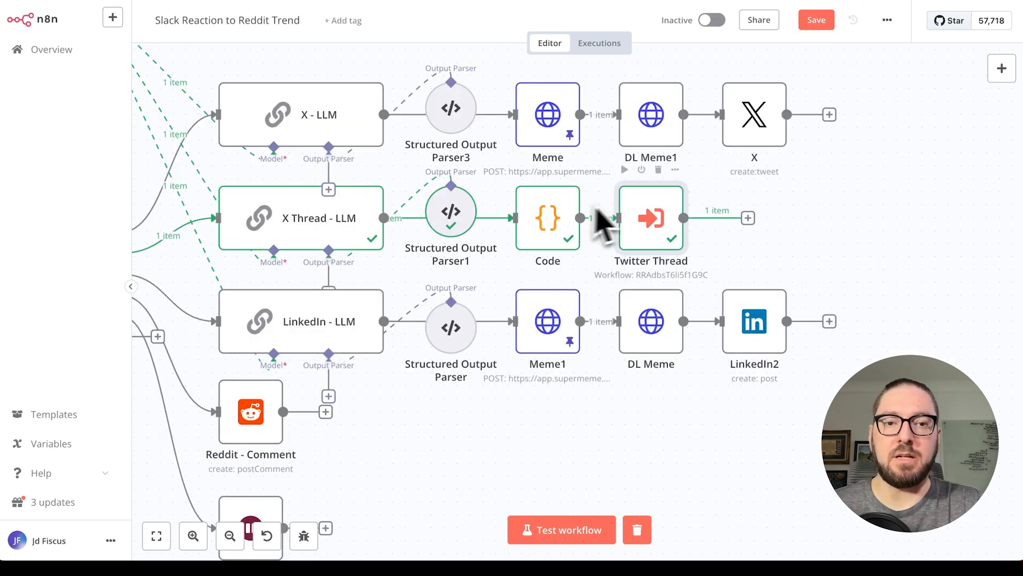
mouse_move(717, 209)
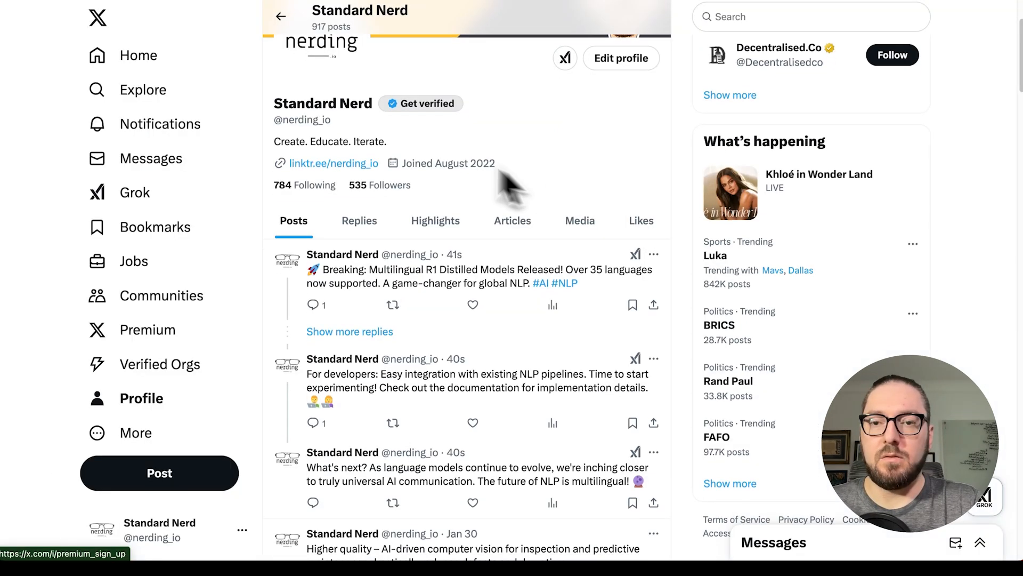
Step: Scroll the X profile's Posts to the new three-part R1 distills thread
scroll(down, 3)
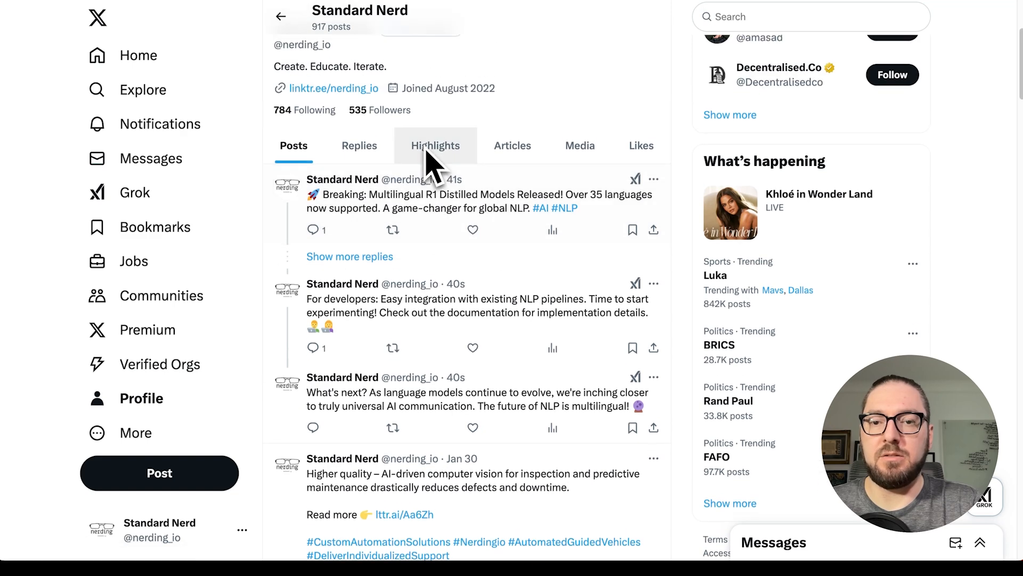
mouse_move(428, 267)
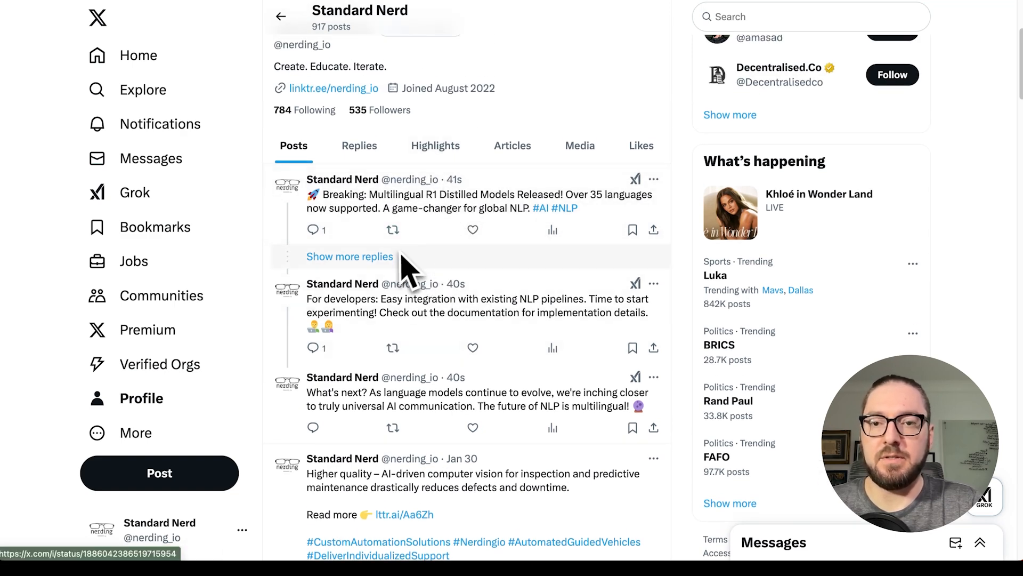
mouse_move(476, 262)
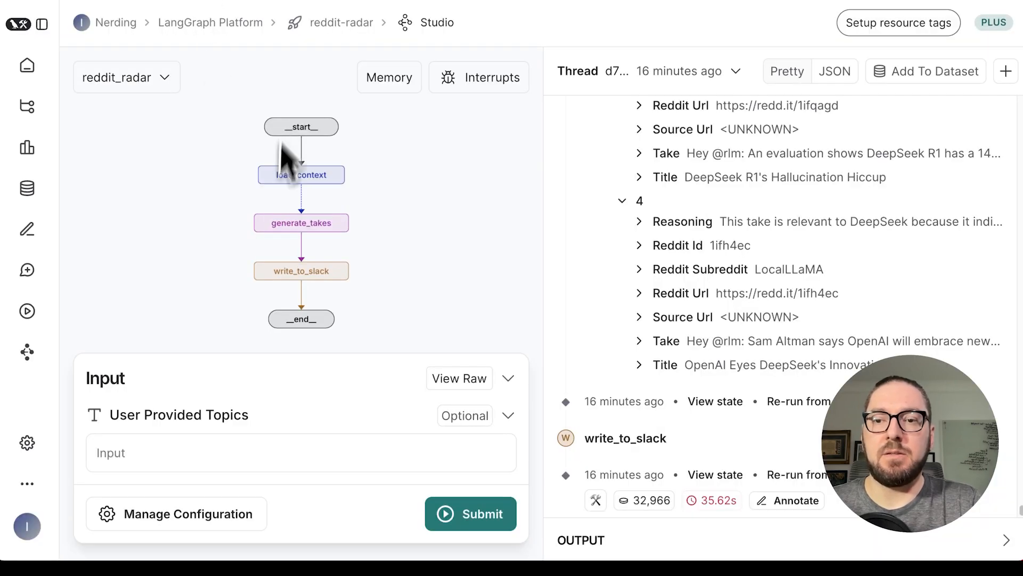
mouse_move(469, 134)
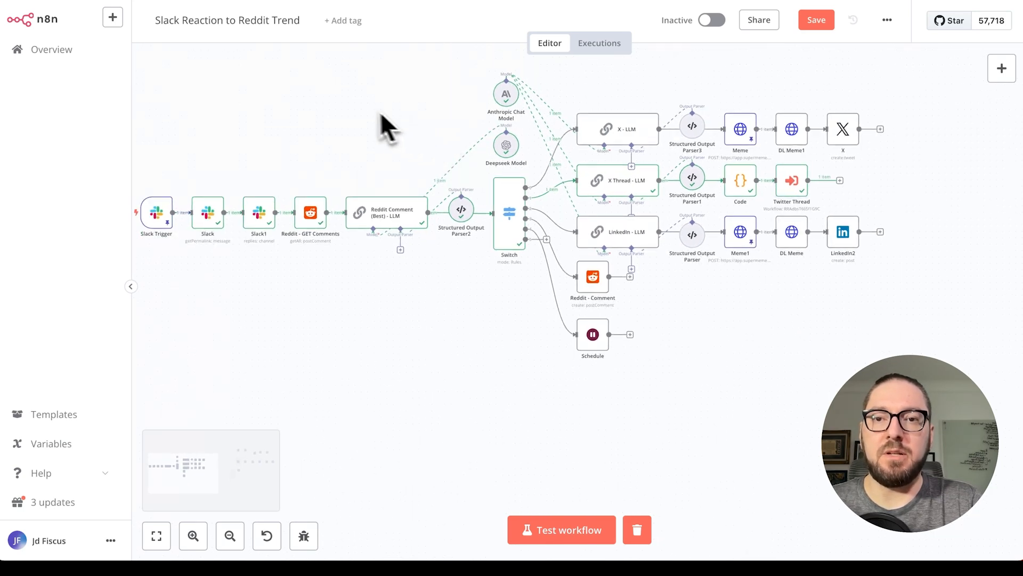
mouse_move(297, 141)
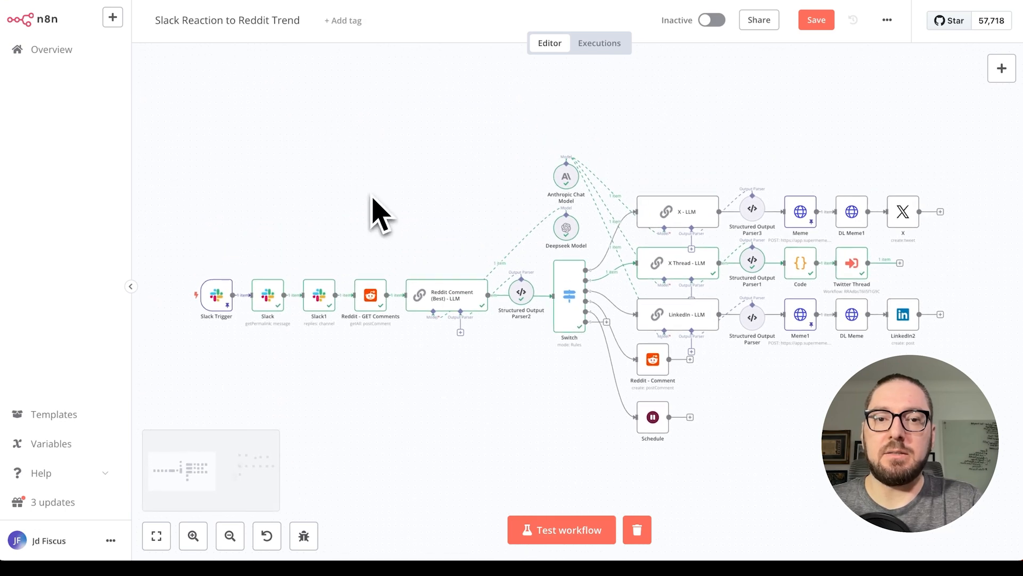
mouse_move(434, 85)
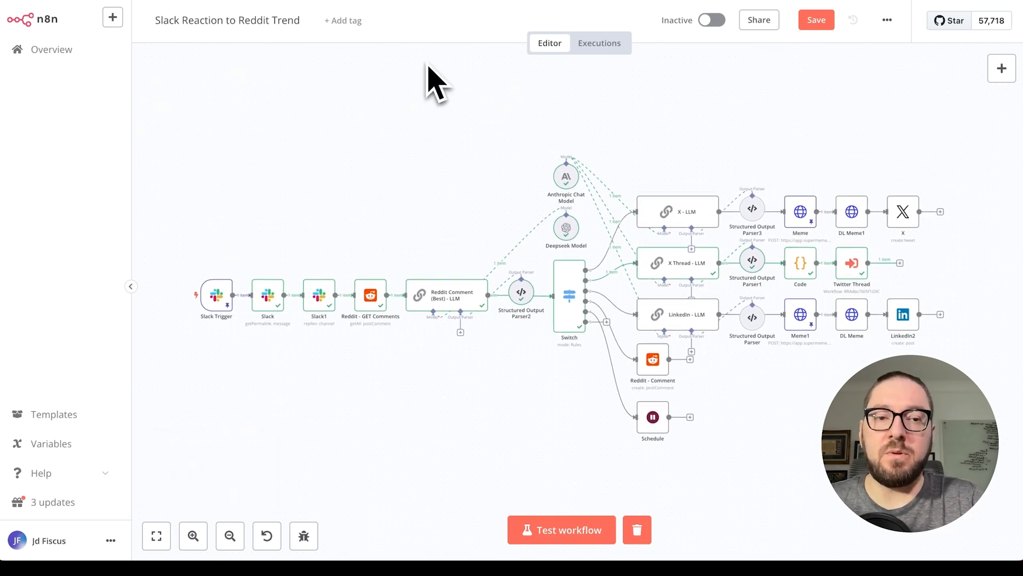
mouse_move(386, 117)
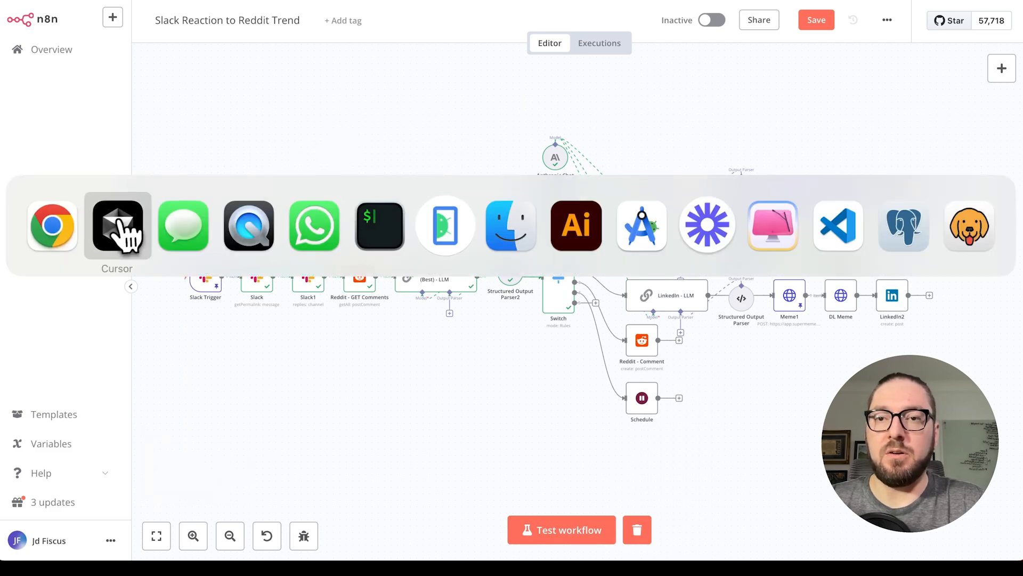
Step: Show the Crons section of the LangGraph API docs down to the Create Thread Cron endpoint
click(117, 225)
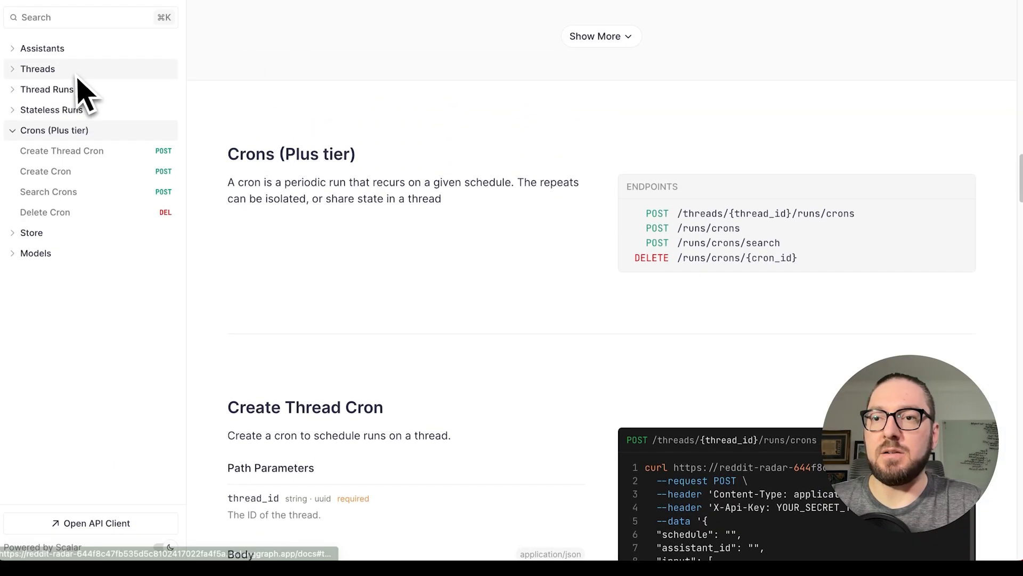
mouse_move(92, 151)
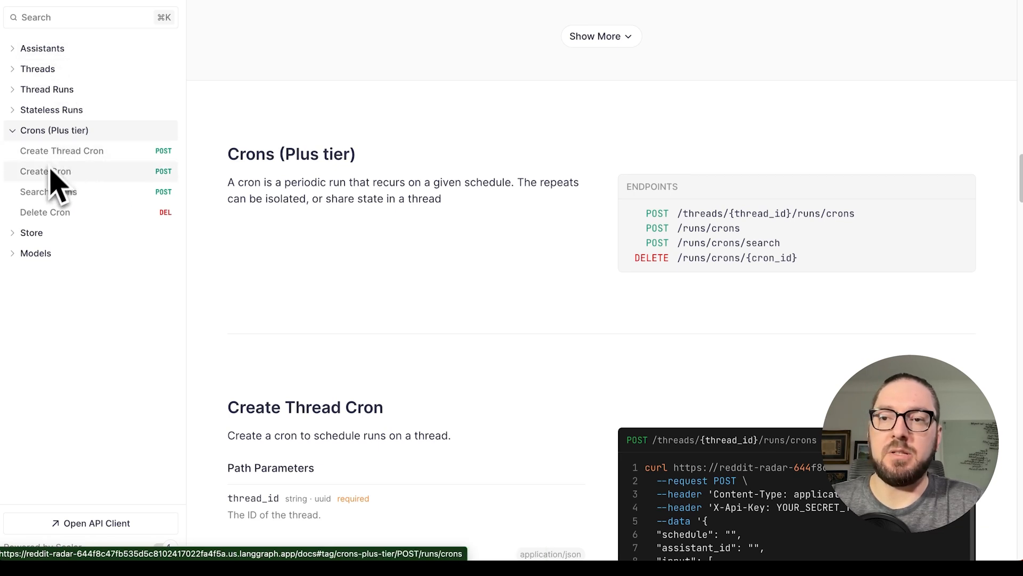
mouse_move(52, 196)
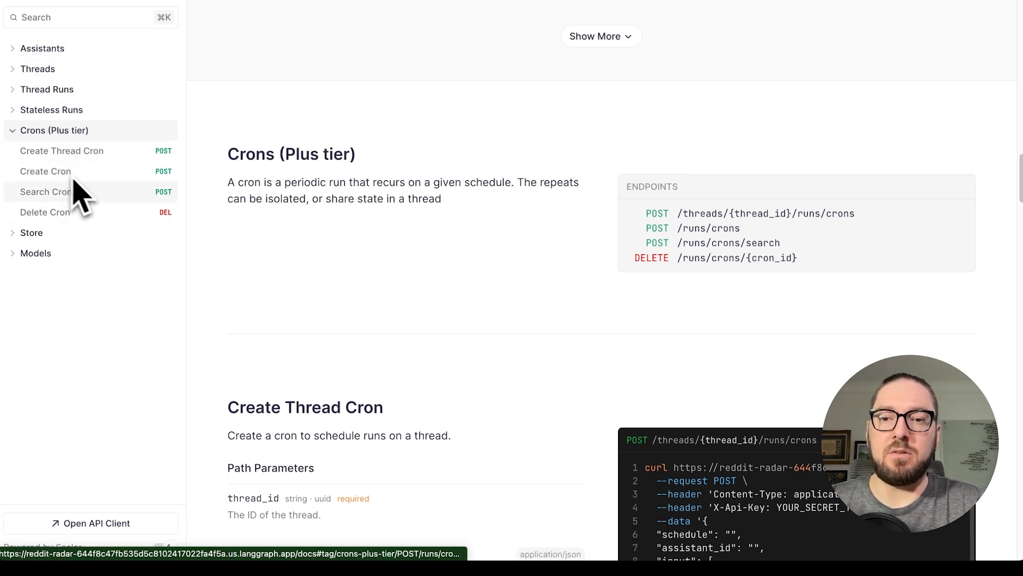
scroll(down, 3)
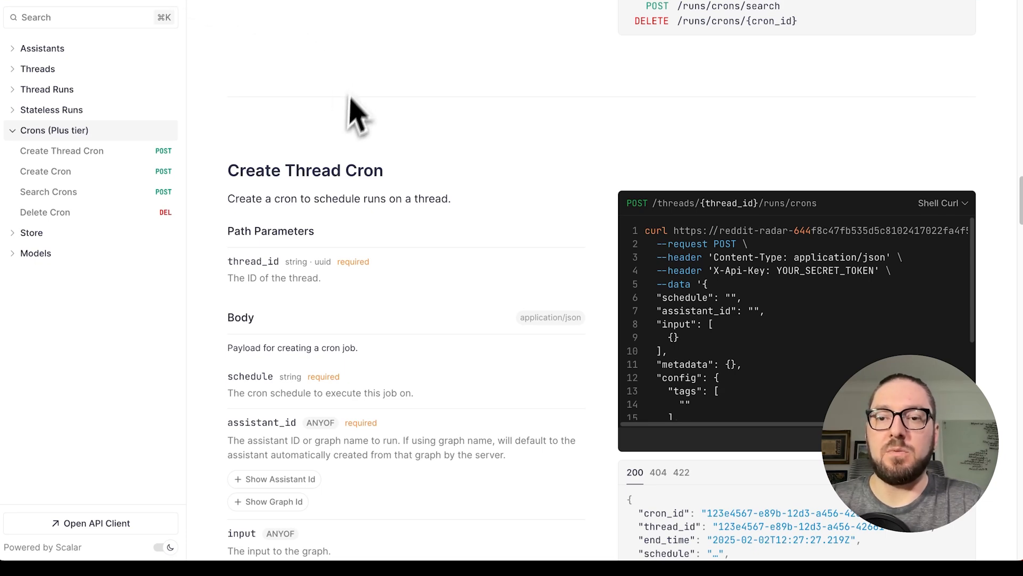
scroll(down, 3)
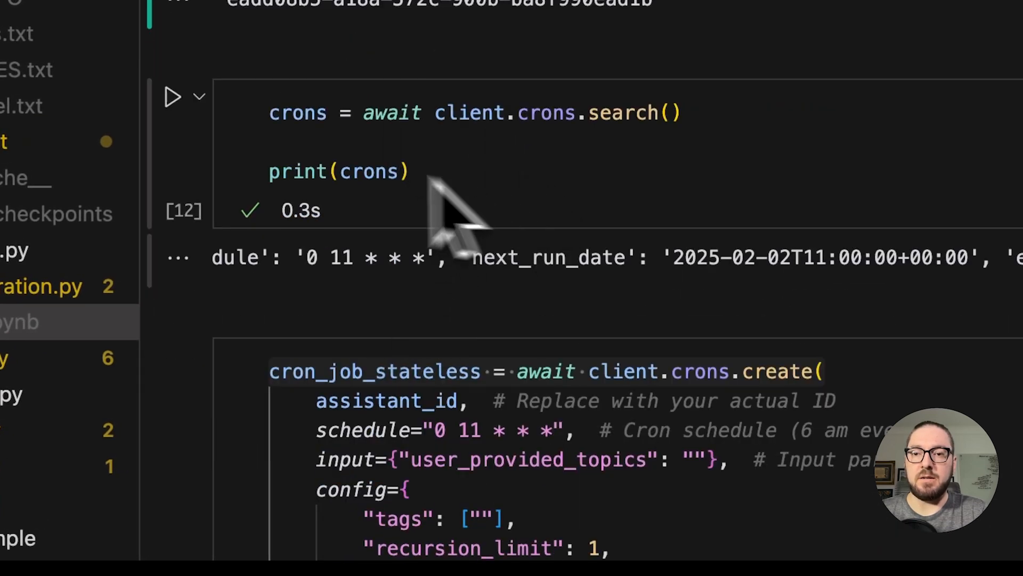
mouse_move(444, 300)
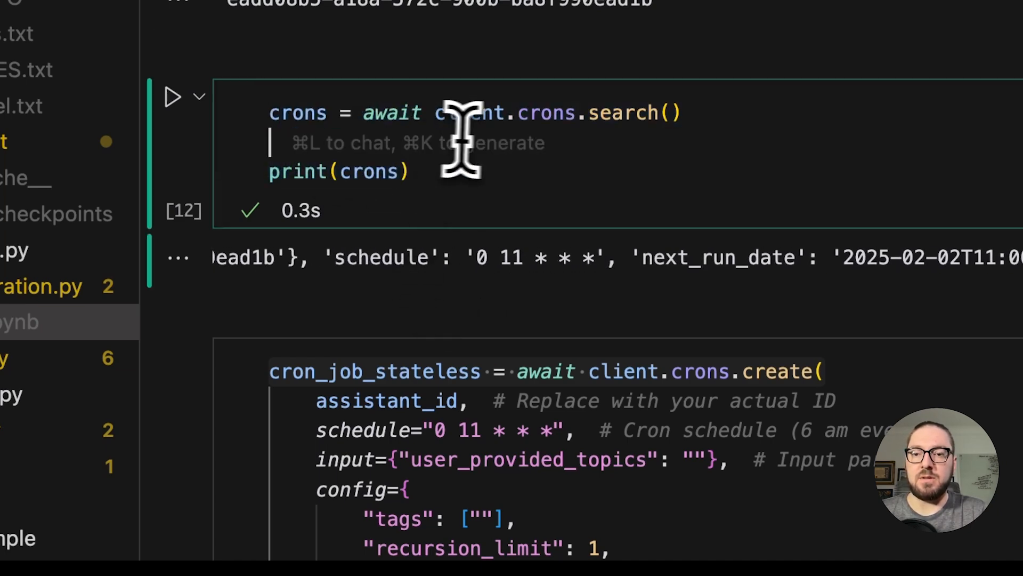
Step: Scroll graph.ipynb to the crons.search and crons.create cells
scroll(down, 3)
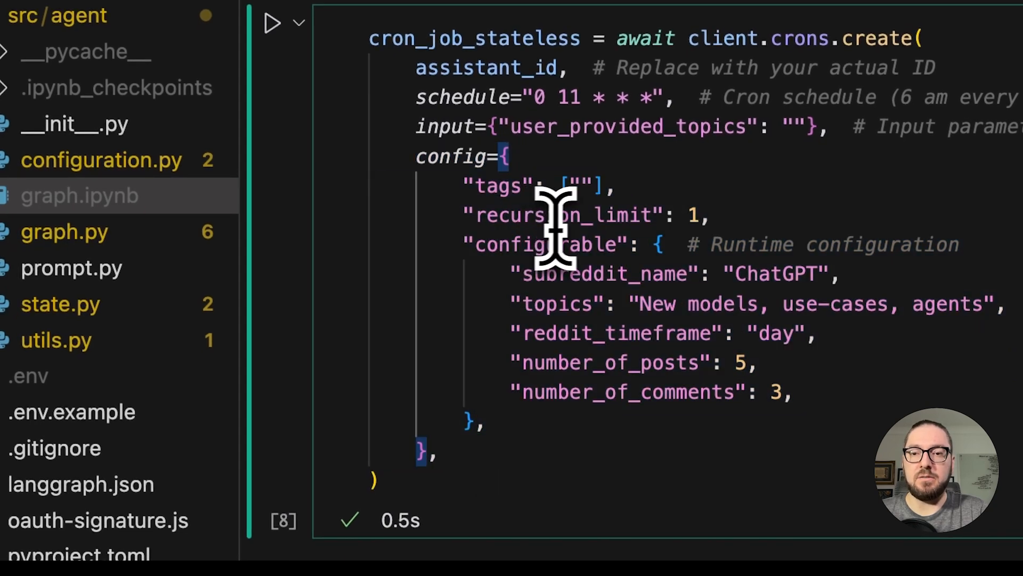
mouse_move(717, 222)
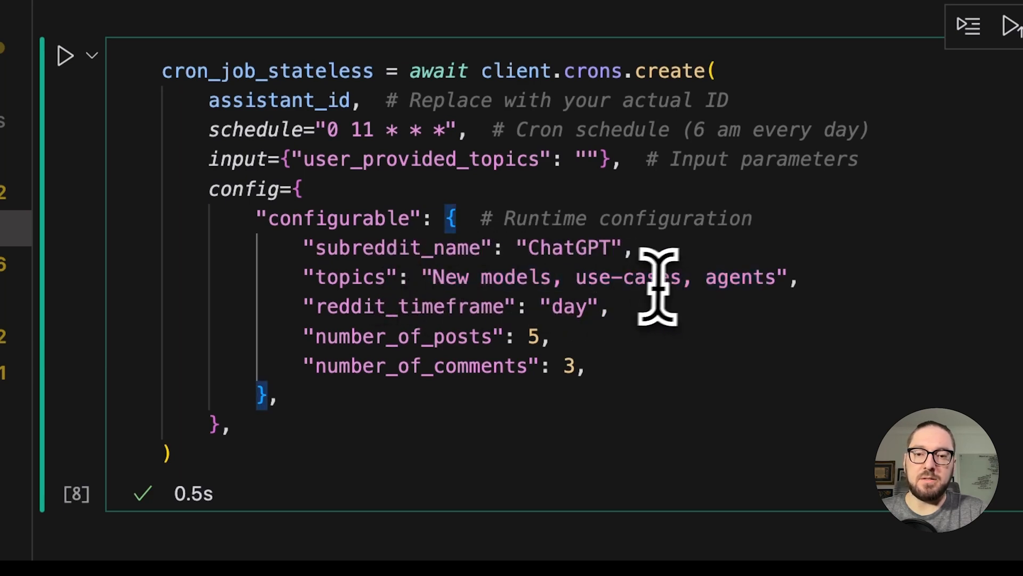
Step: Set user_provided_topics to 'voice agents' and rerun crons.search to list current crons
double_click(739, 277)
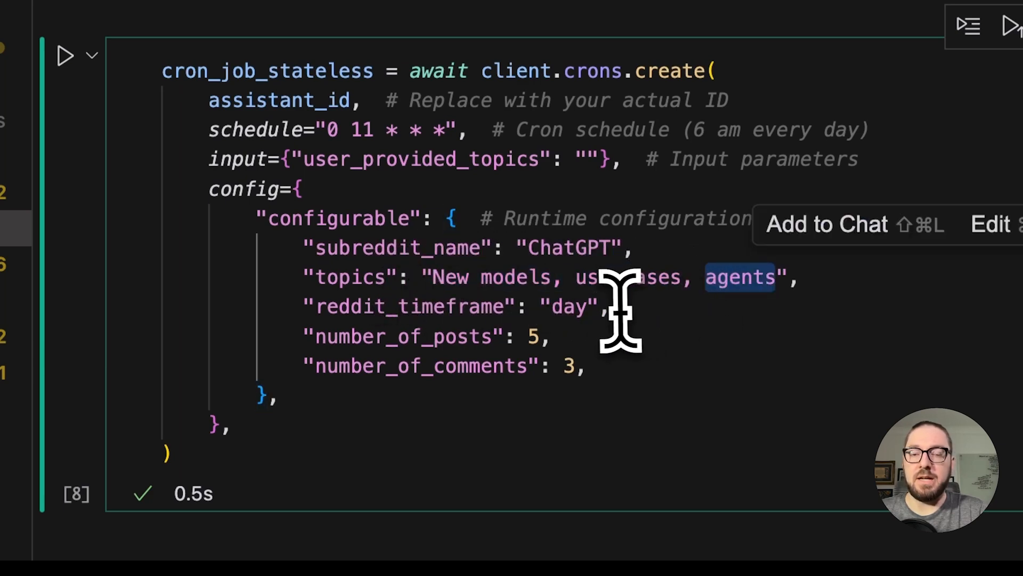
mouse_move(581, 163)
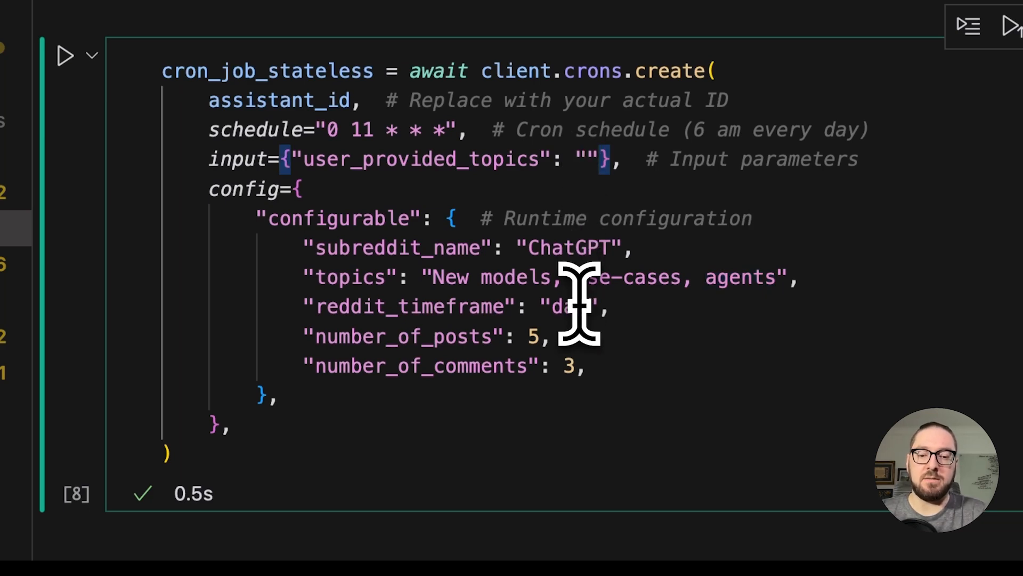
text(v)
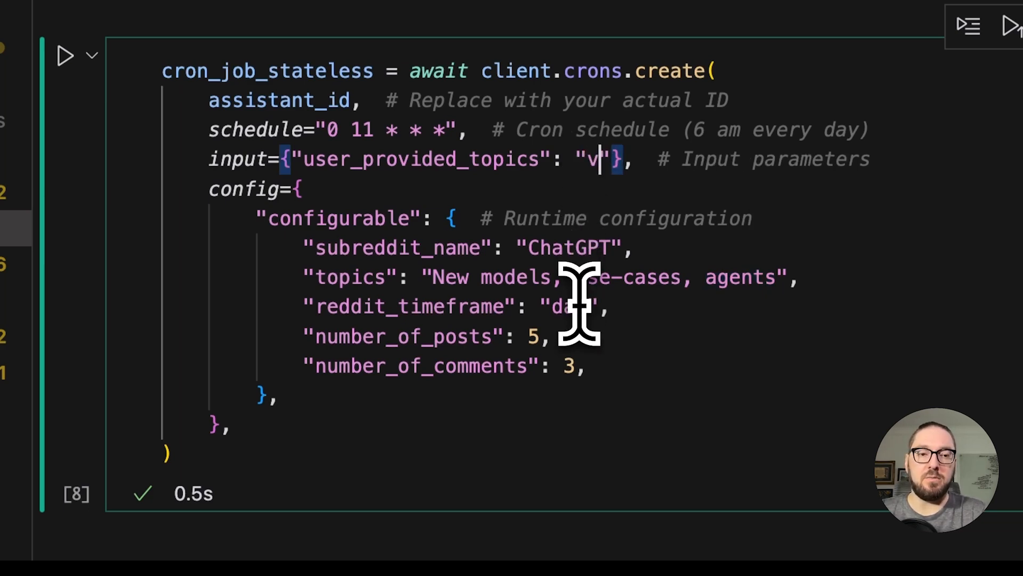
text(oice agents)
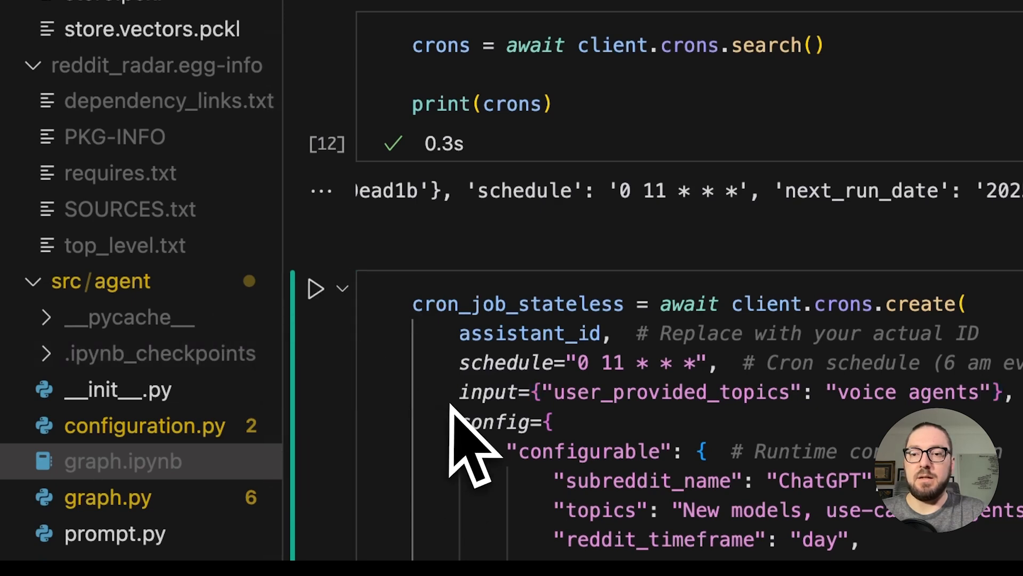
scroll(down, 3)
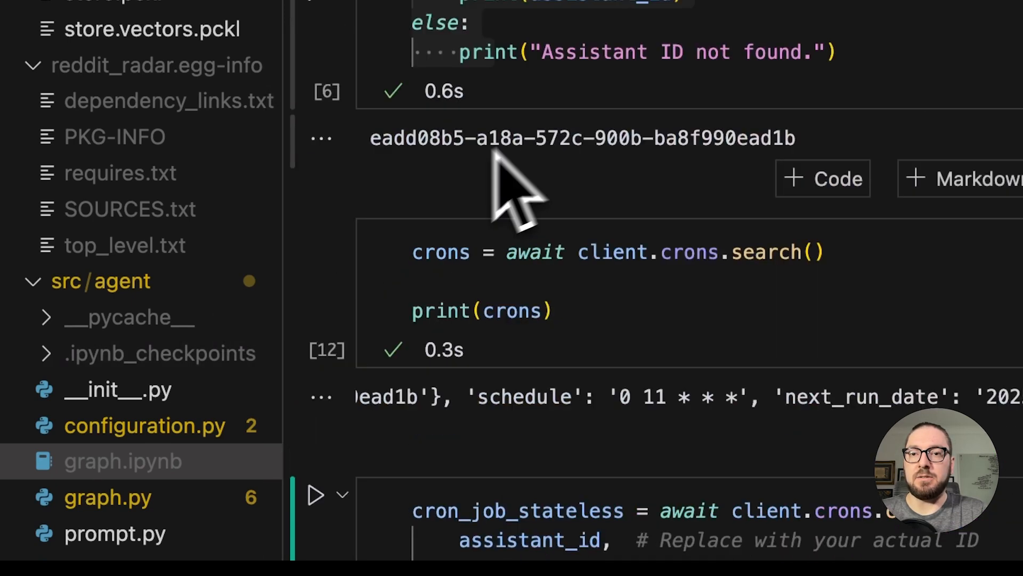
click(316, 237)
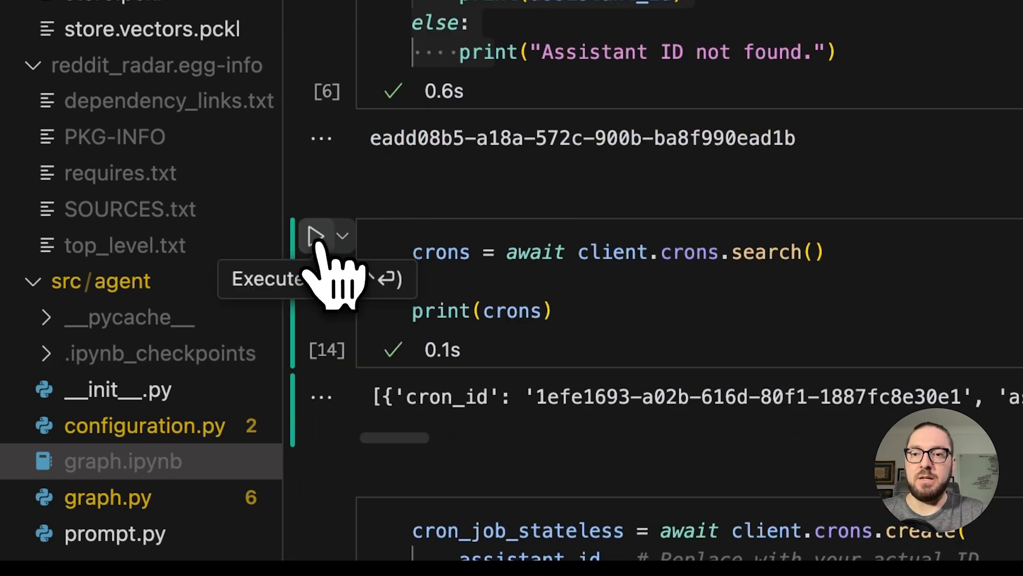